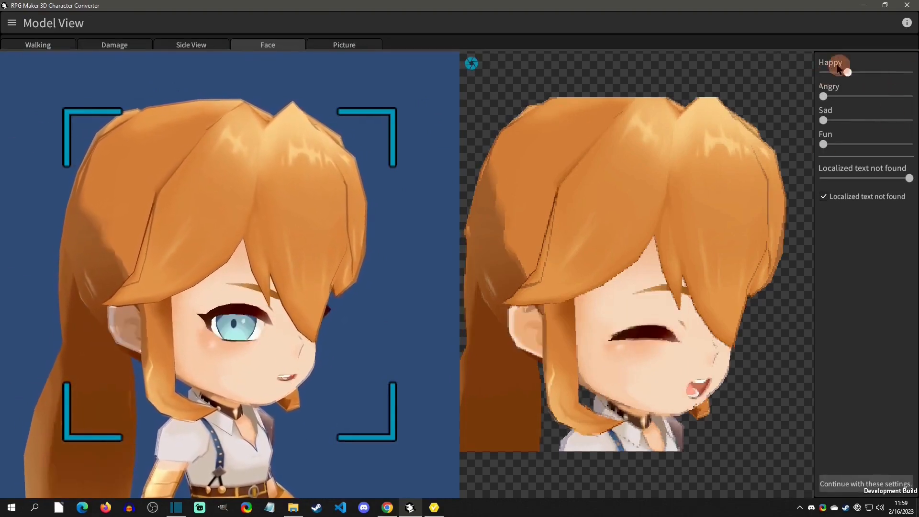
- Raise the Happy slider on the Face tab for a smiling, eyes-closed expression
click(345, 44)
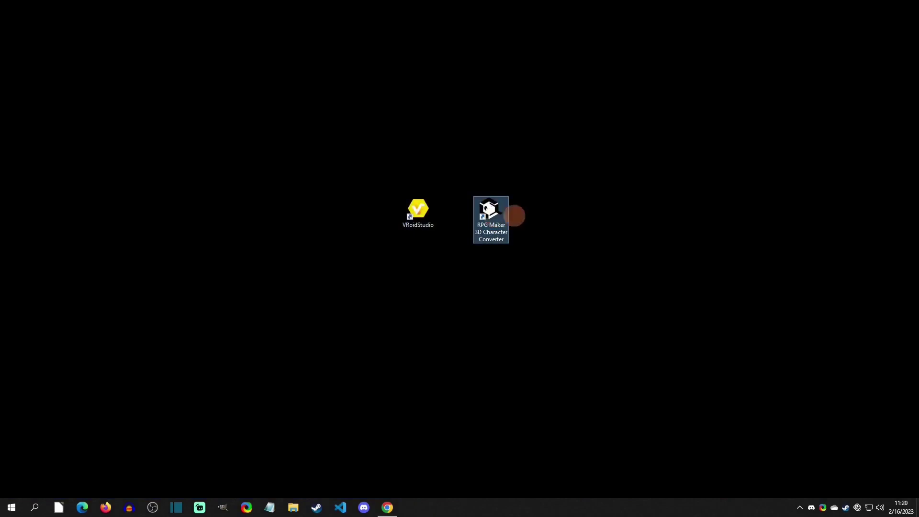
- Launch RPG Maker 3D Character Converter from its desktop shortcut
double_click(490, 212)
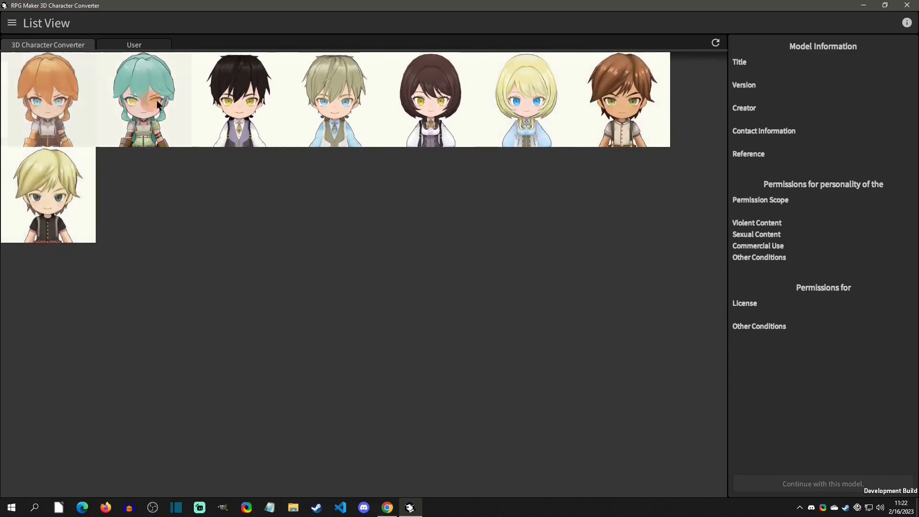
- Compare actor02 with modern_girl, then continue with the orange-haired actor02 model
click(48, 99)
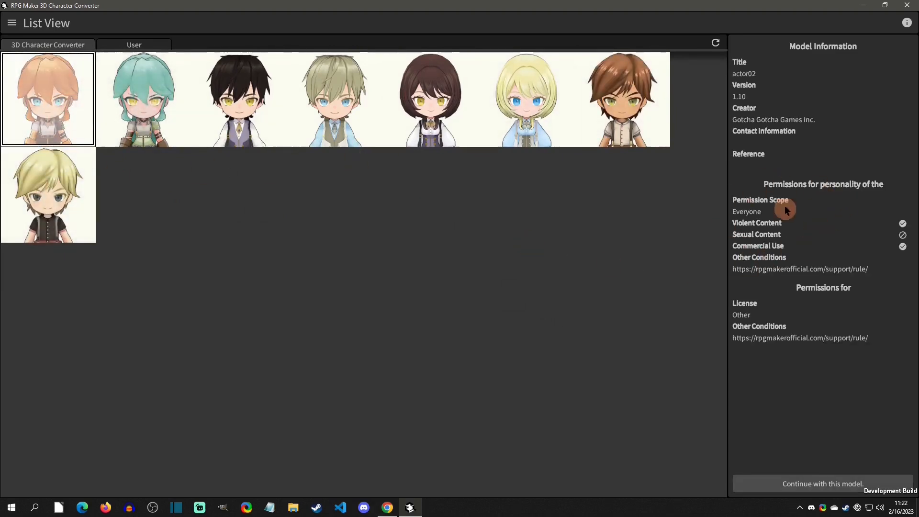
mouse_move(182, 111)
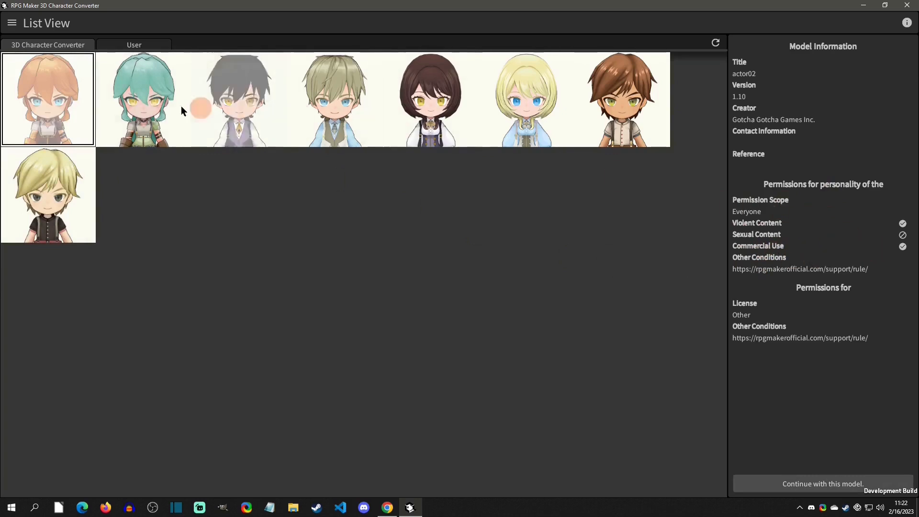
click(430, 100)
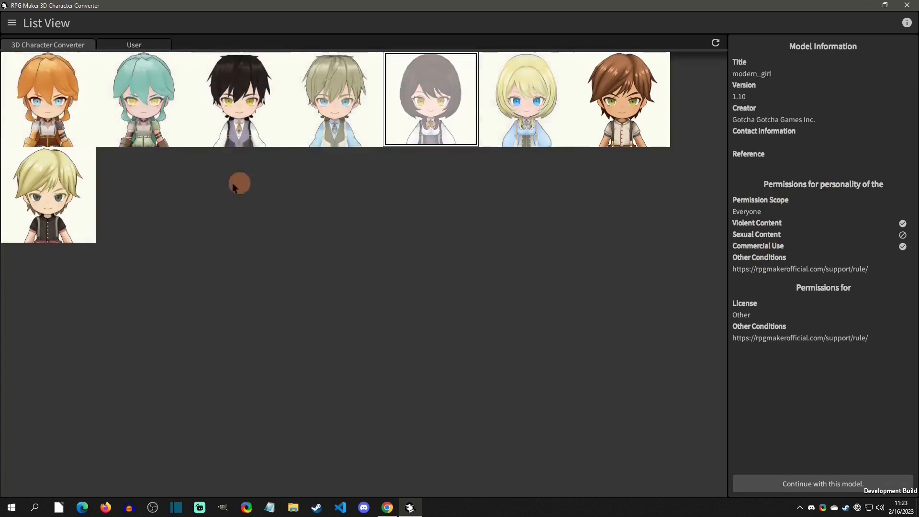
mouse_move(298, 193)
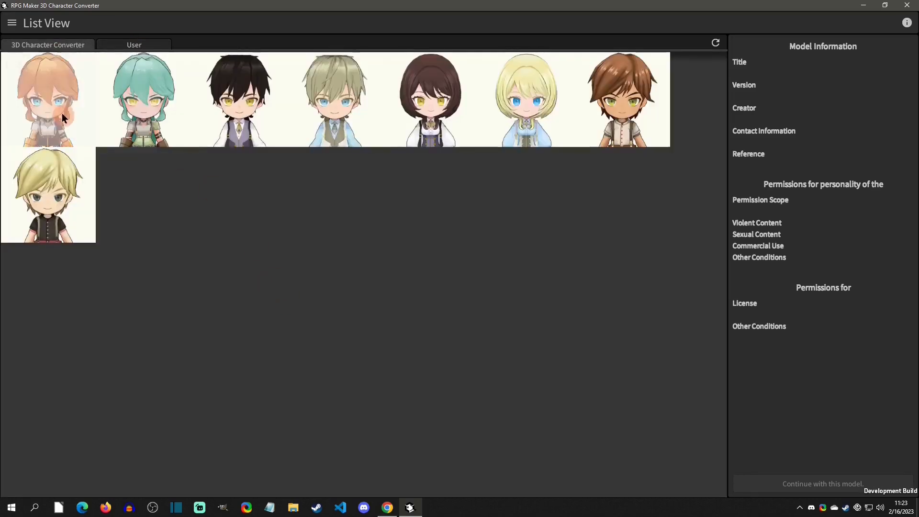
click(48, 100)
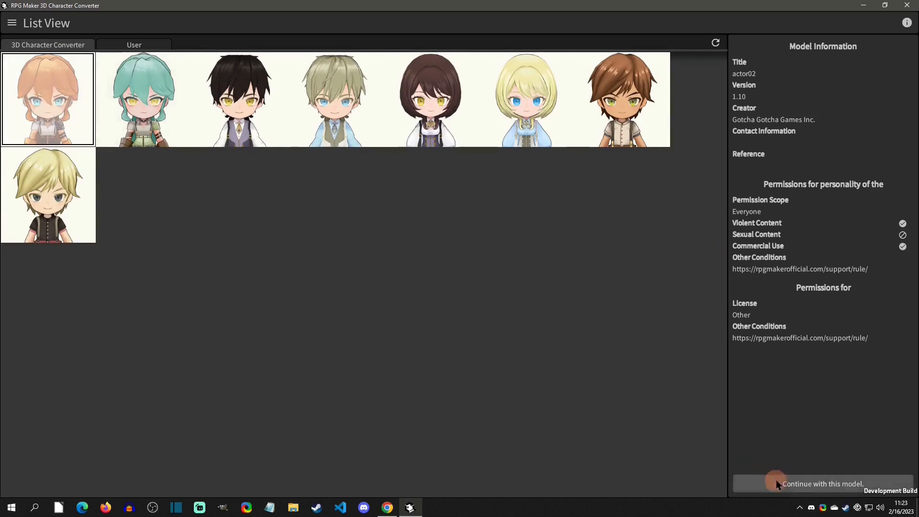
click(823, 483)
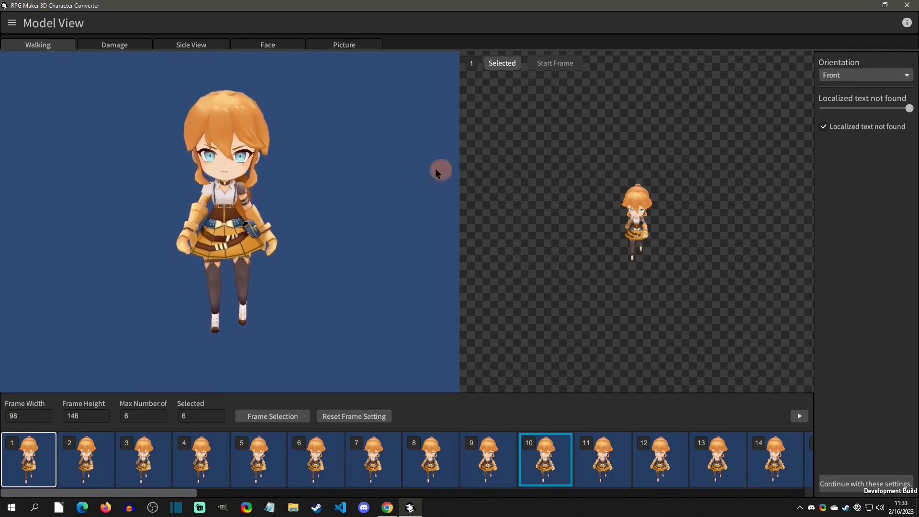
mouse_move(594, 174)
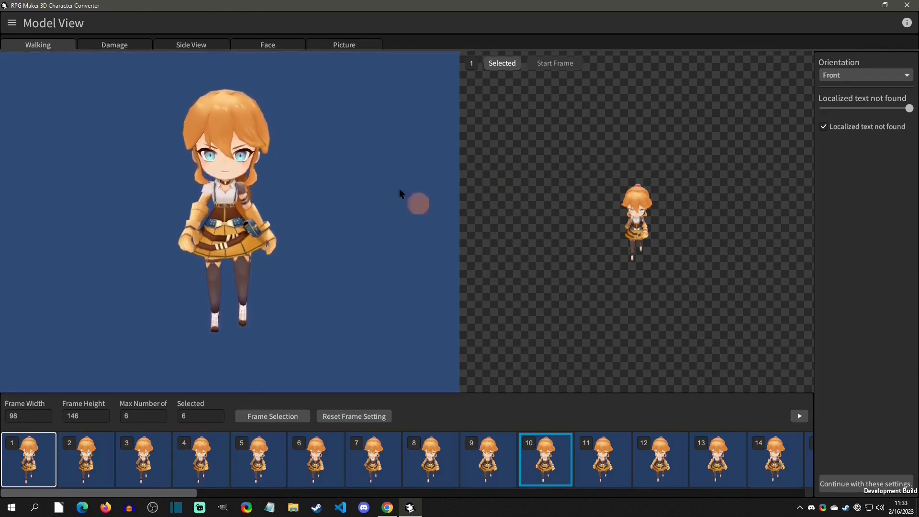
mouse_move(109, 94)
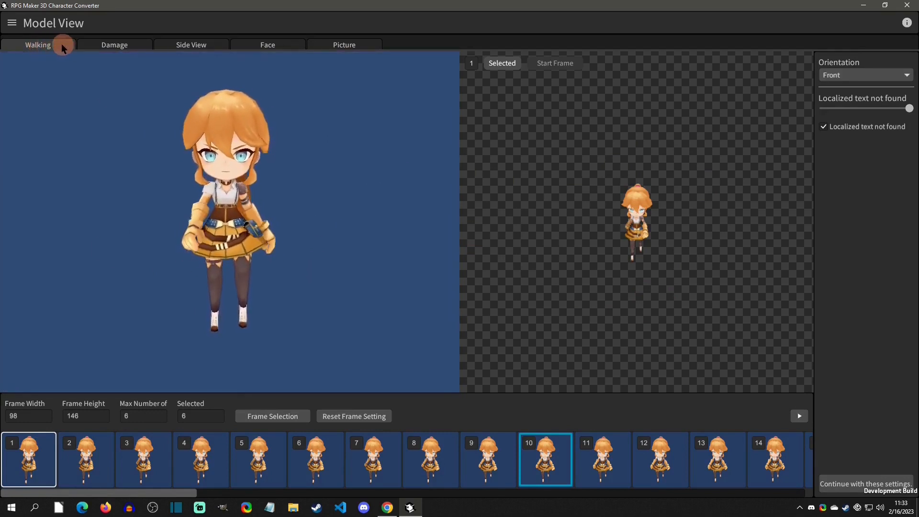
mouse_move(115, 45)
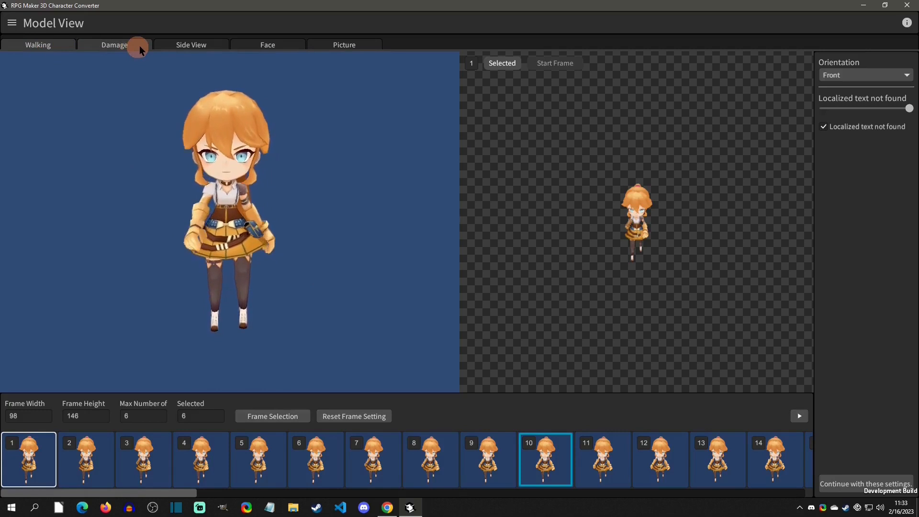
mouse_move(267, 45)
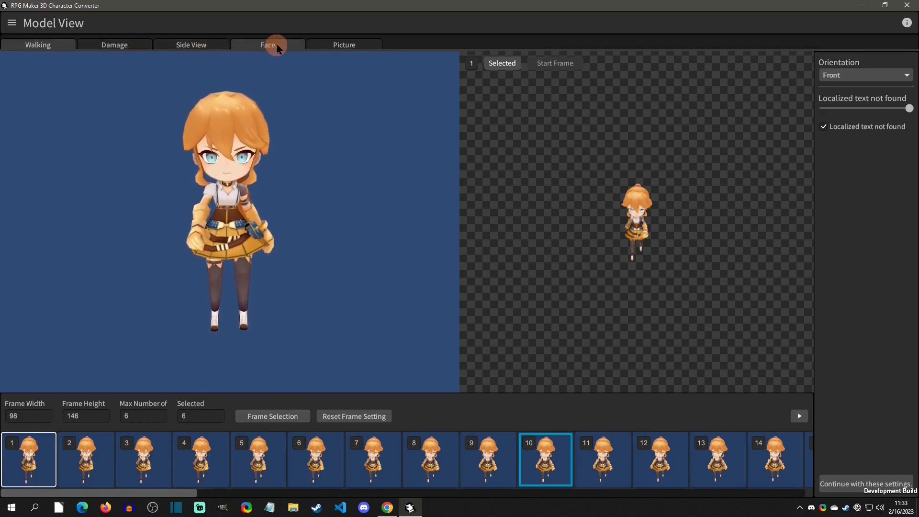
mouse_move(345, 44)
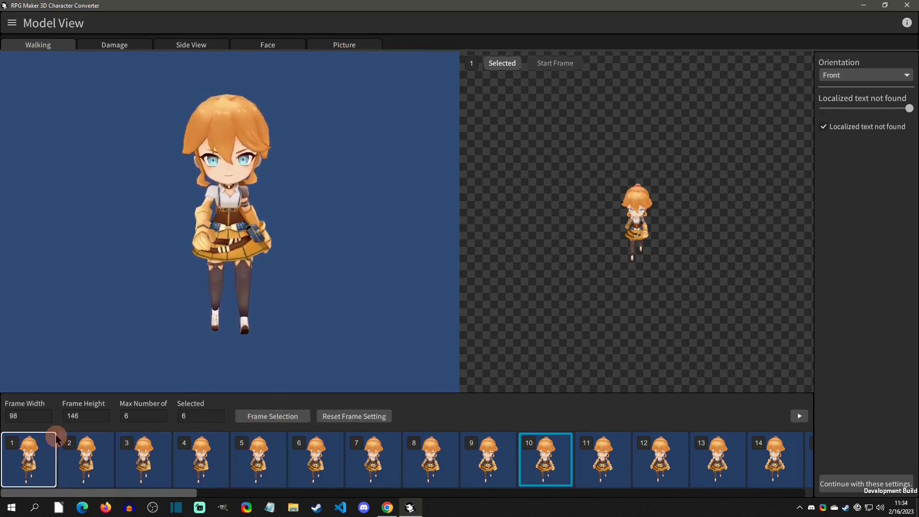
- Select walking frames 2 then 4 and scroll through the frame strip
click(86, 460)
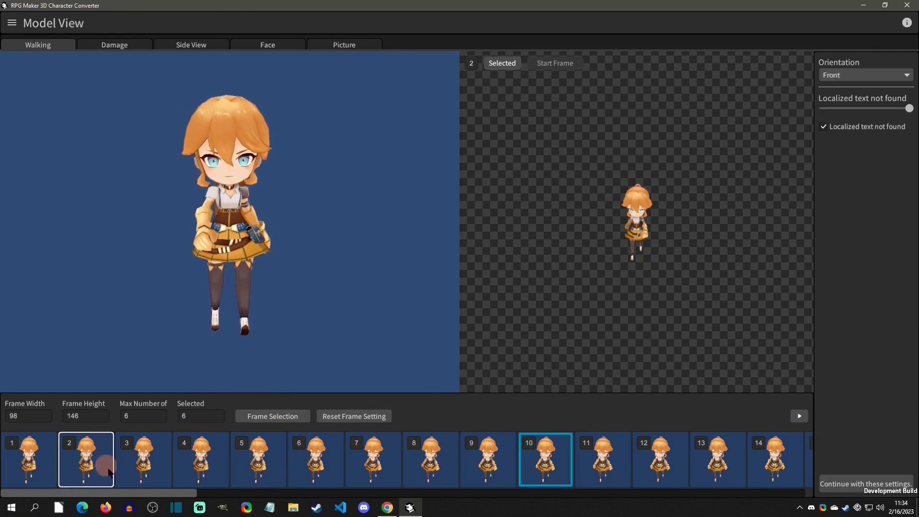
click(201, 459)
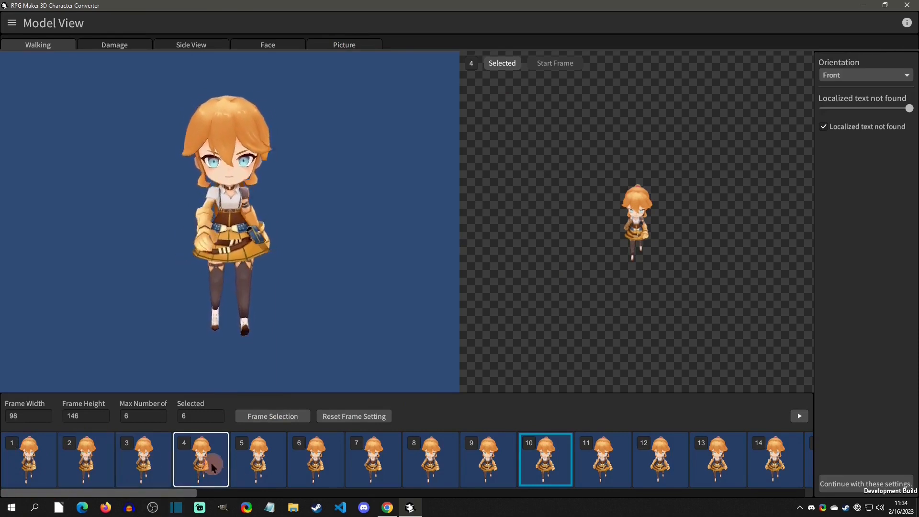
mouse_move(566, 428)
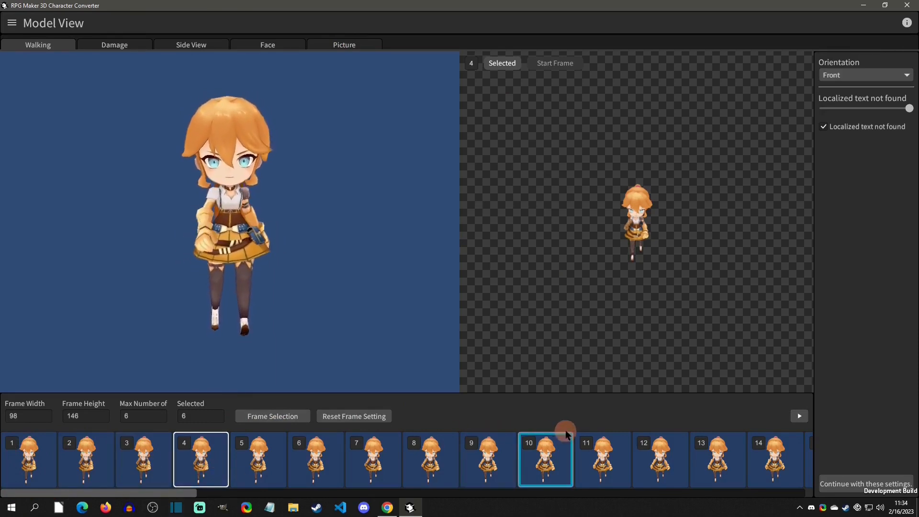
mouse_move(524, 436)
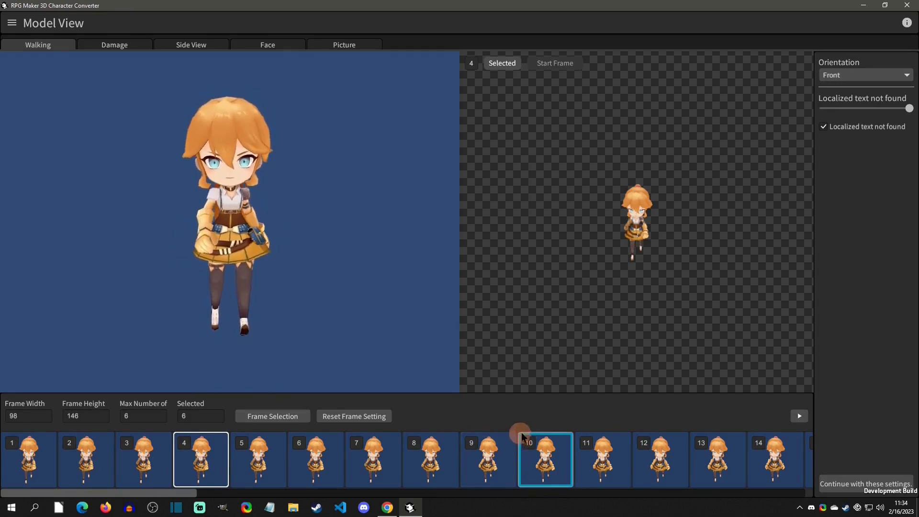
mouse_move(339, 171)
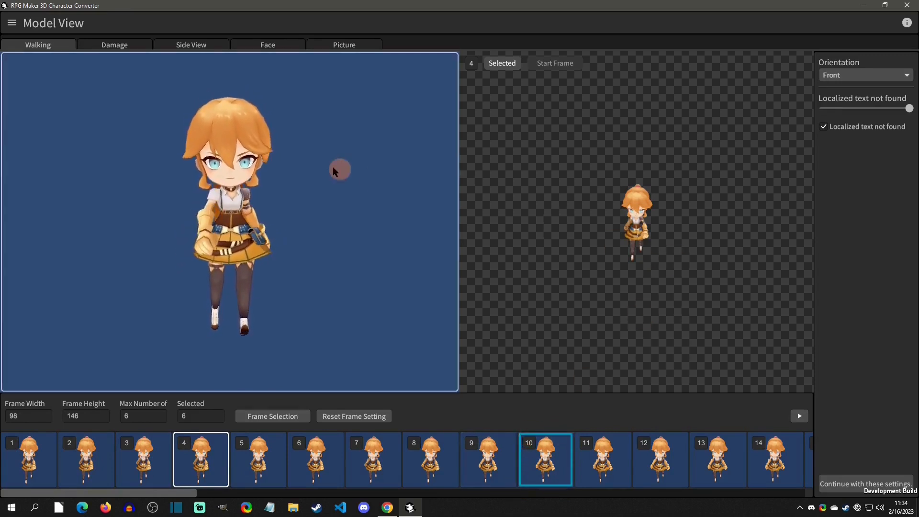
mouse_move(320, 132)
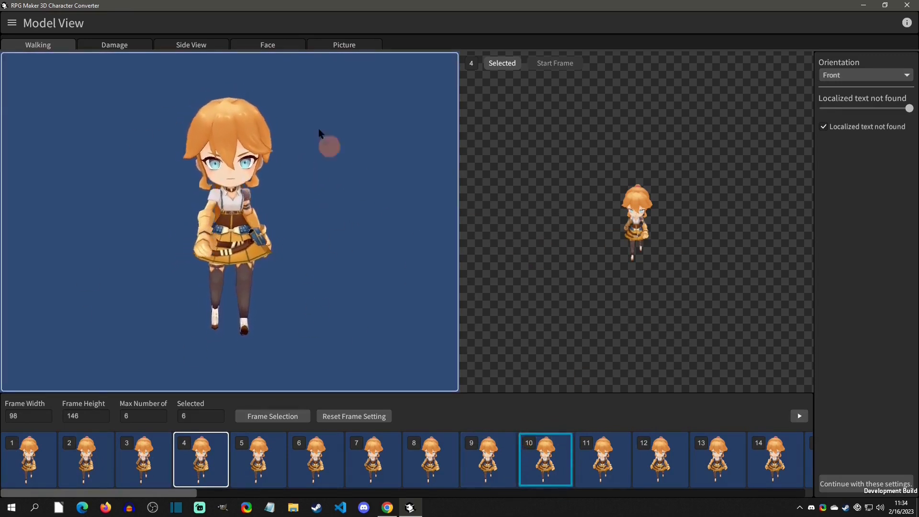
scroll(right, 3)
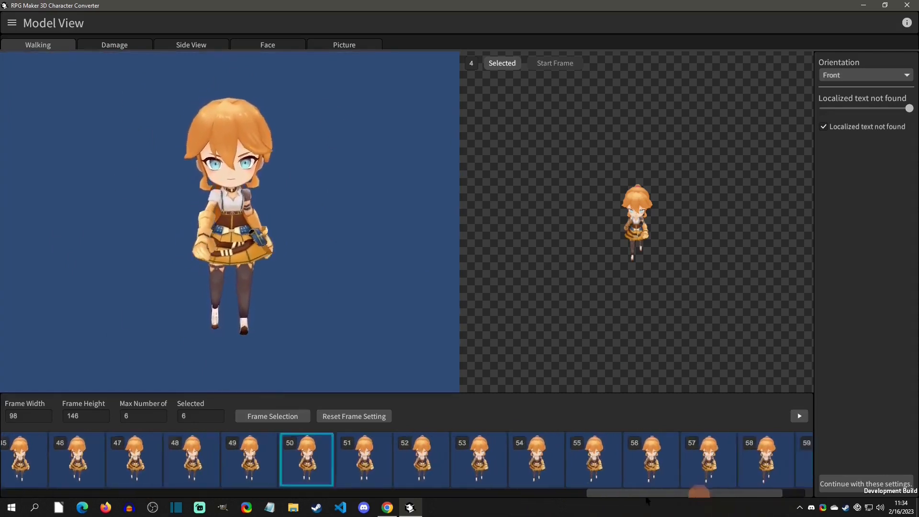
scroll(left, 3)
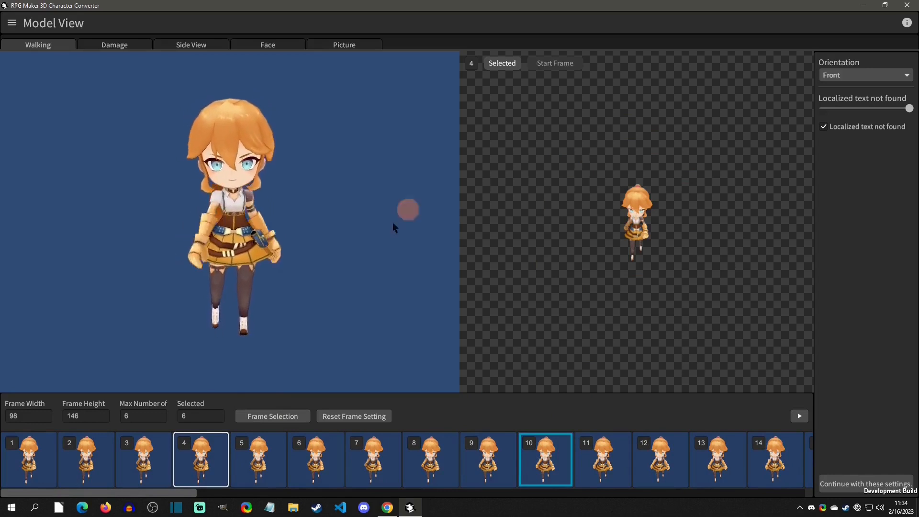
mouse_move(194, 415)
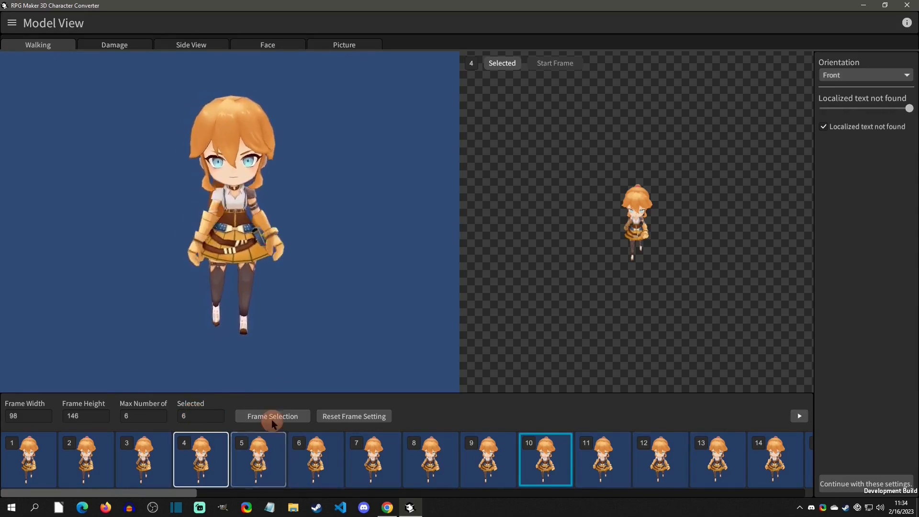
click(272, 416)
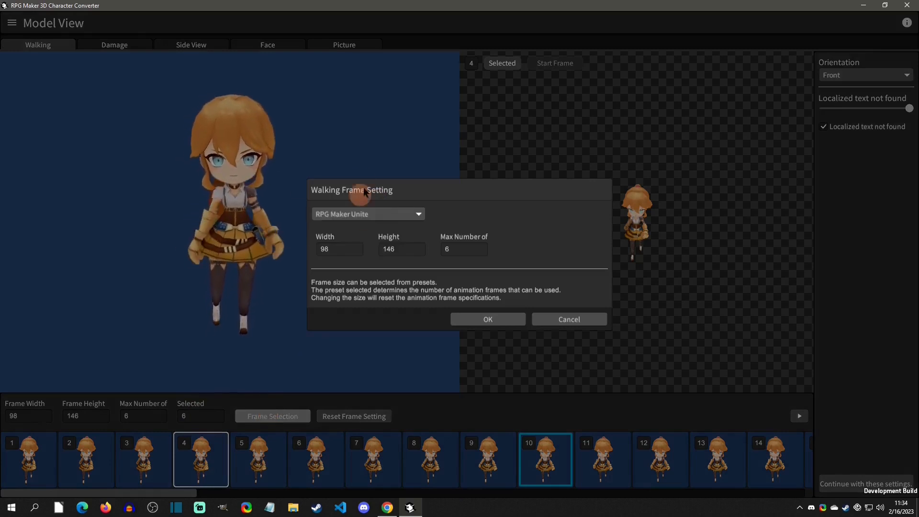
click(367, 214)
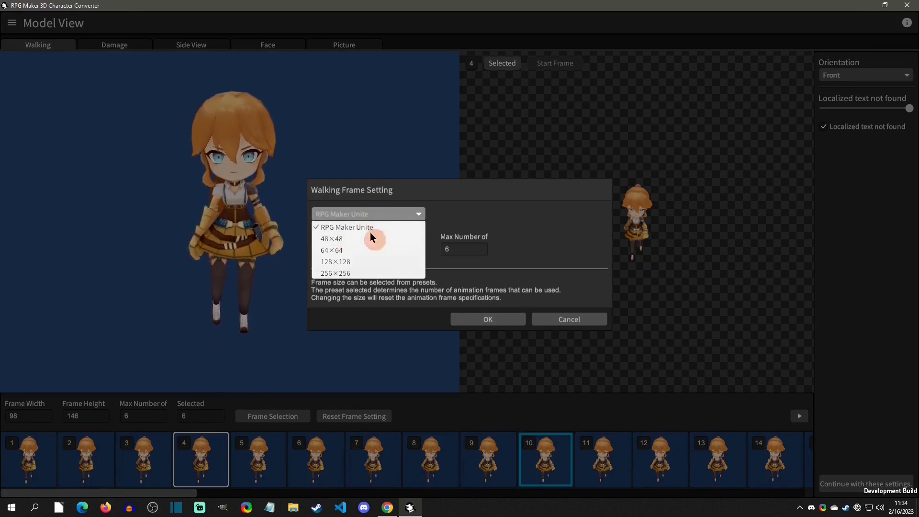
mouse_move(390, 229)
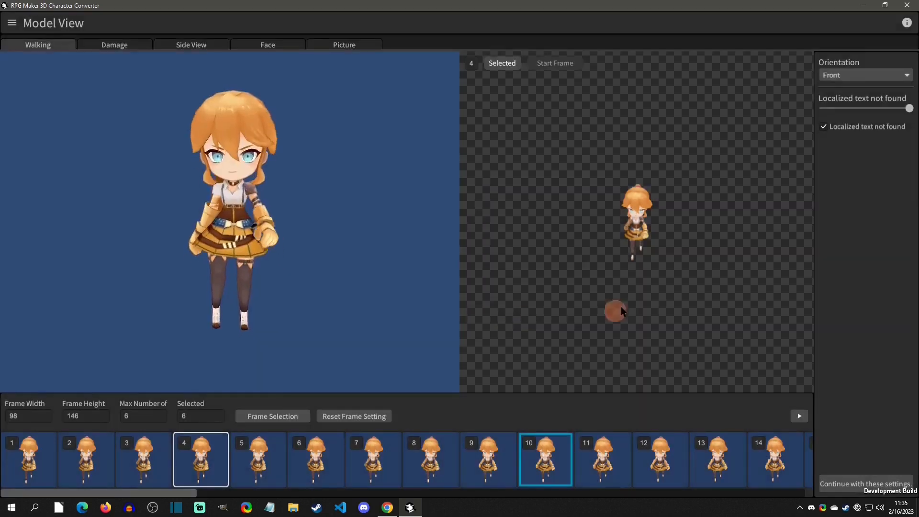
- Set the walking orientation to Left, after trying Back, and preview the walk
click(799, 416)
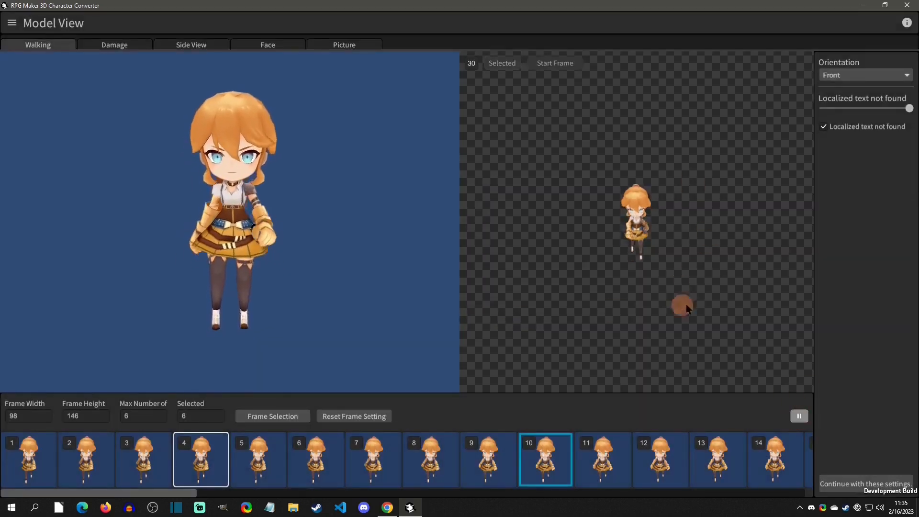
click(865, 75)
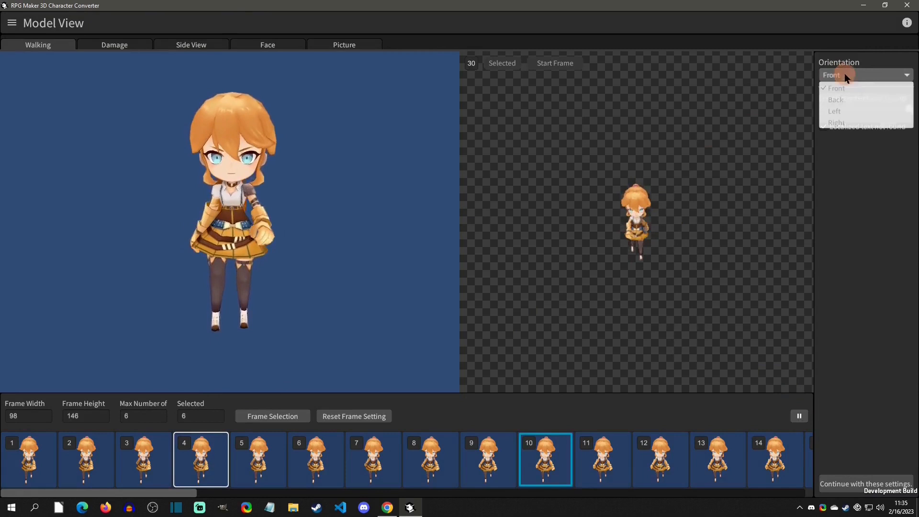
click(837, 99)
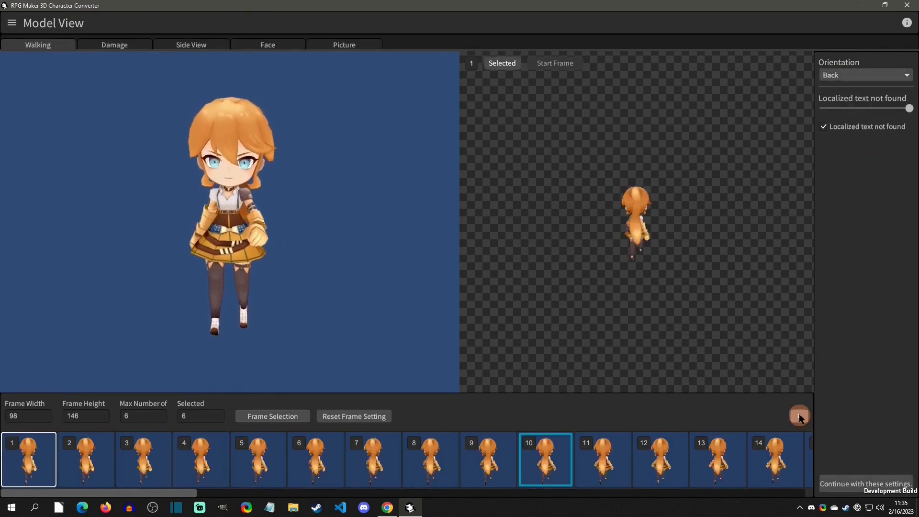
click(865, 75)
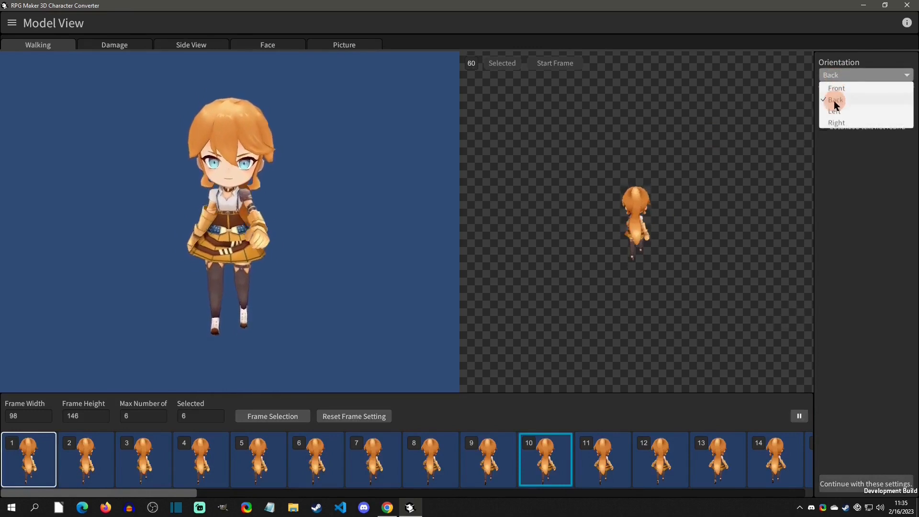
click(836, 111)
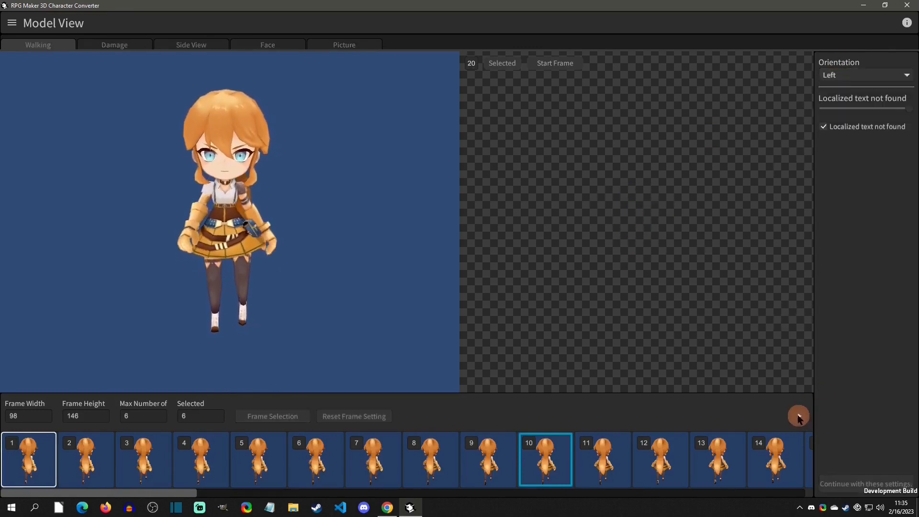
click(798, 415)
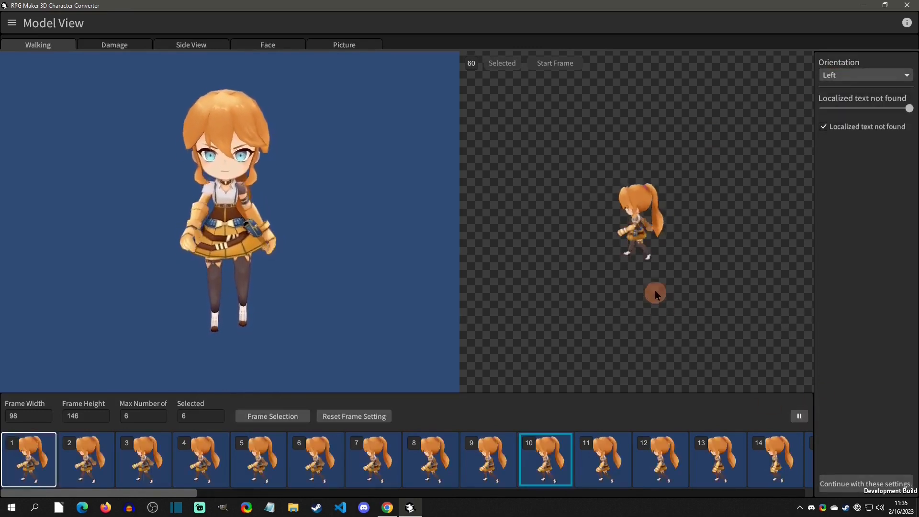
click(799, 416)
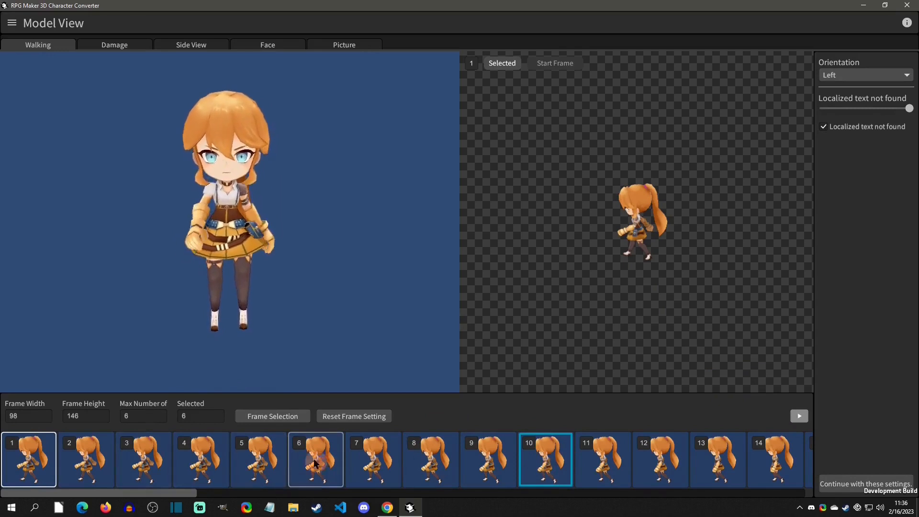
- Rework the walking frame selection, dropping frame 6 and adding frames 8 and 10
click(545, 460)
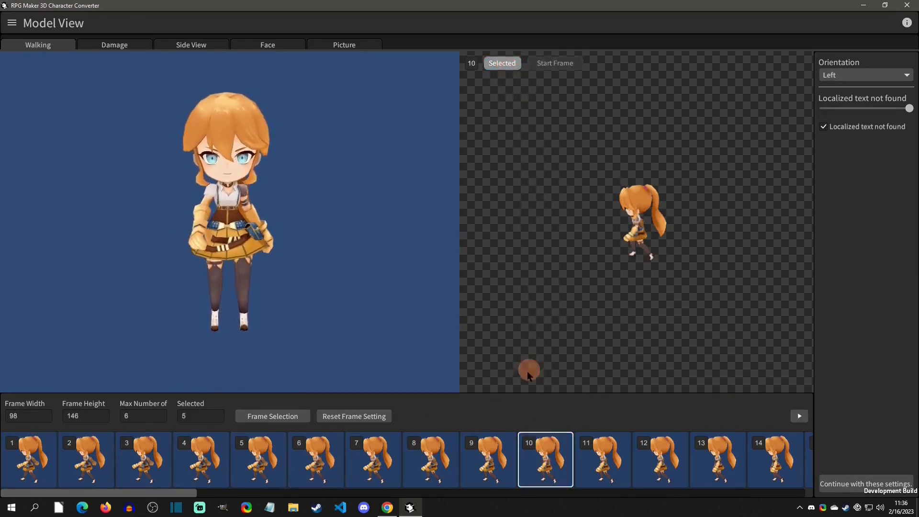
click(316, 459)
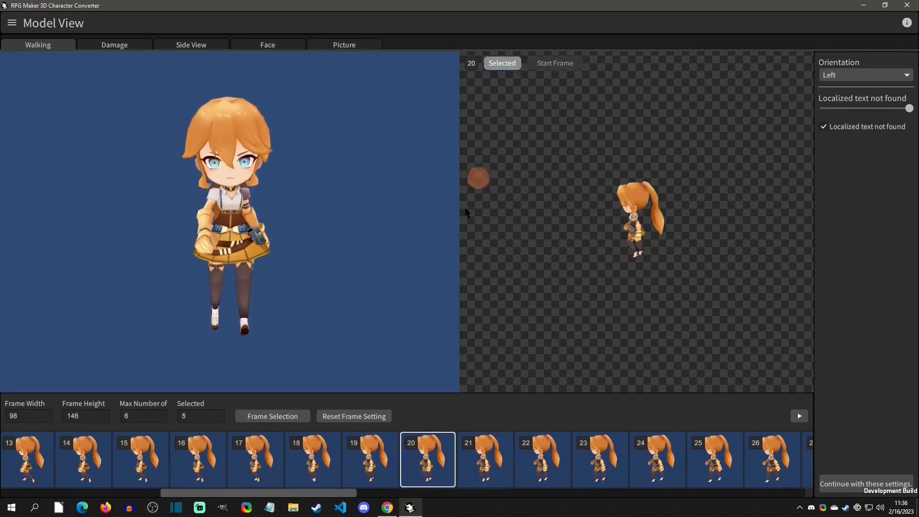
scroll(left, 3)
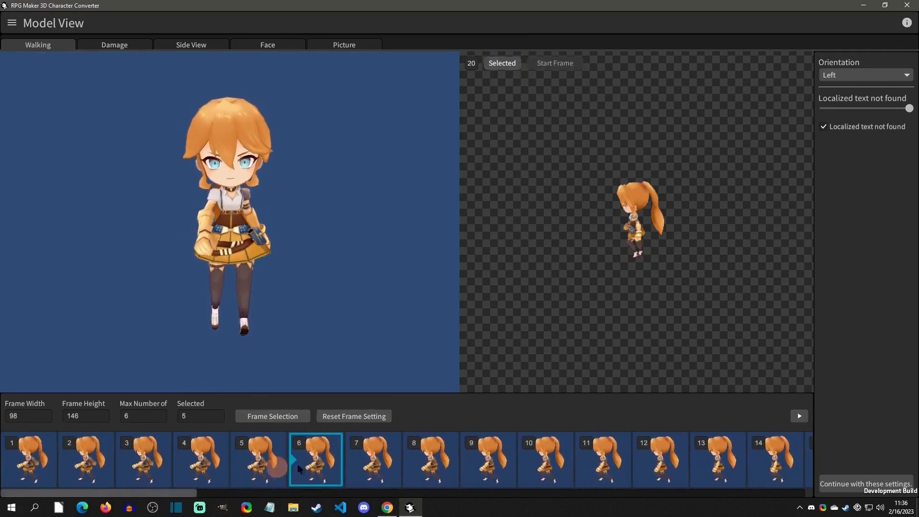
click(431, 459)
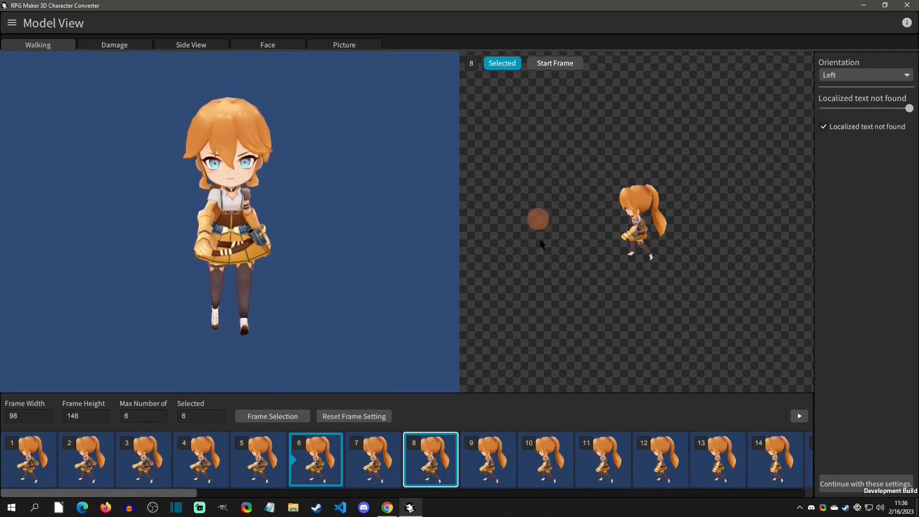
scroll(right, 3)
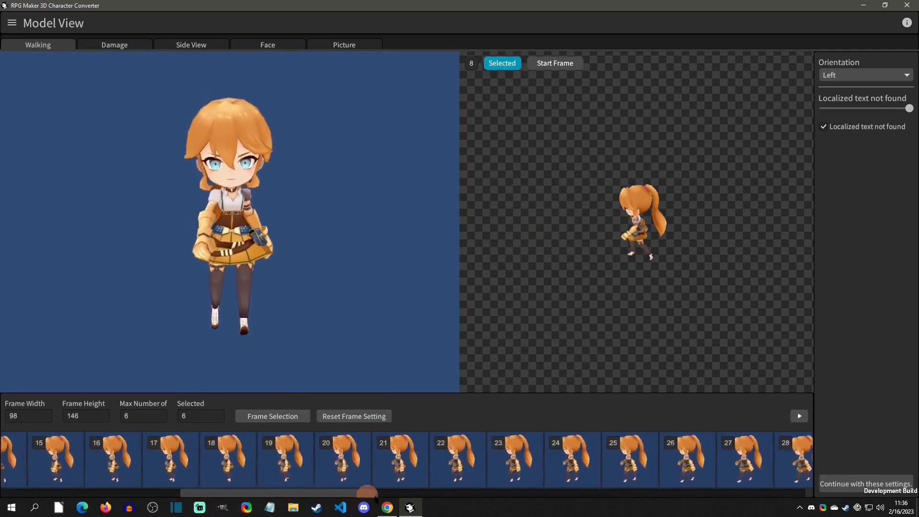
click(496, 460)
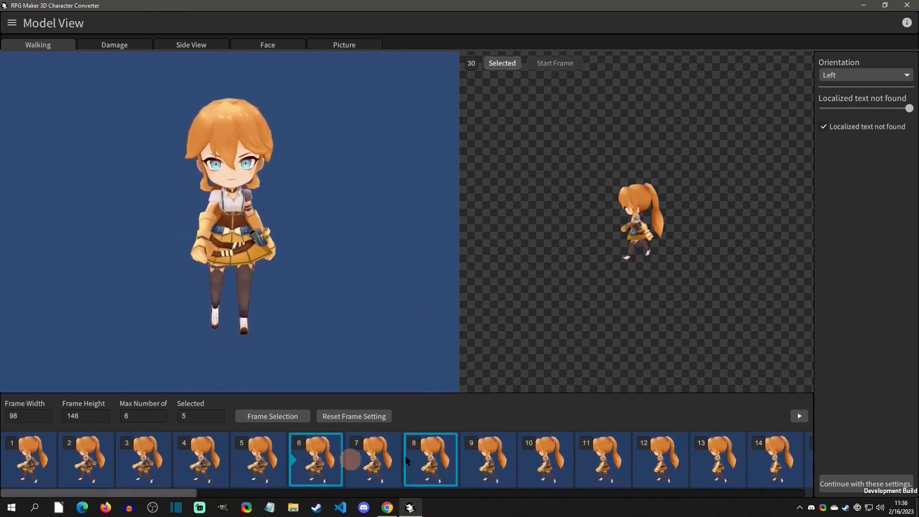
click(546, 459)
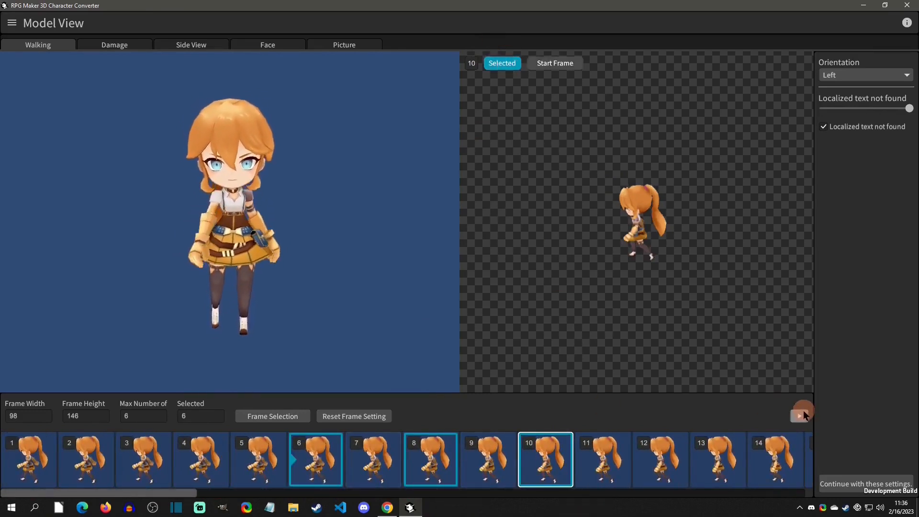
click(800, 416)
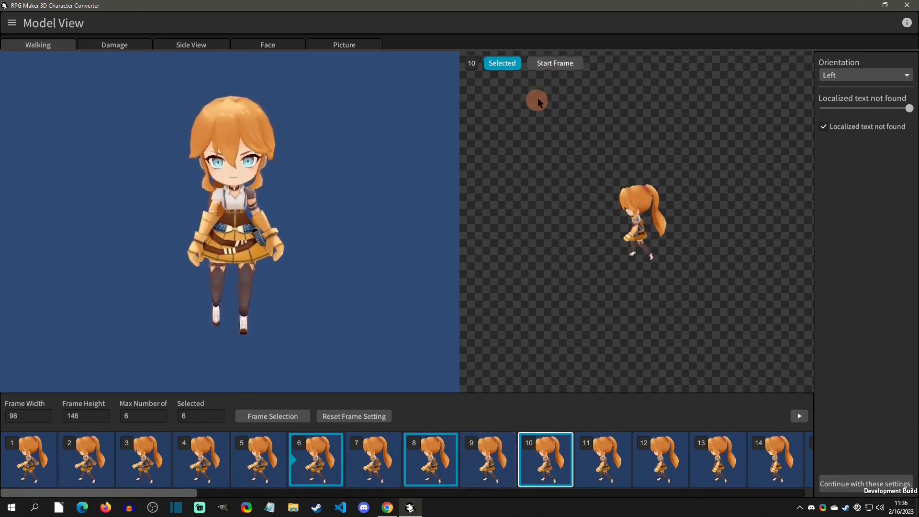
- Make frame 10 the walk's starting frame and preview the Damage animation
click(553, 63)
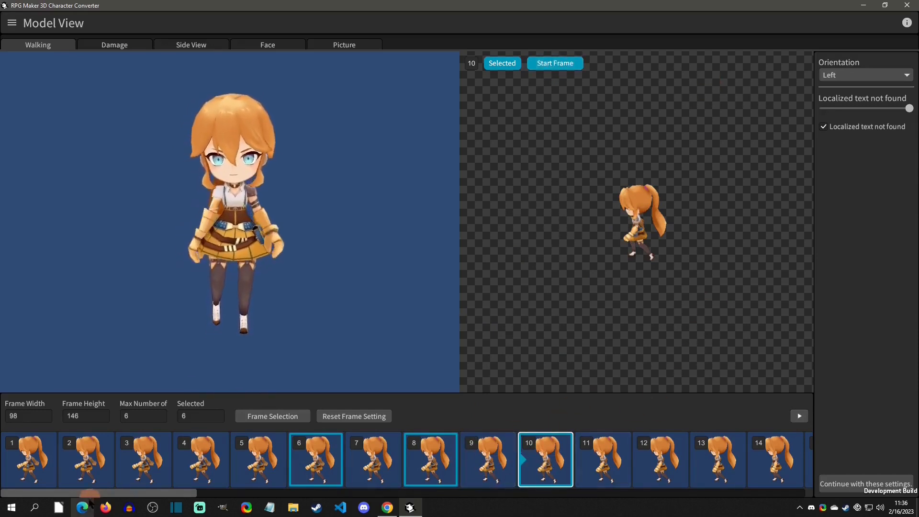
click(799, 416)
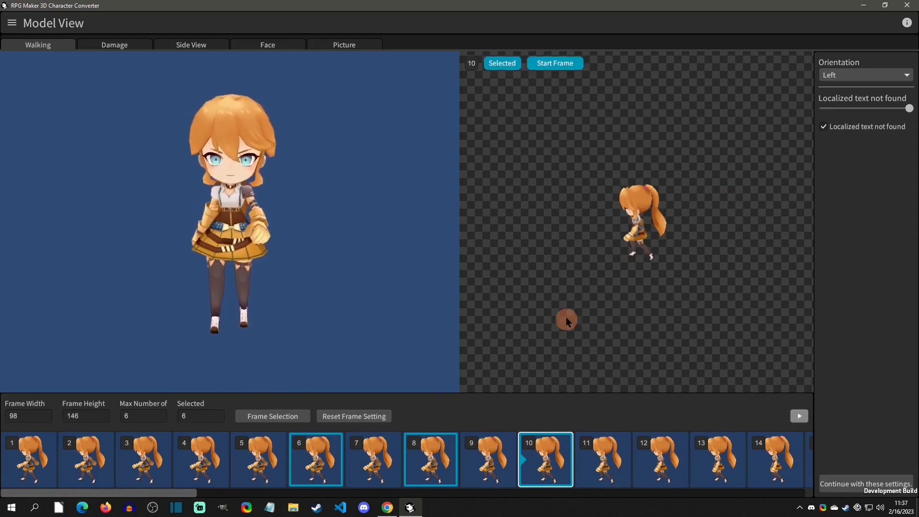
click(114, 44)
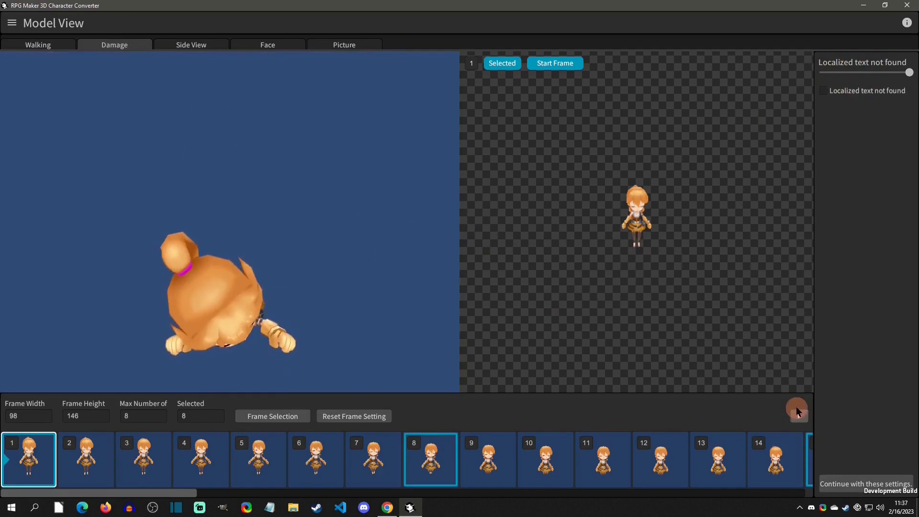
click(796, 410)
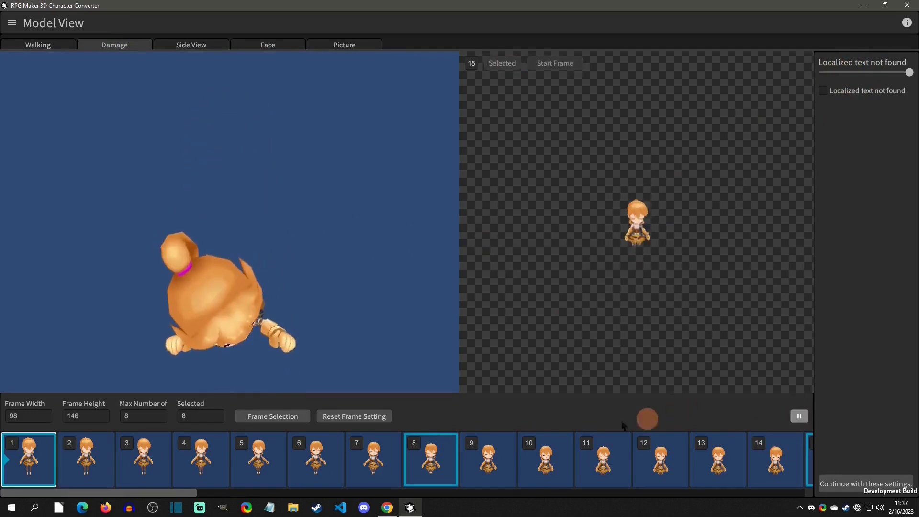
click(190, 45)
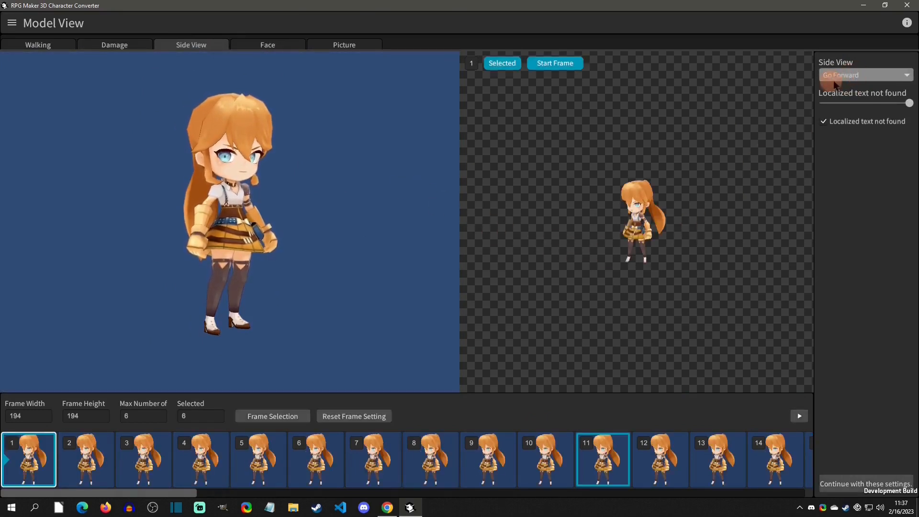
- Preview Normal Wait, then switch the side-view motion to Chanting Wait and play it
click(799, 416)
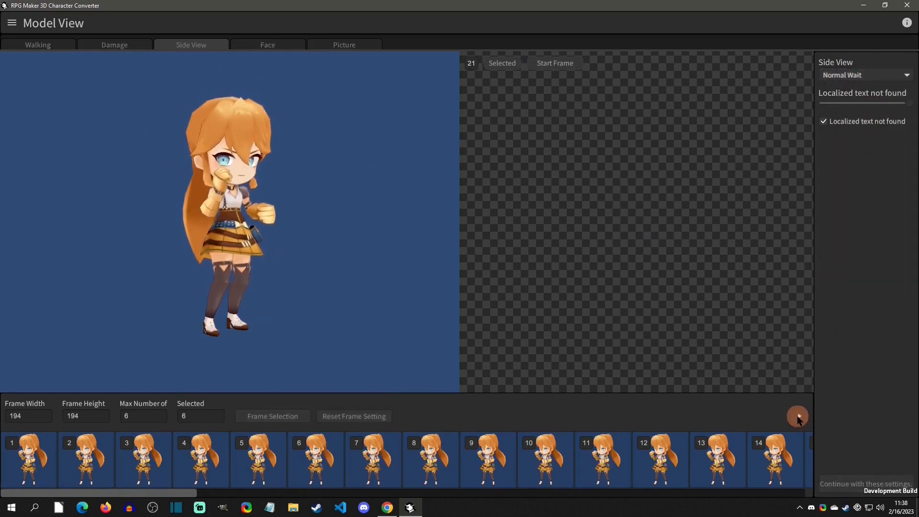
click(797, 416)
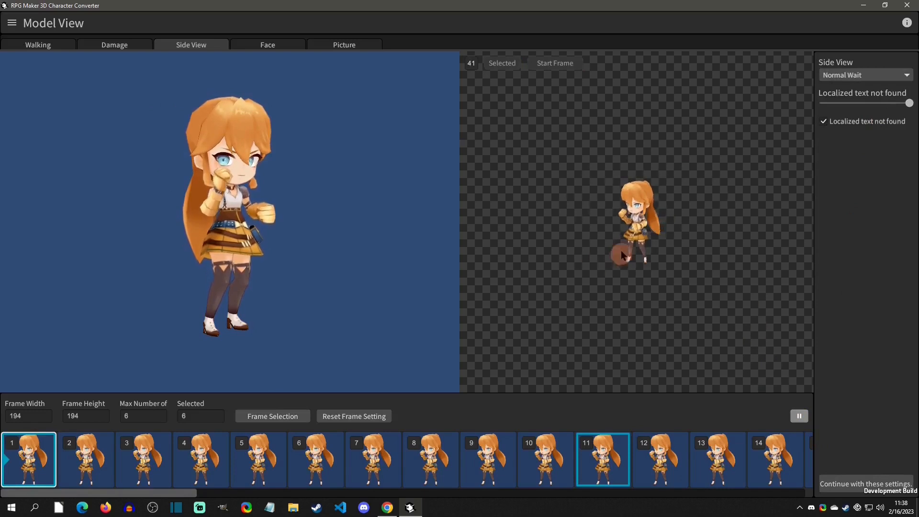
click(865, 75)
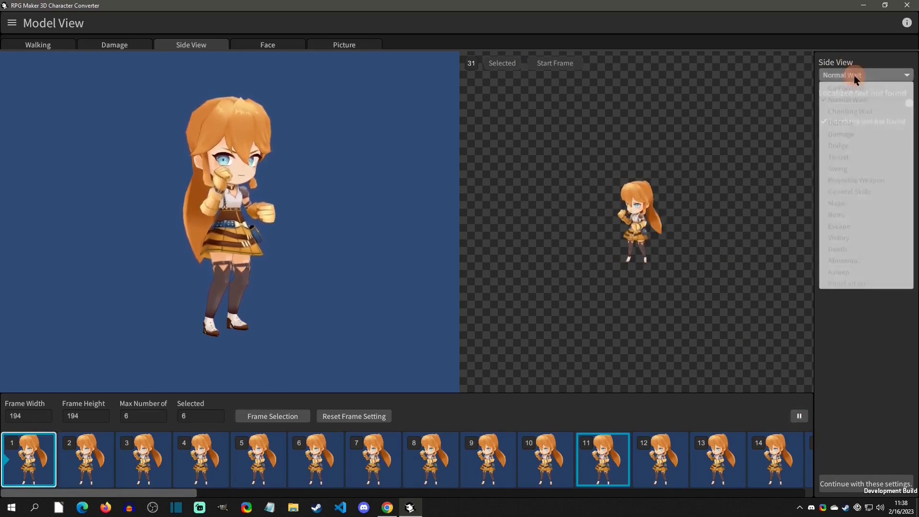
click(849, 110)
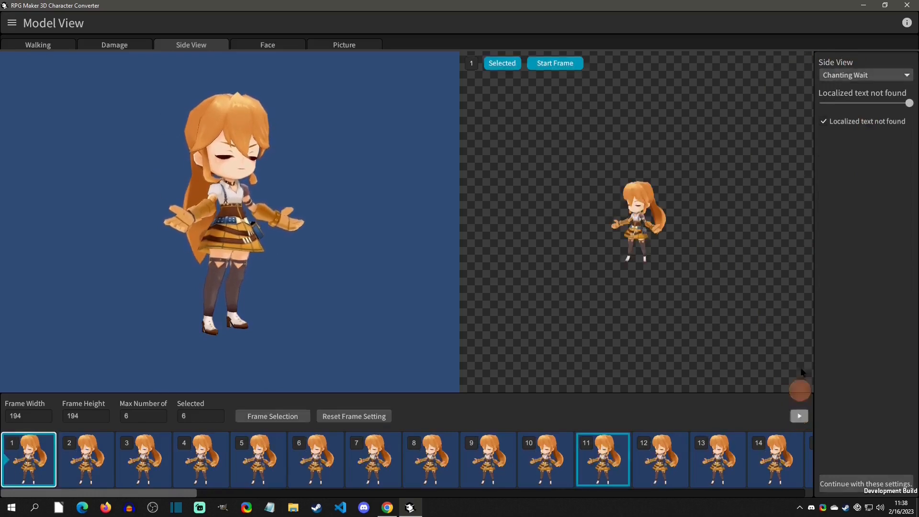
click(799, 416)
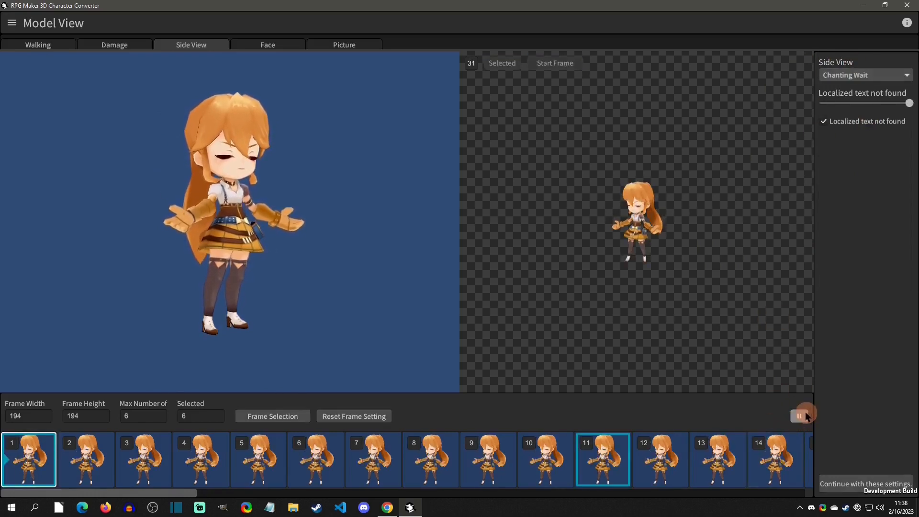
click(865, 74)
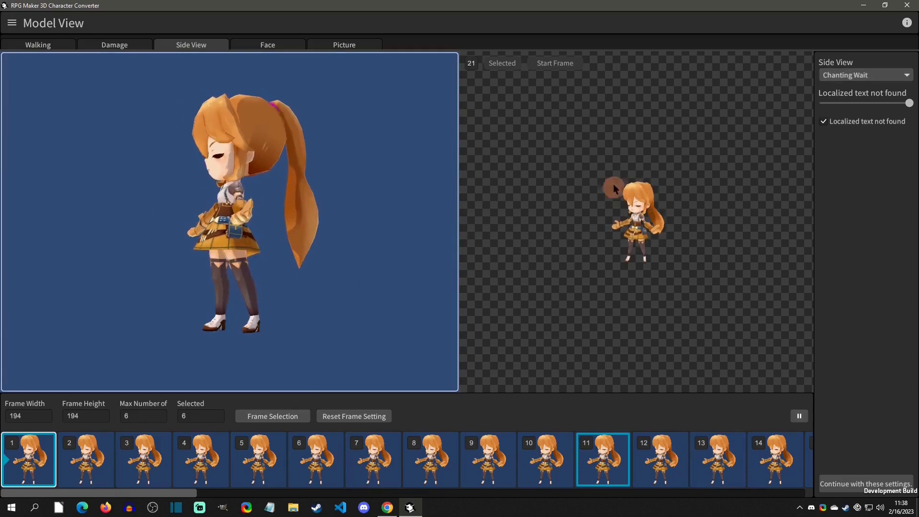
mouse_move(217, 81)
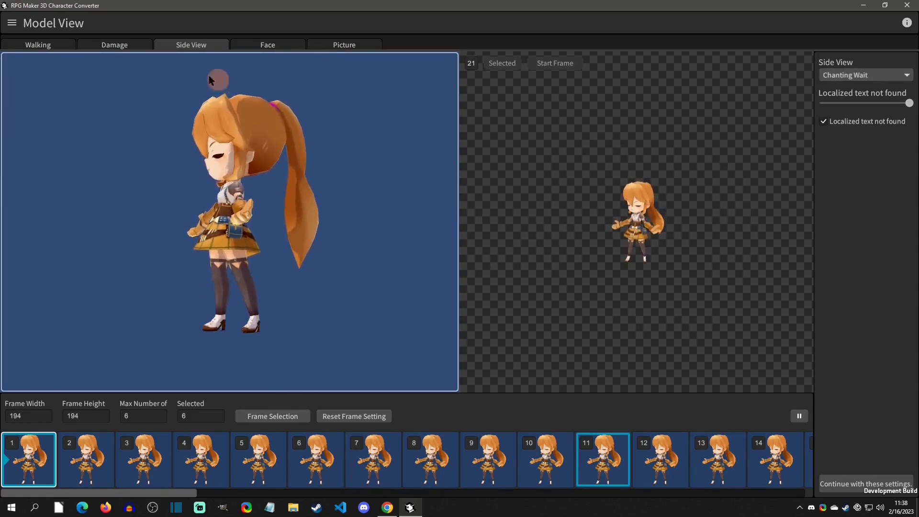
mouse_move(221, 53)
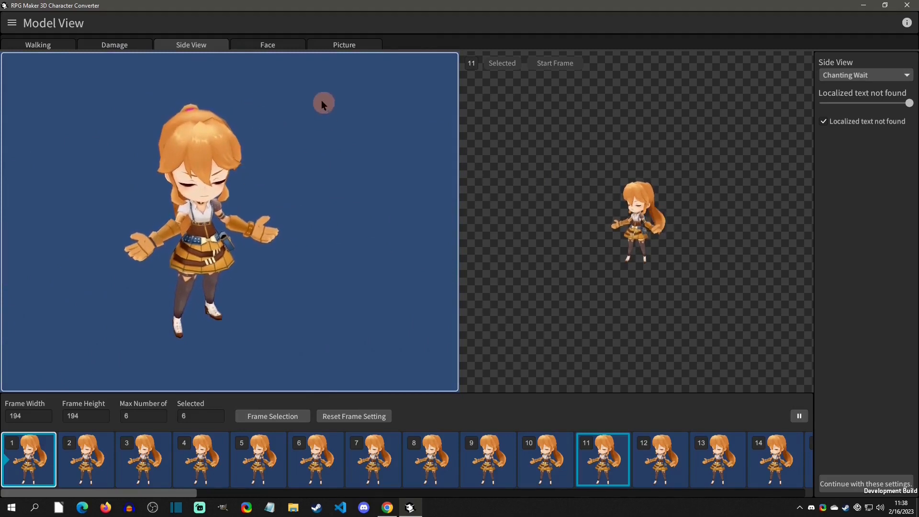
- Capture the character's face portrait on the Face tab, then recapture it
click(267, 45)
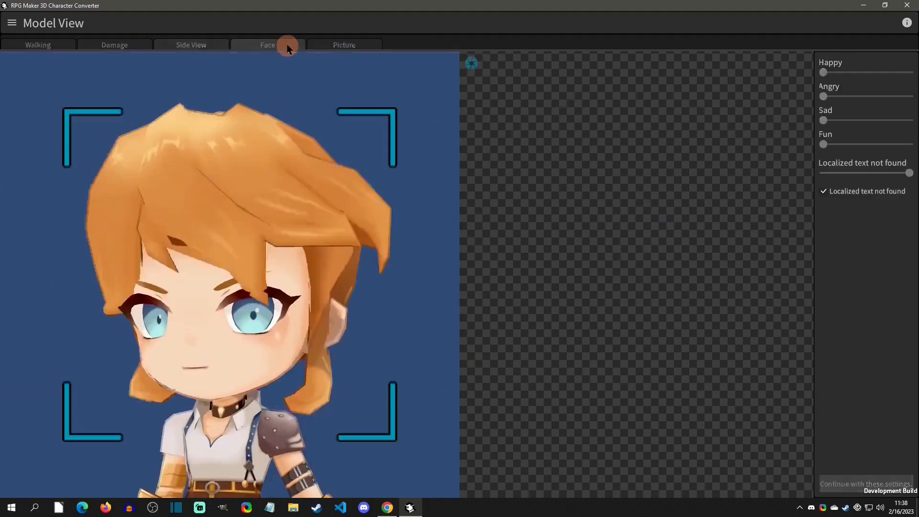
click(267, 45)
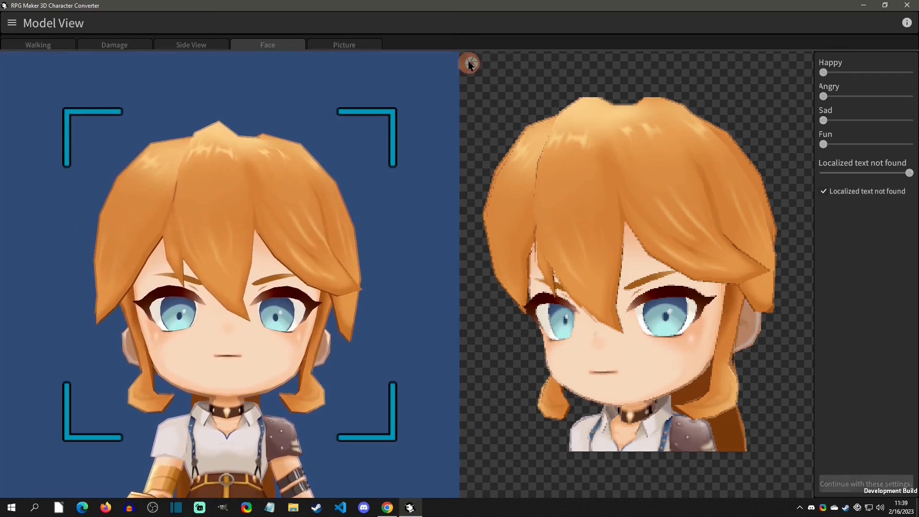
click(471, 63)
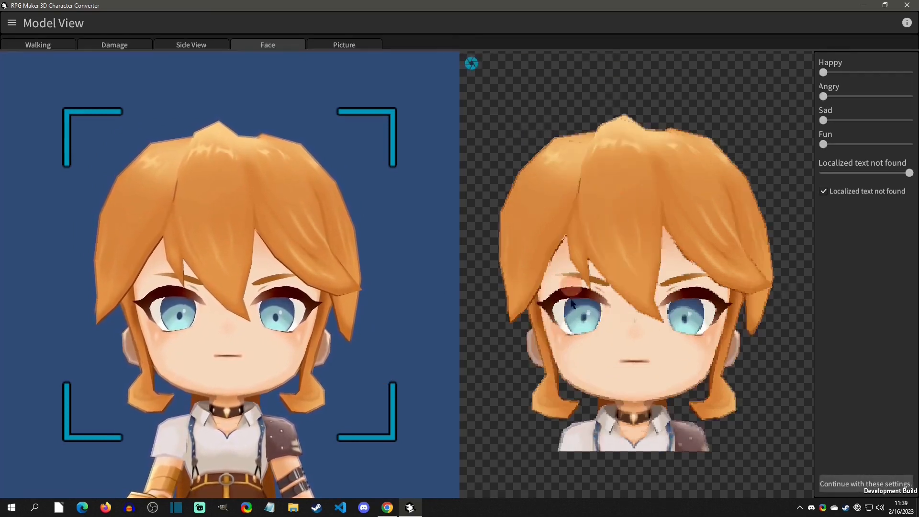
mouse_move(457, 169)
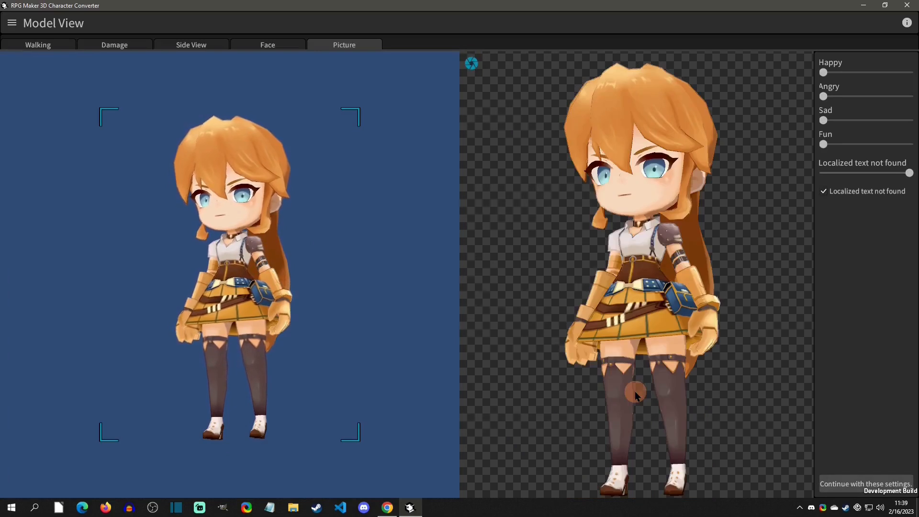
mouse_move(707, 174)
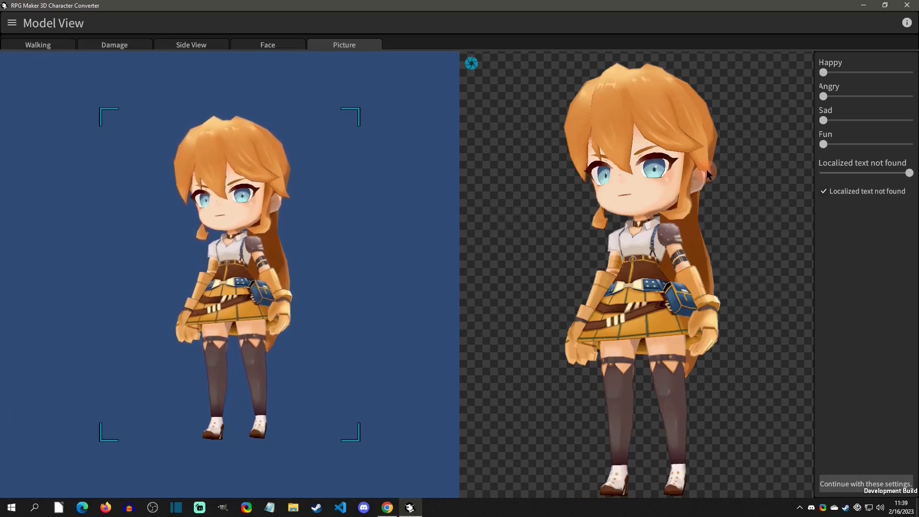
mouse_move(614, 124)
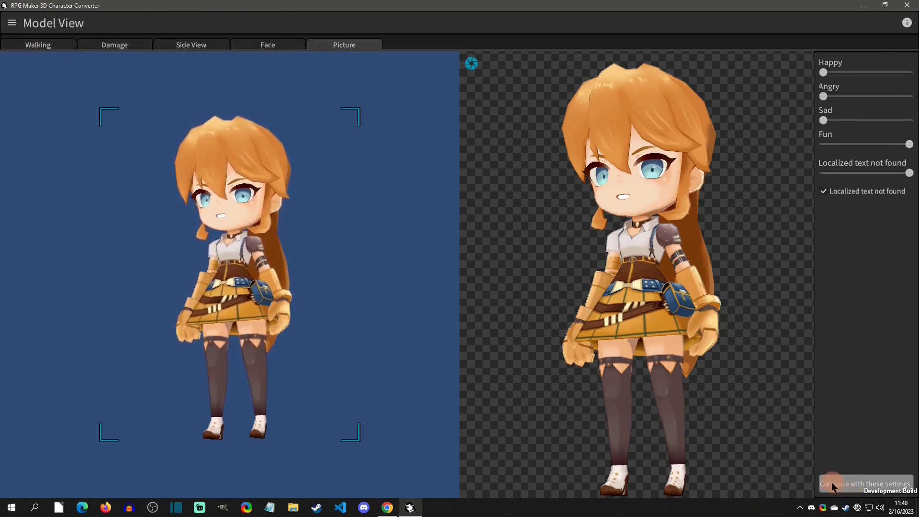
- Accept settings, view the Walking and Damage results, then switch the preview to Side View
click(864, 483)
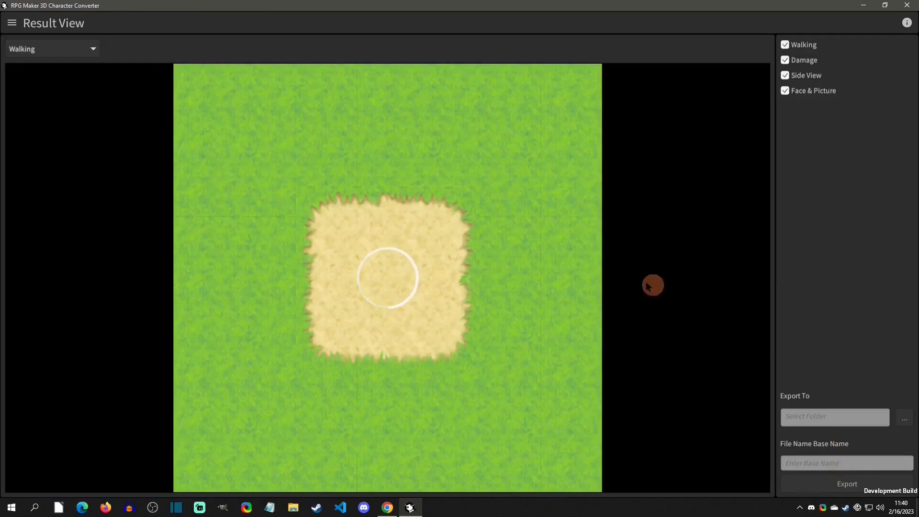
mouse_move(252, 235)
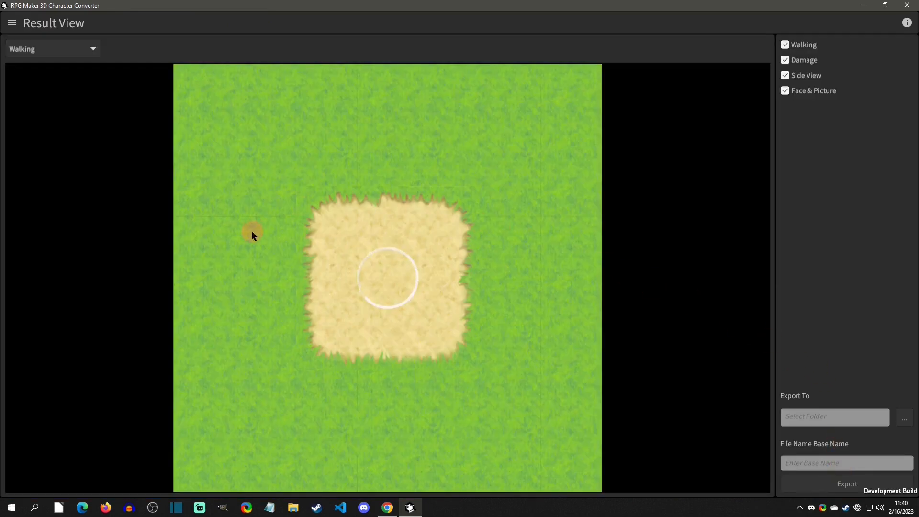
mouse_move(346, 272)
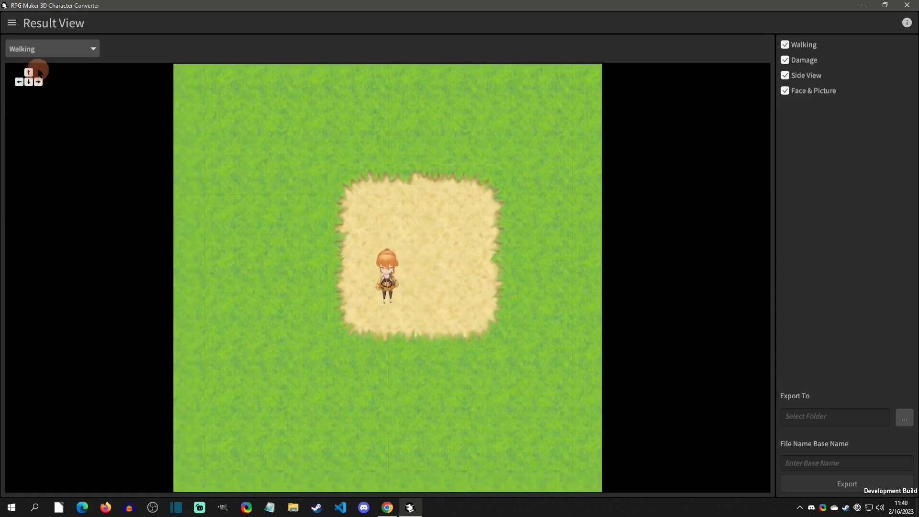
mouse_move(57, 86)
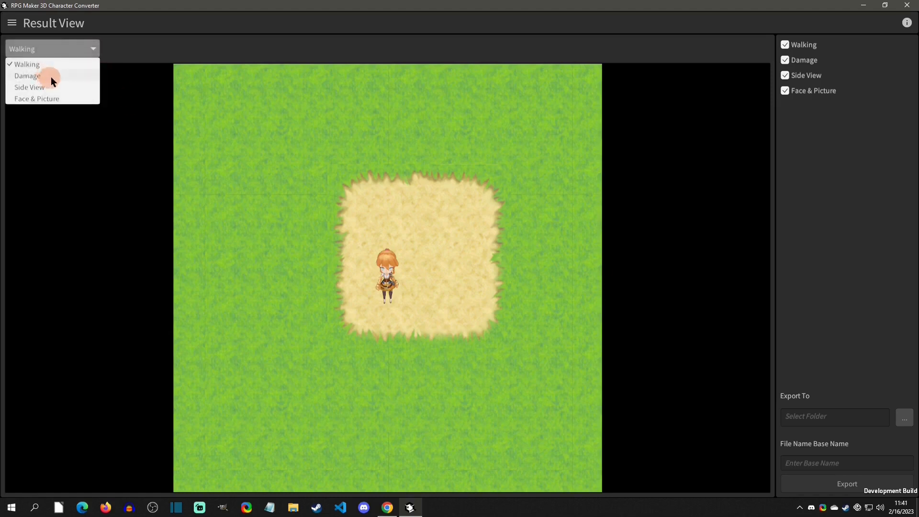
click(27, 76)
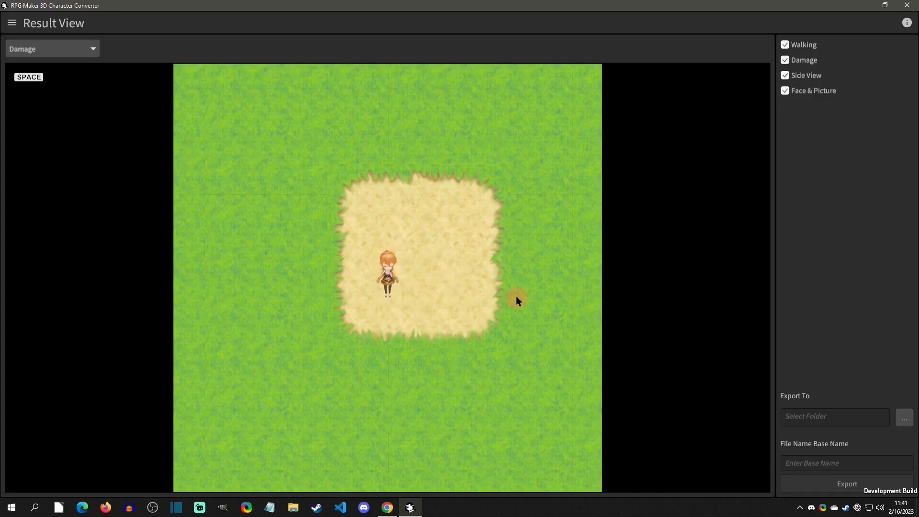
click(52, 49)
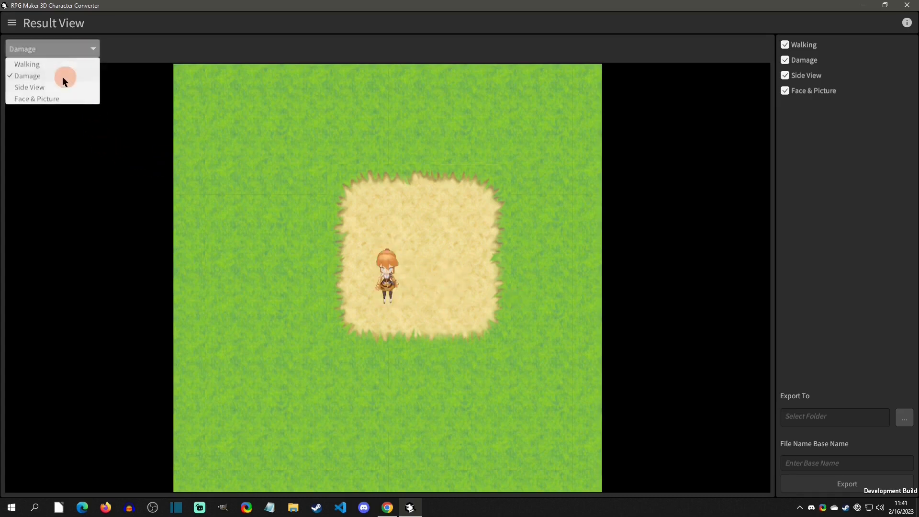
click(29, 87)
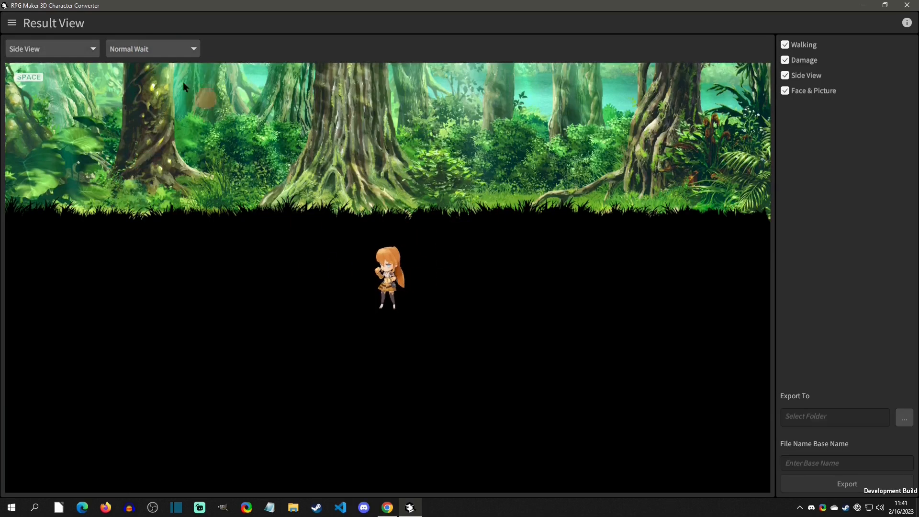
mouse_move(65, 94)
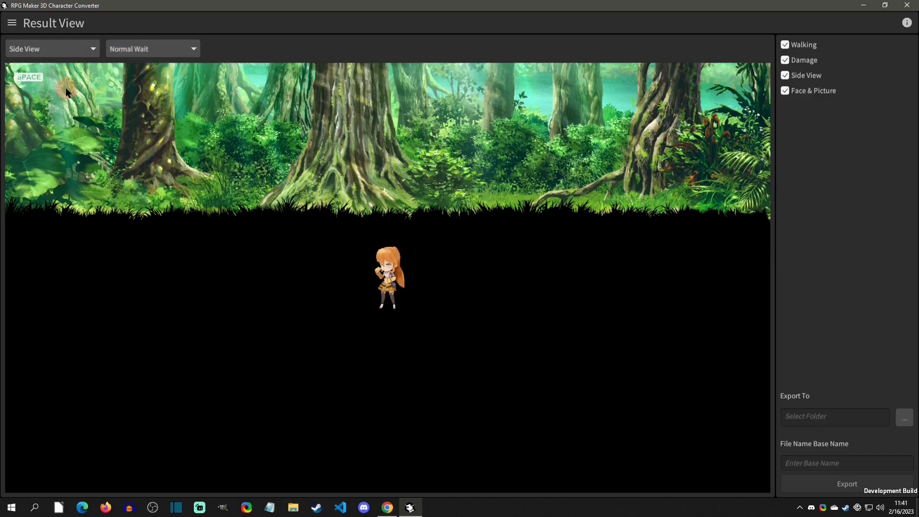
- Preview the Defense side-view battle motion, then pick another motion from the list
click(153, 48)
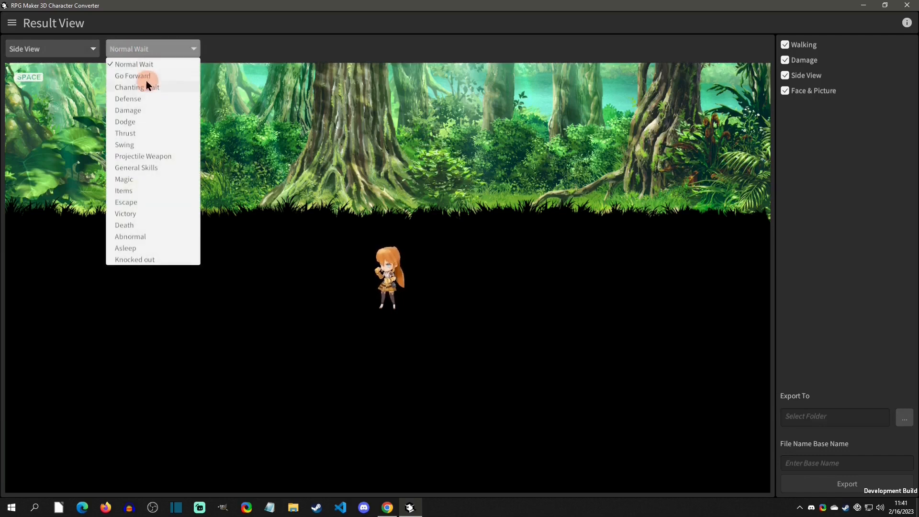
click(127, 99)
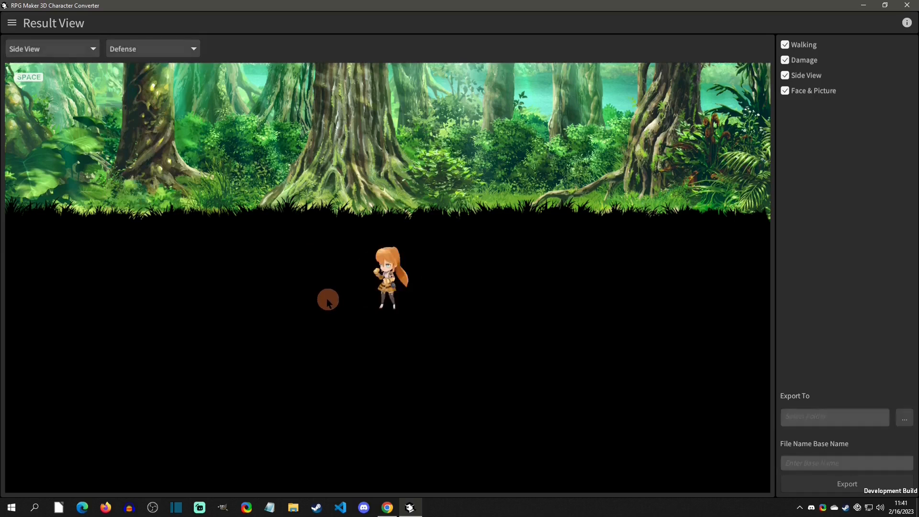
mouse_move(368, 297)
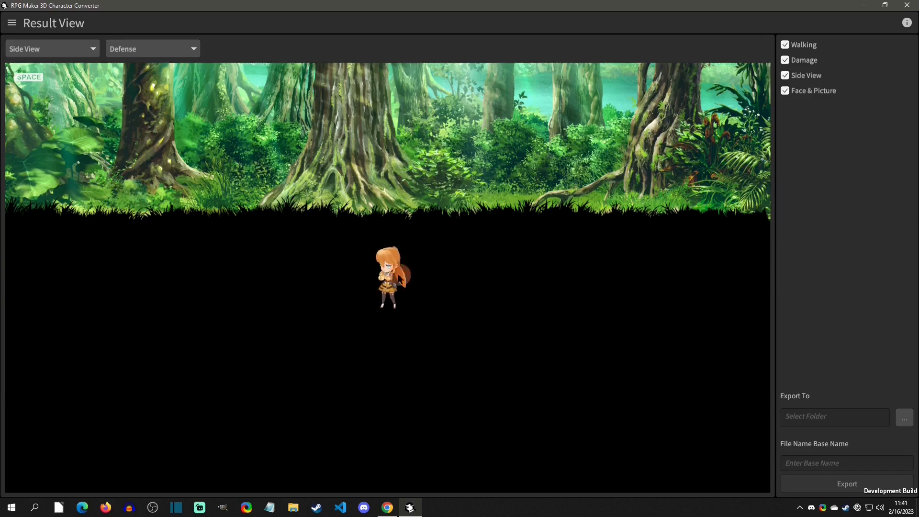
click(153, 48)
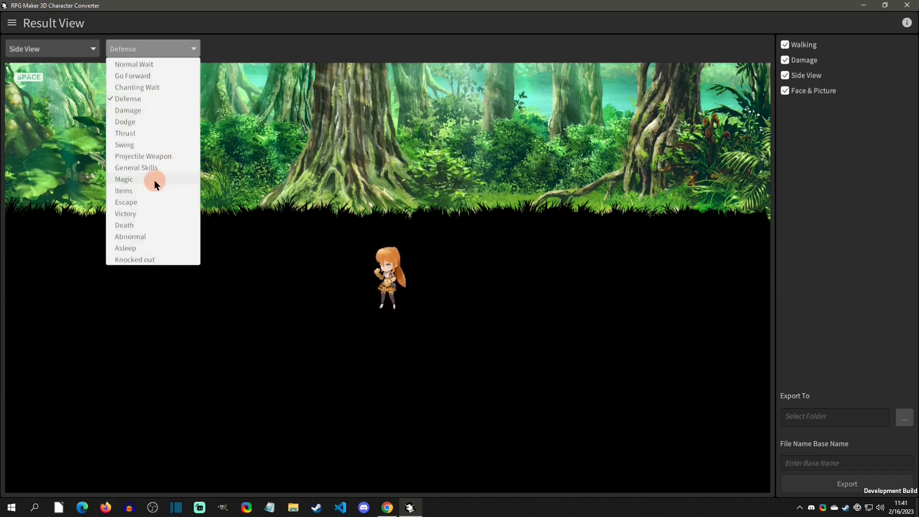
click(124, 179)
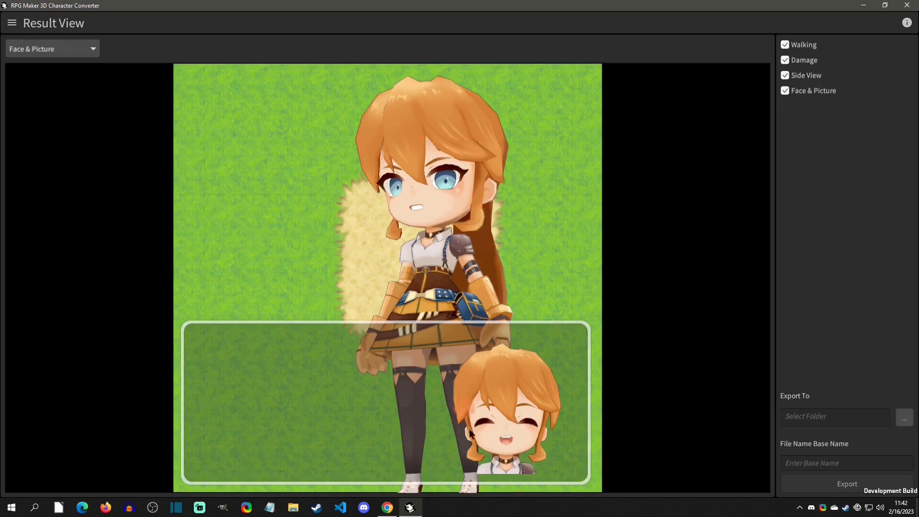
mouse_move(566, 400)
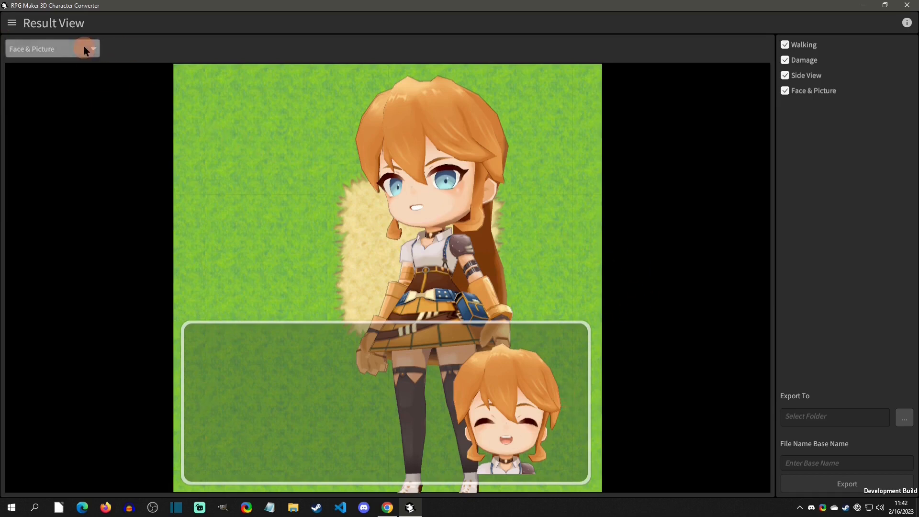
mouse_move(807, 425)
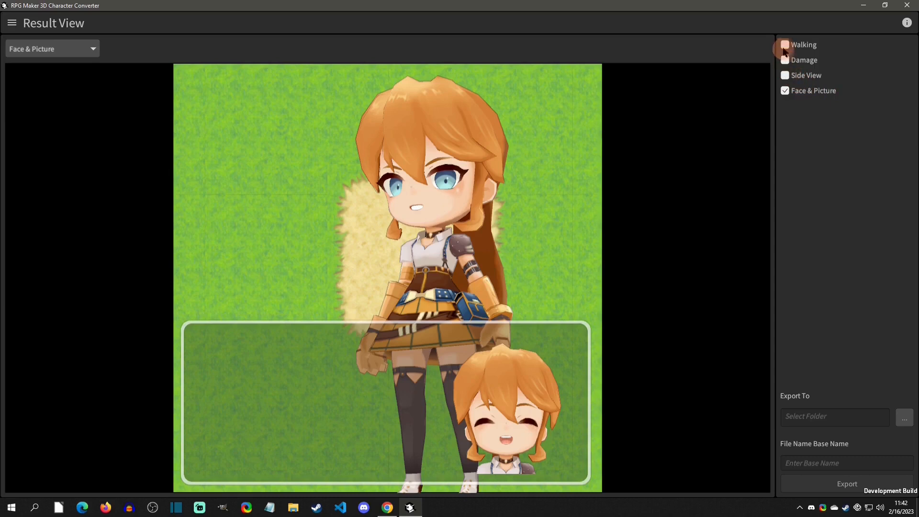
click(785, 45)
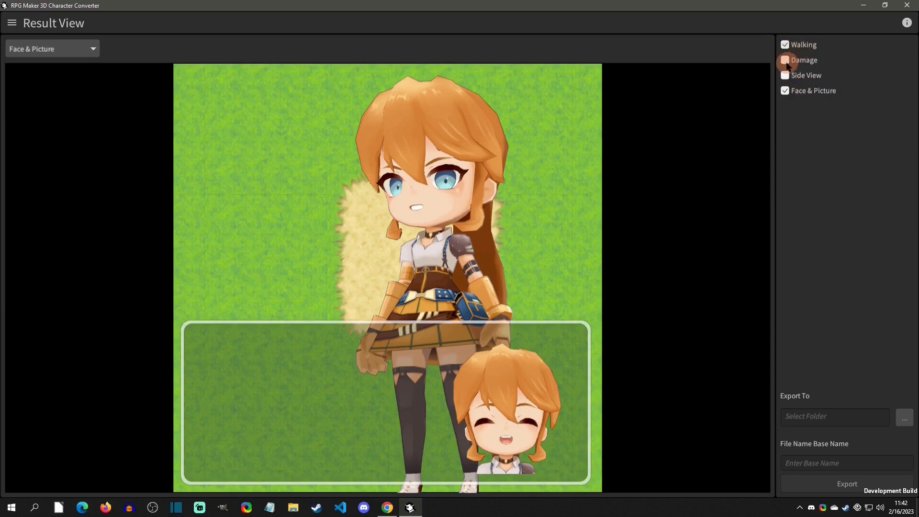
click(786, 59)
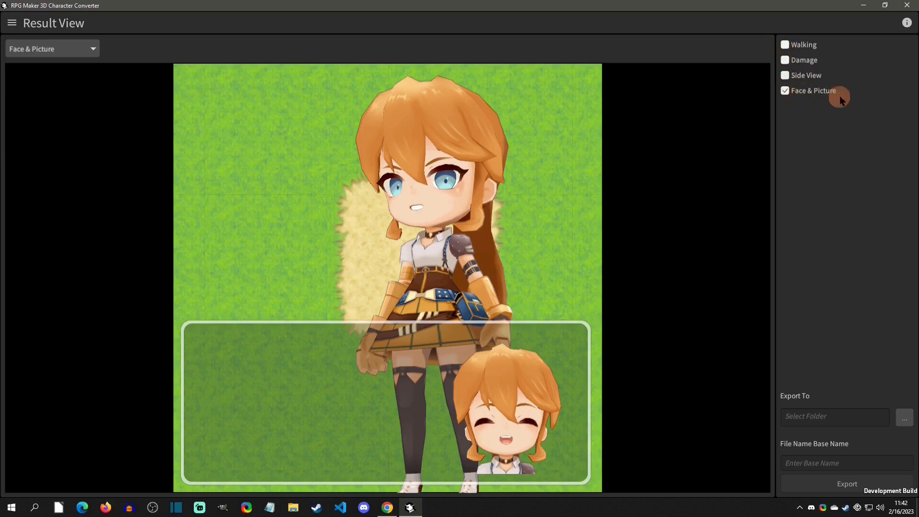
mouse_move(825, 136)
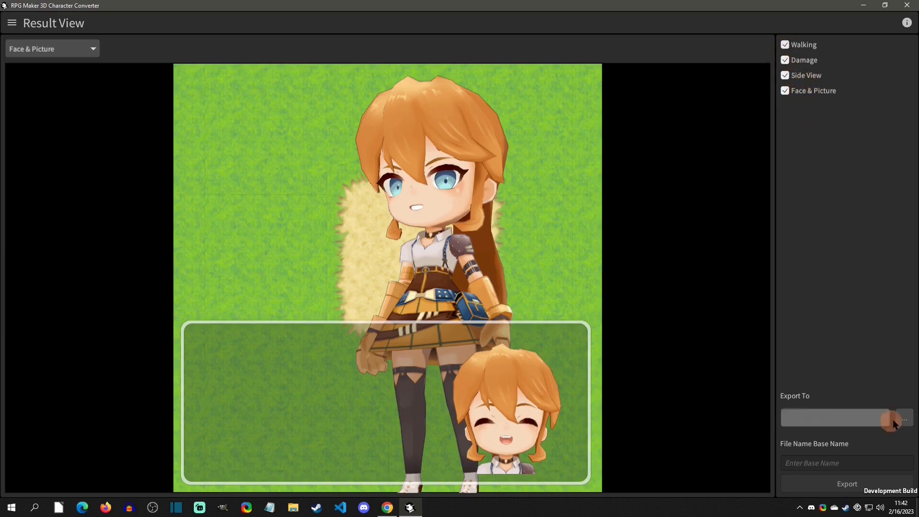
- Export all four sprite types as Char1 into the Exports folder and dismiss the finished message
click(905, 417)
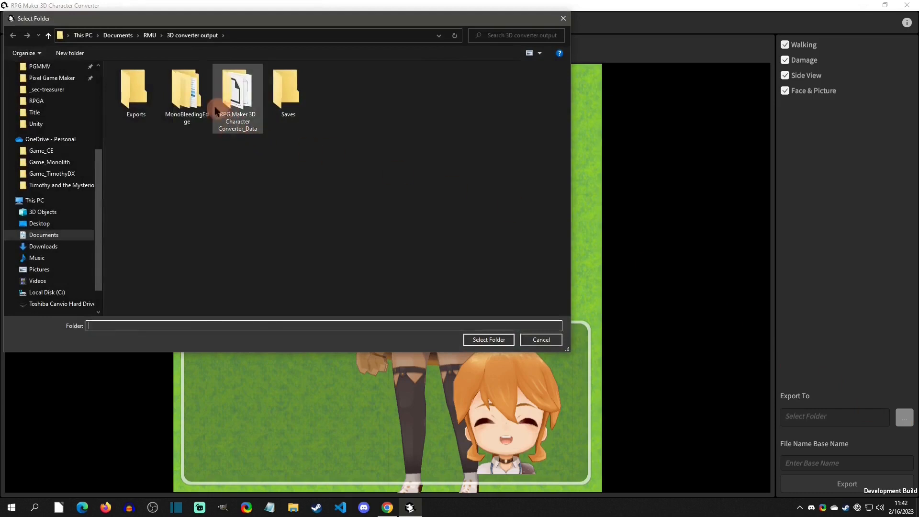
double_click(136, 89)
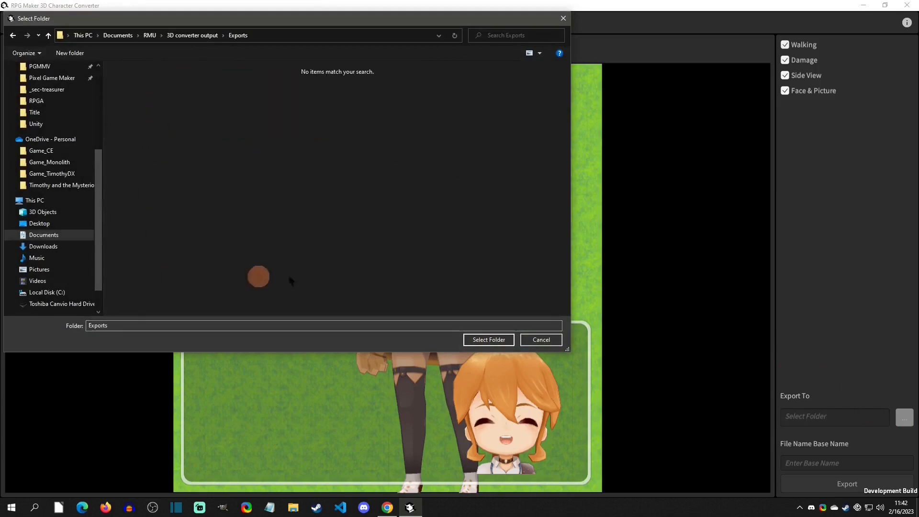
click(488, 340)
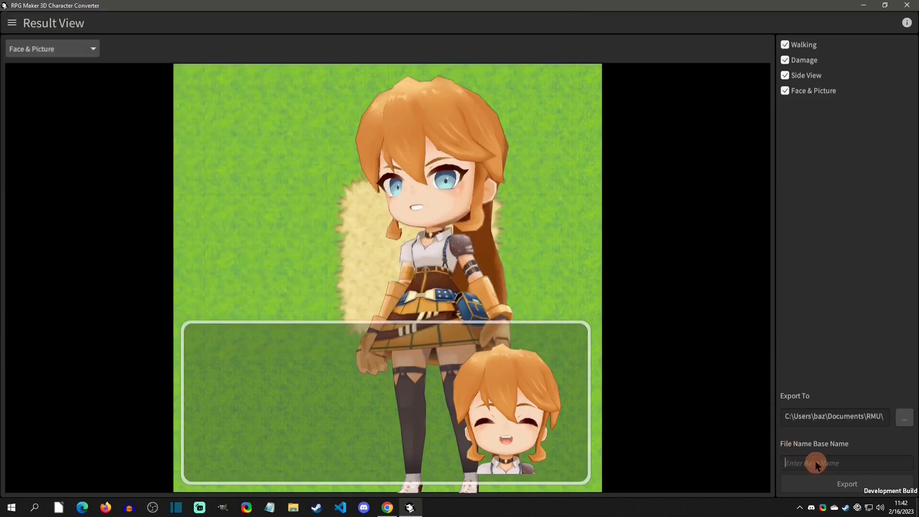
text(Char1)
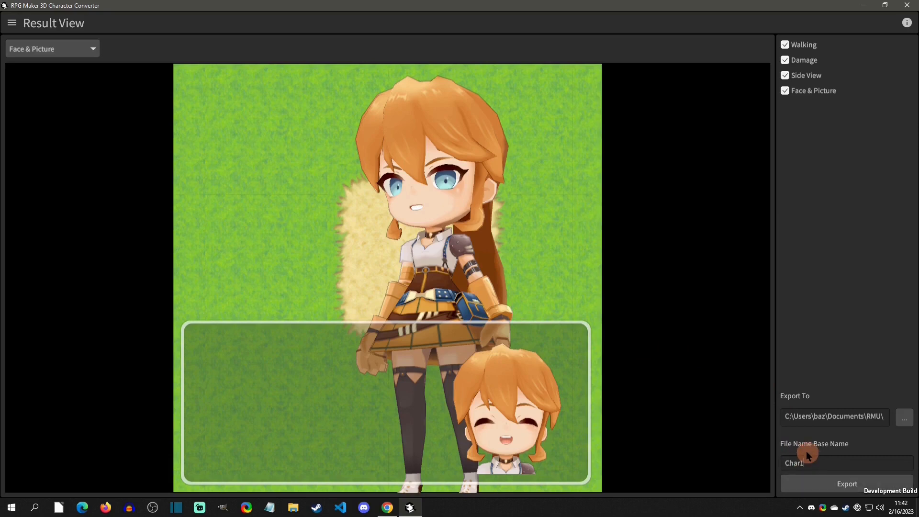
click(847, 483)
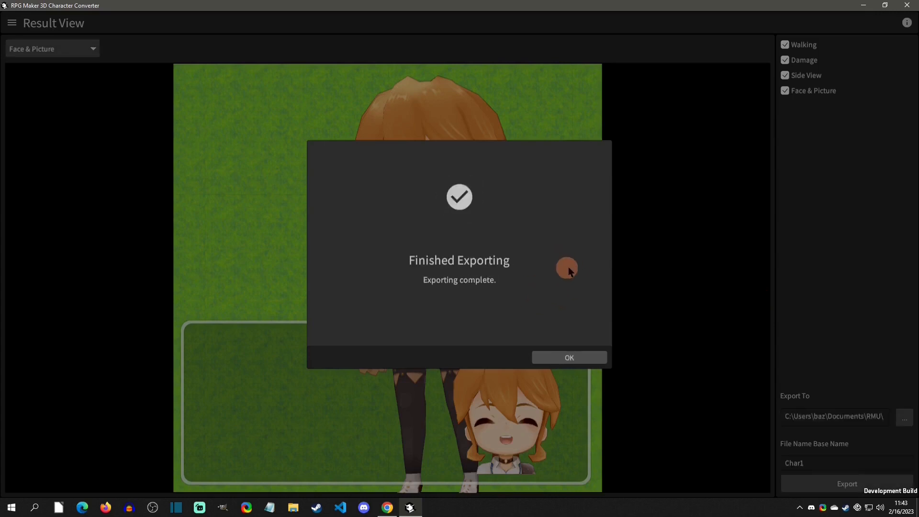
click(568, 358)
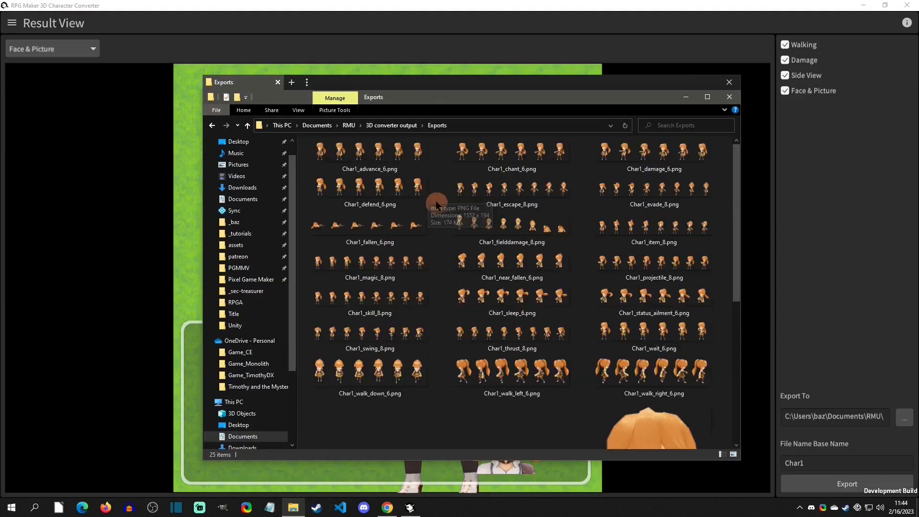
- Select Char1_advance_6.png and scroll through the exported sprite sheets and portraits in Exports
click(370, 150)
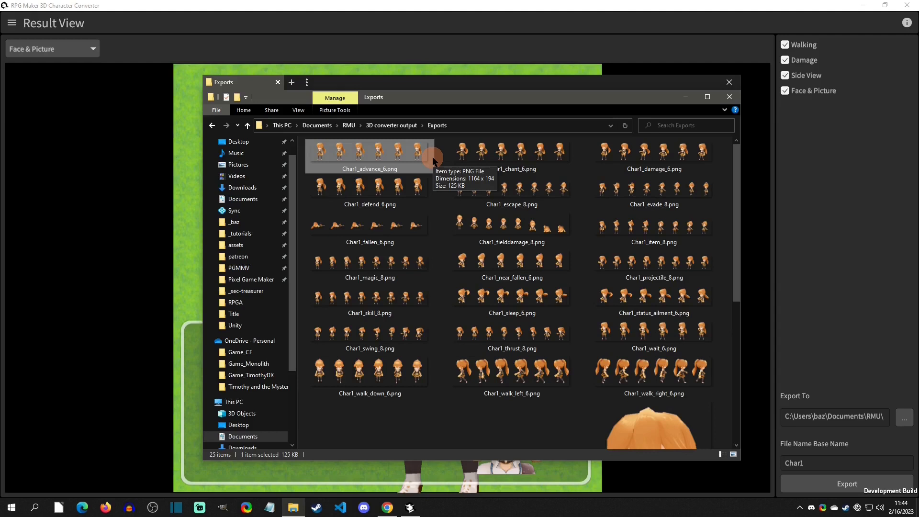
scroll(down, 3)
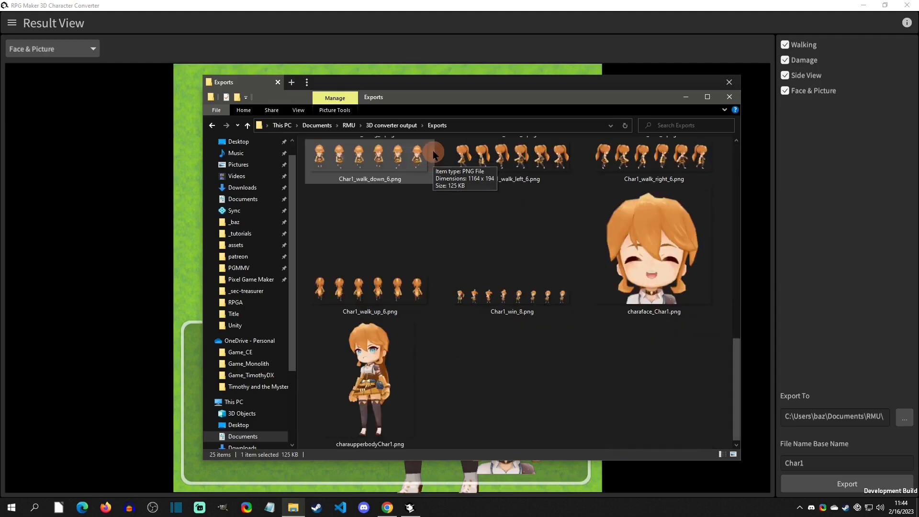
scroll(up, 3)
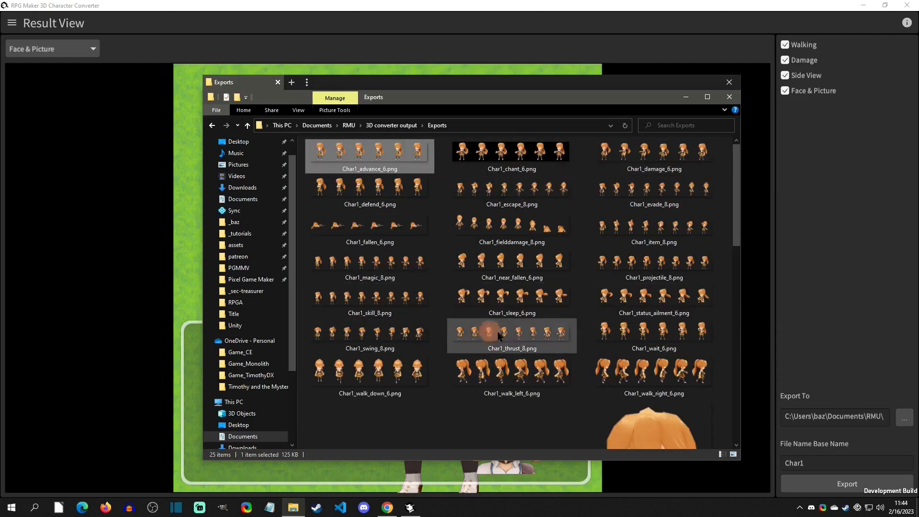
scroll(down, 3)
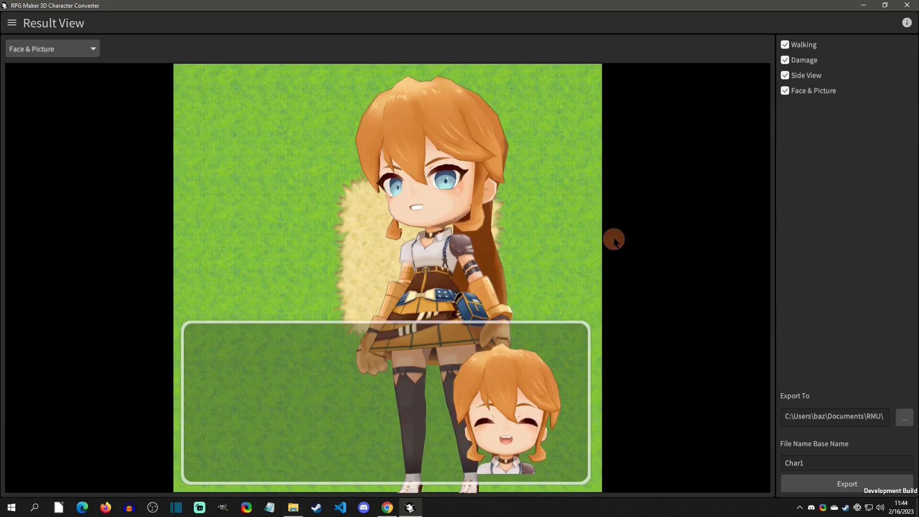
mouse_move(227, 172)
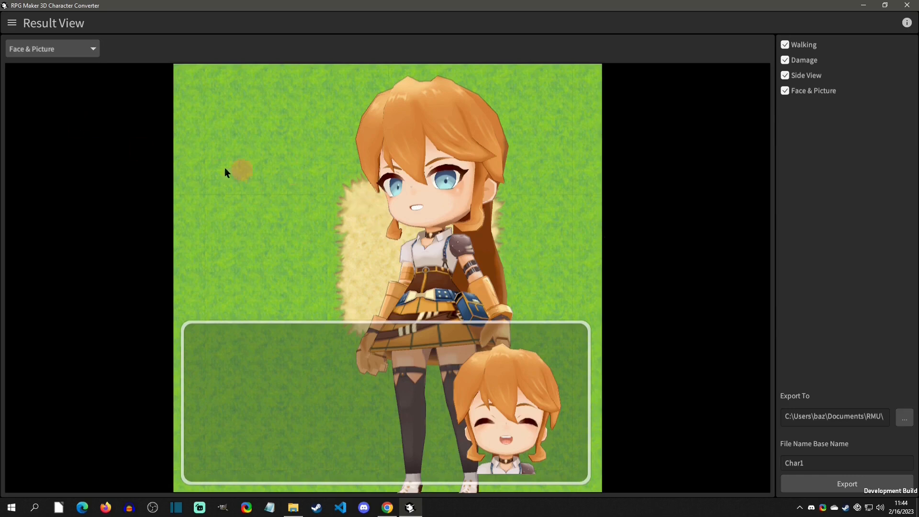
mouse_move(12, 23)
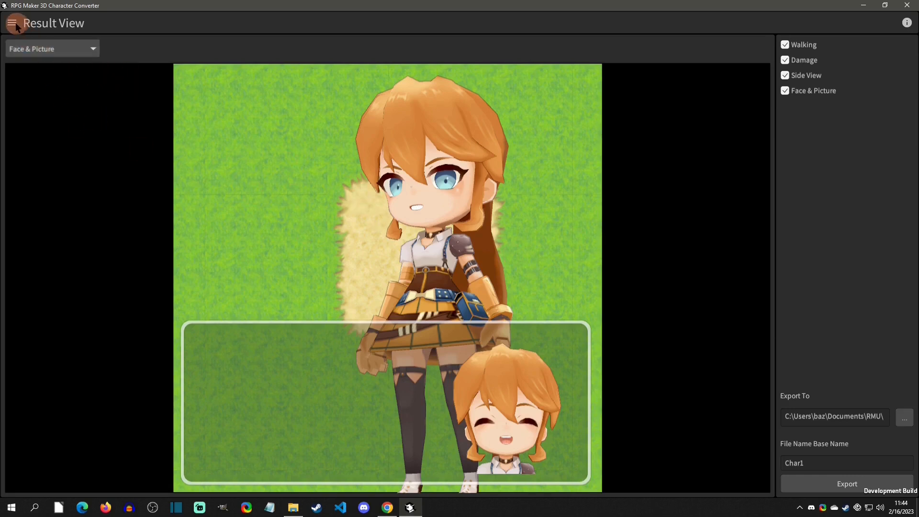
- Back in Model View, set the Happy expression slider to maximum and rebuild the results
click(12, 24)
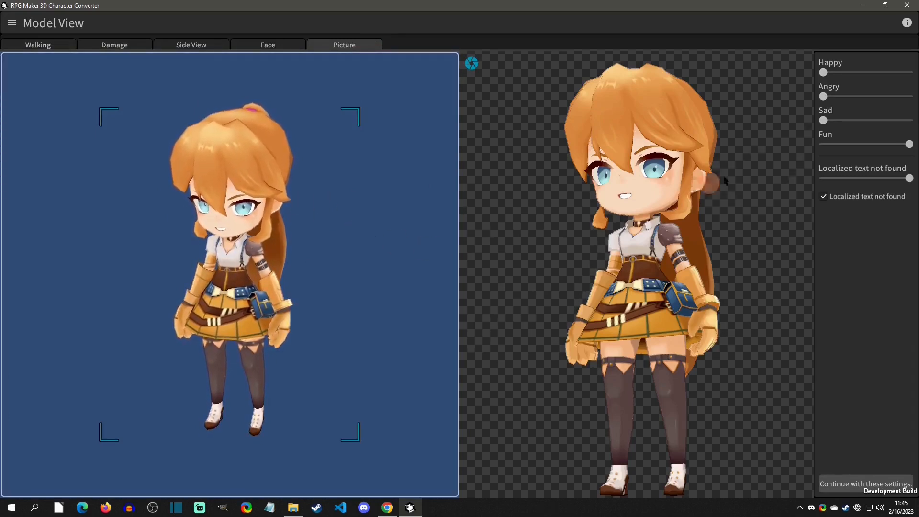
click(827, 86)
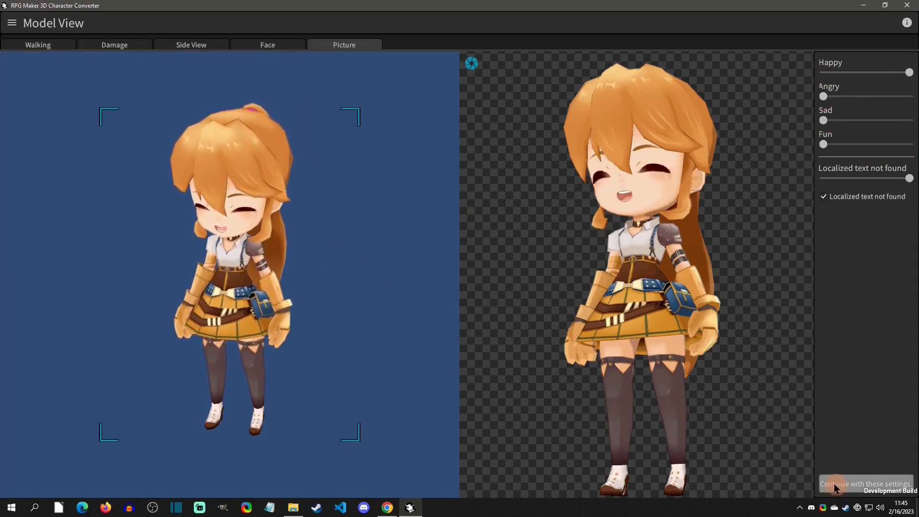
click(865, 483)
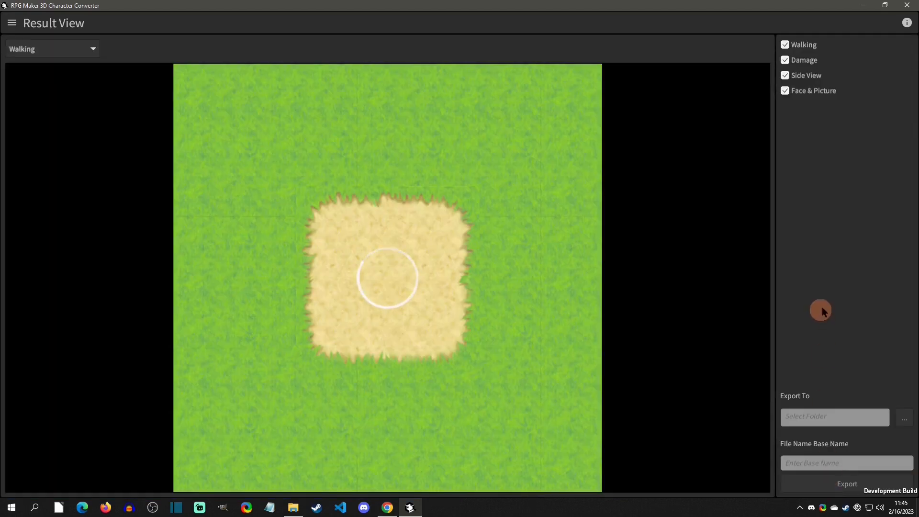
- Exclude damage and walking sprites, then export Face & Picture into Exports as Char1face2
click(785, 76)
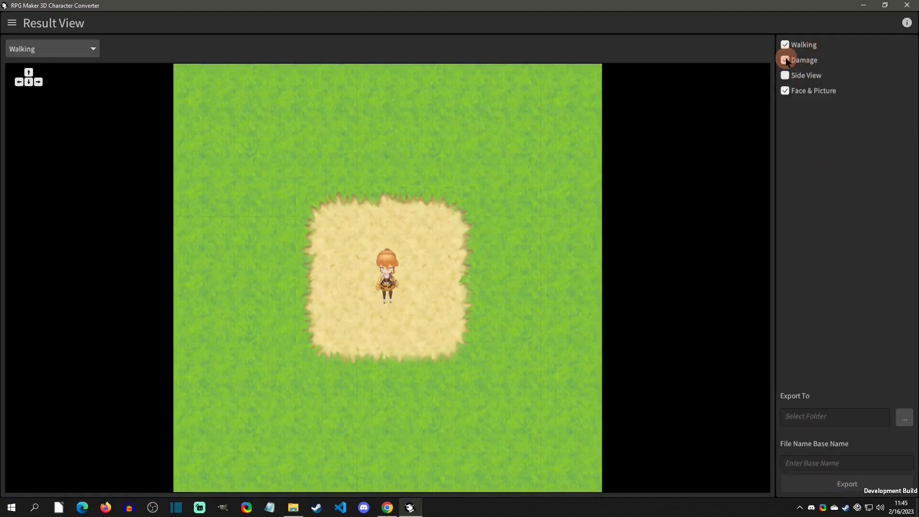
click(784, 44)
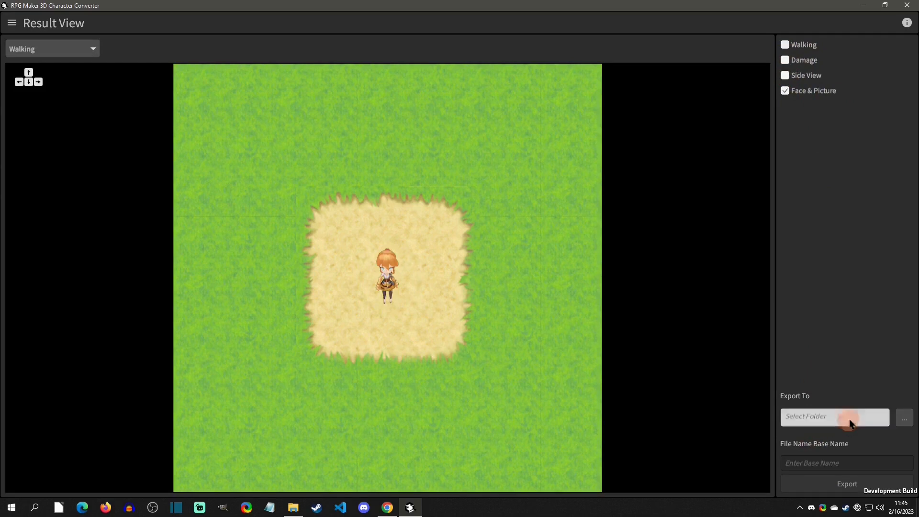
click(904, 418)
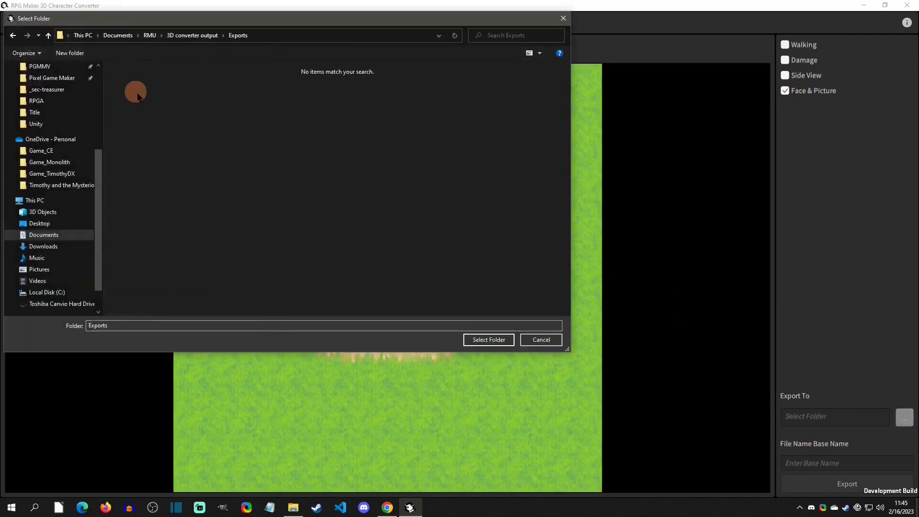
click(488, 340)
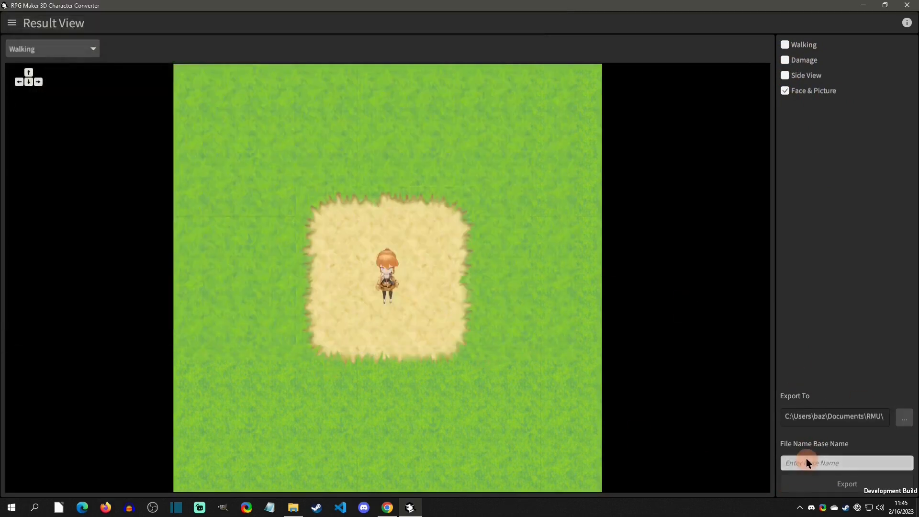
text(Char1ke2)
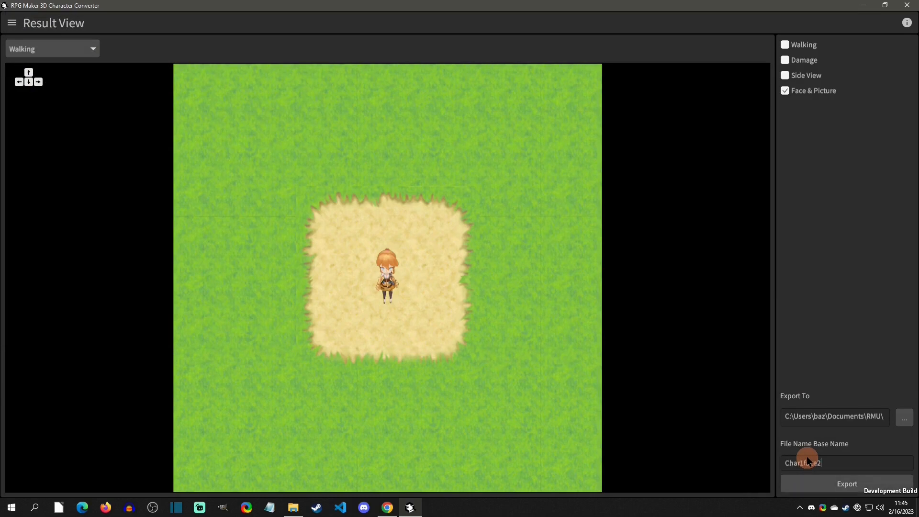
click(847, 484)
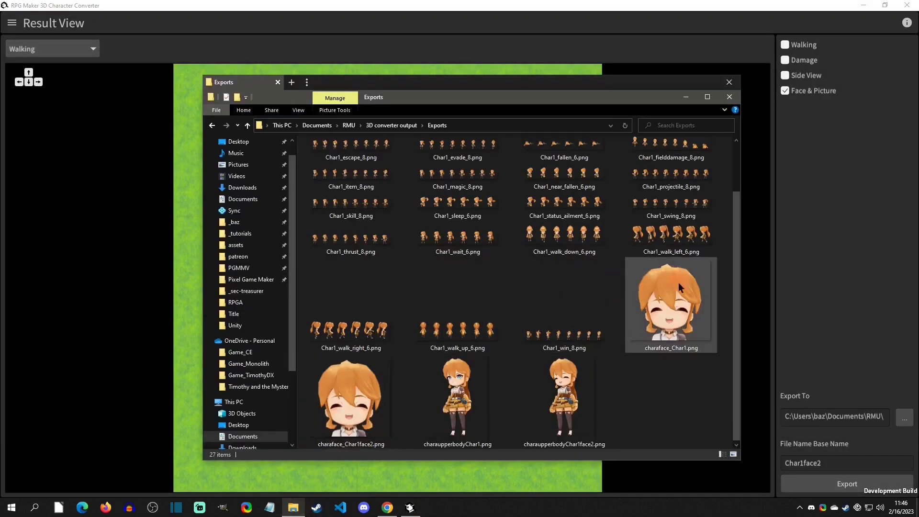
mouse_move(680, 346)
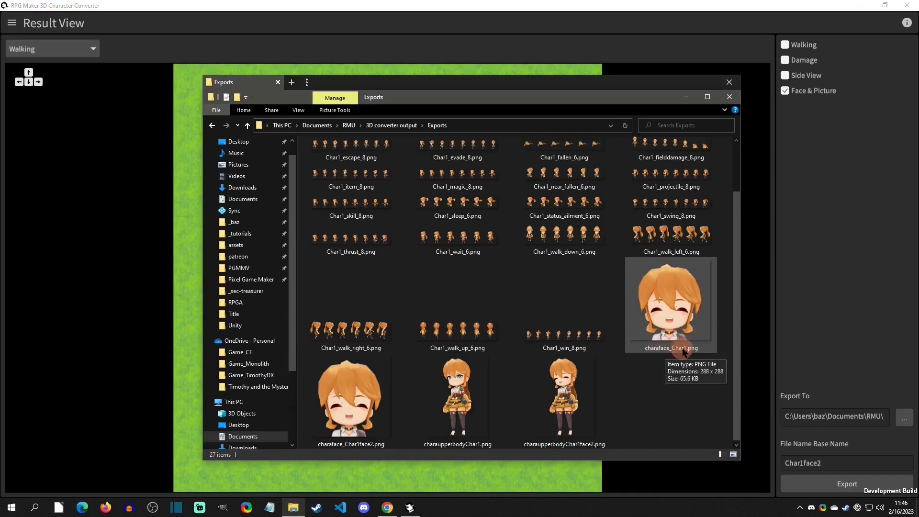
- Select the duplicate Char1face2 face image, then open the Char1face2 upper-body picture
click(350, 399)
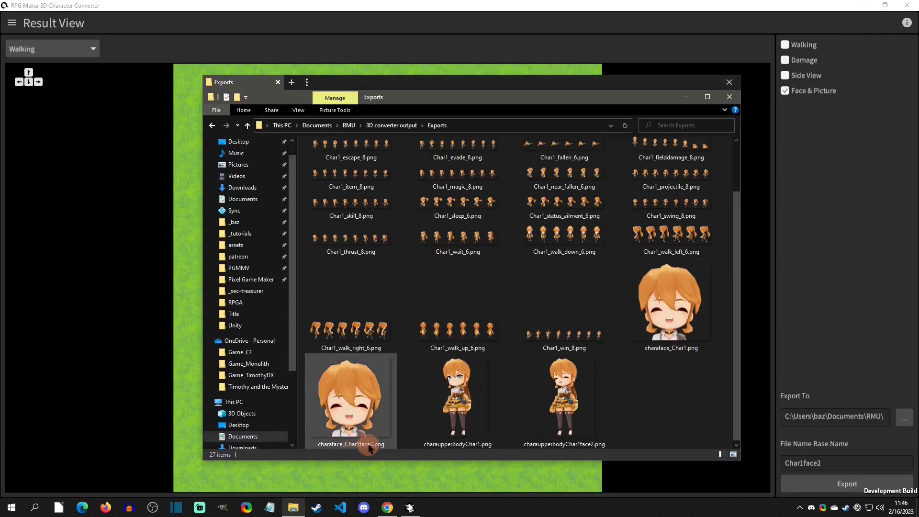
mouse_move(363, 397)
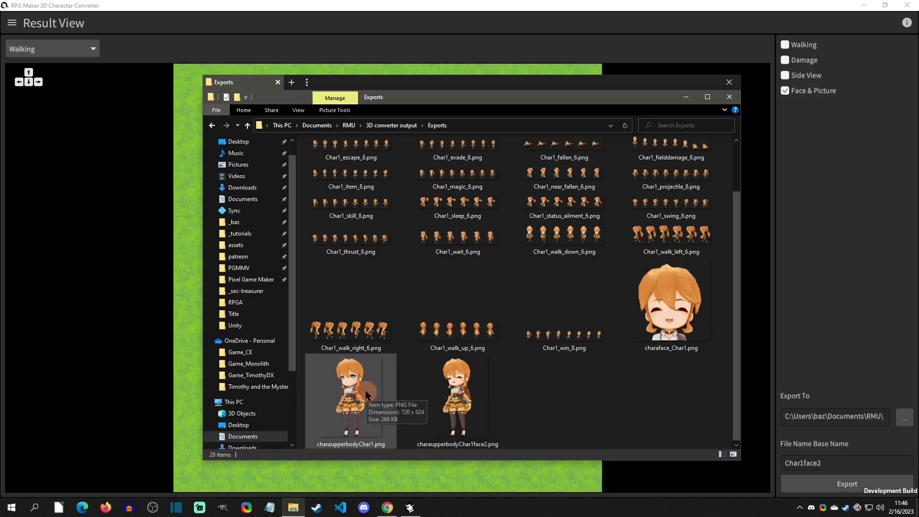
click(458, 399)
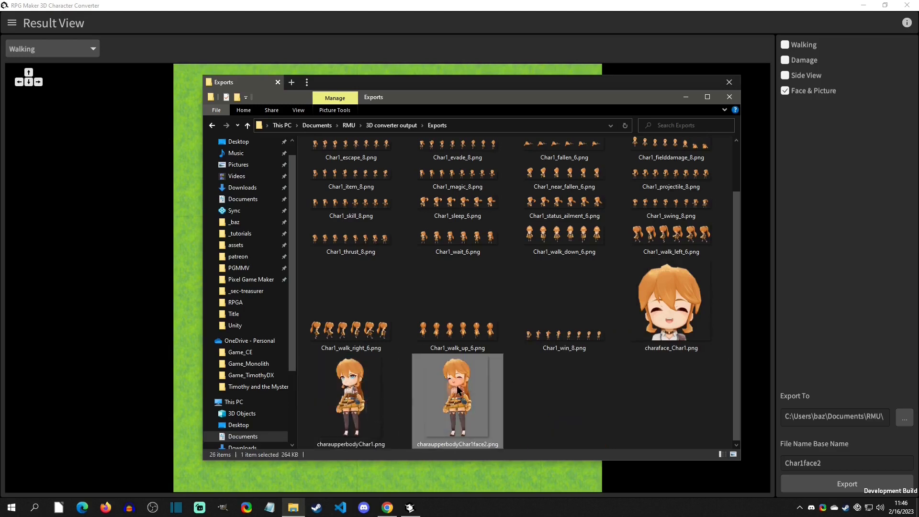
double_click(457, 399)
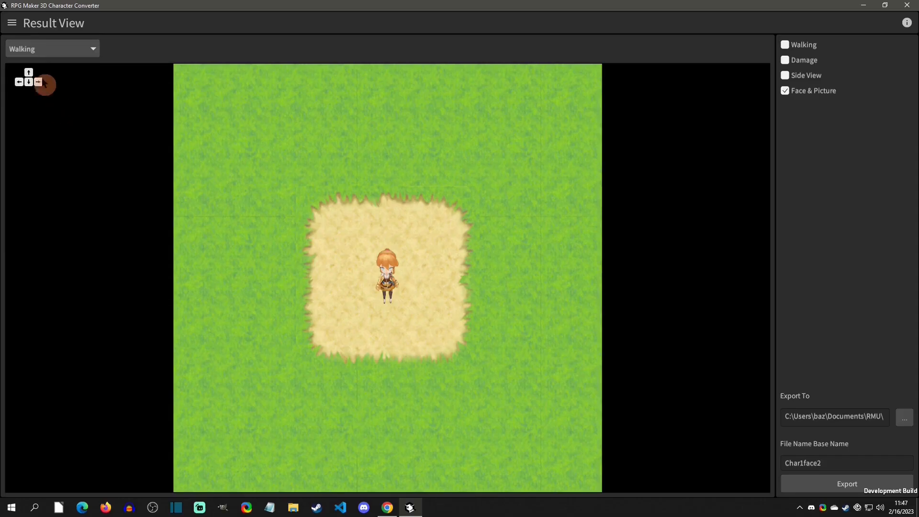
- Load the teal-haired actor02_color1 model from List View and generate its walking frames
click(11, 22)
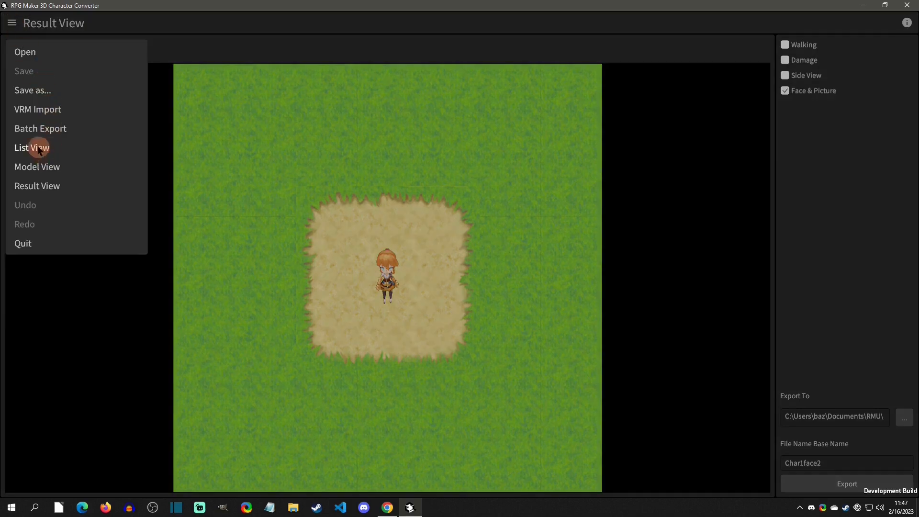
click(32, 147)
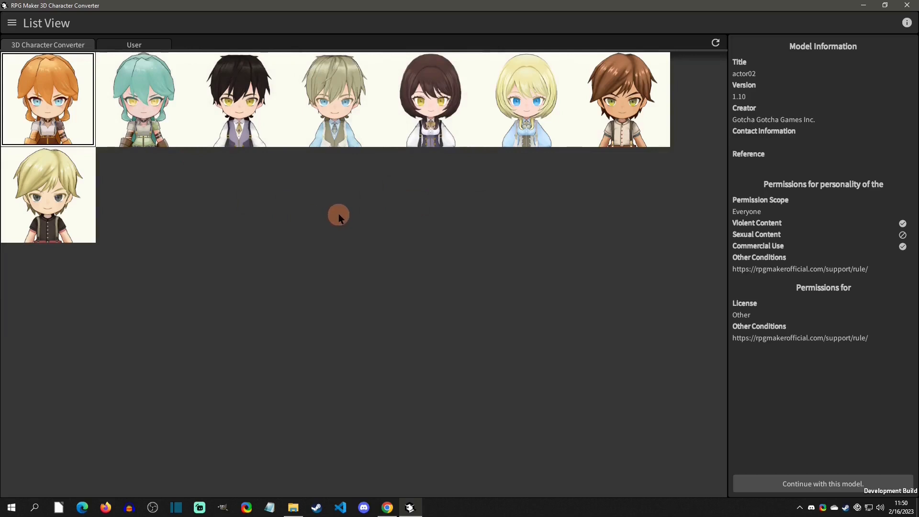
click(142, 99)
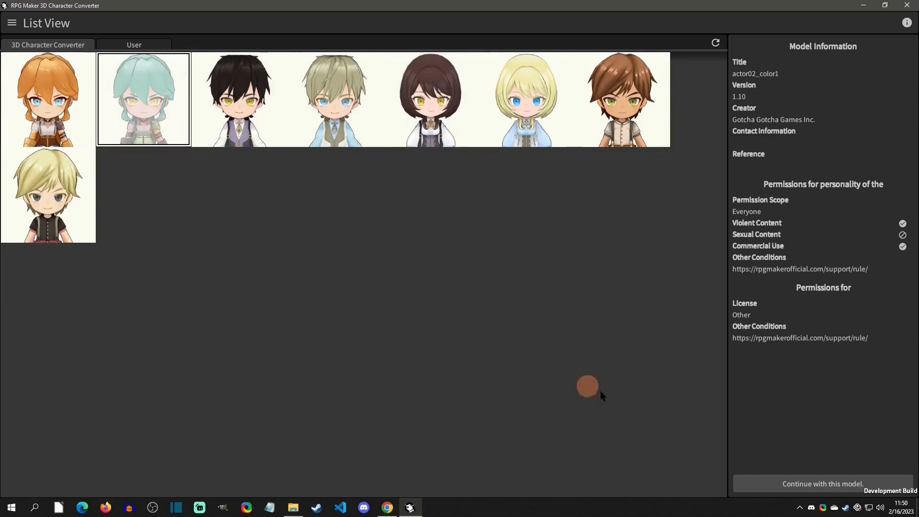
click(822, 484)
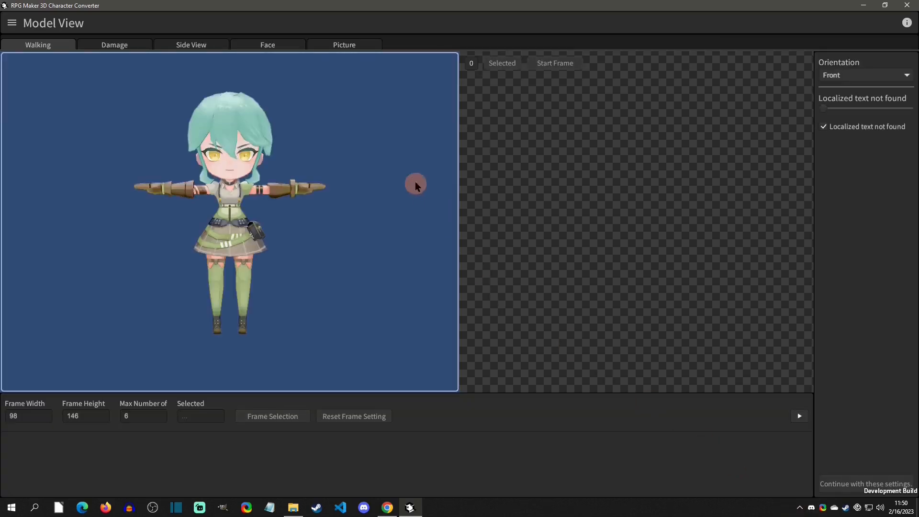
mouse_move(98, 66)
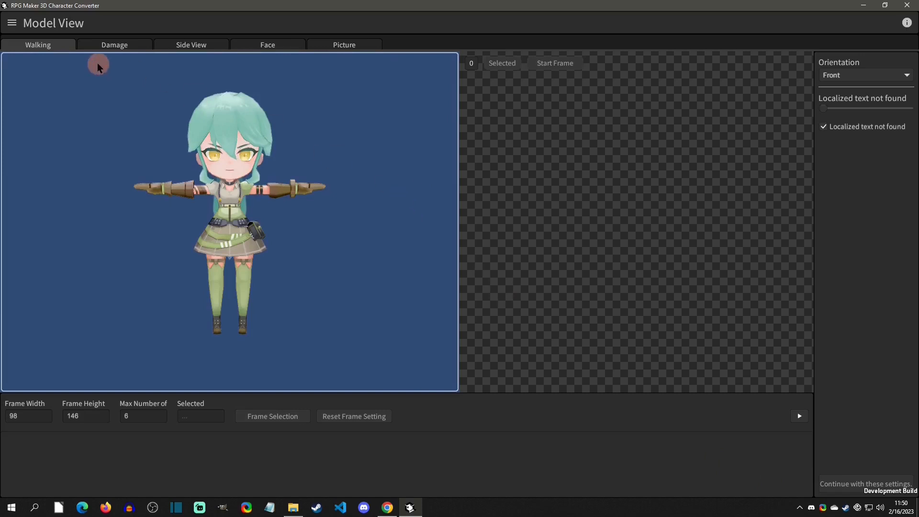
click(12, 23)
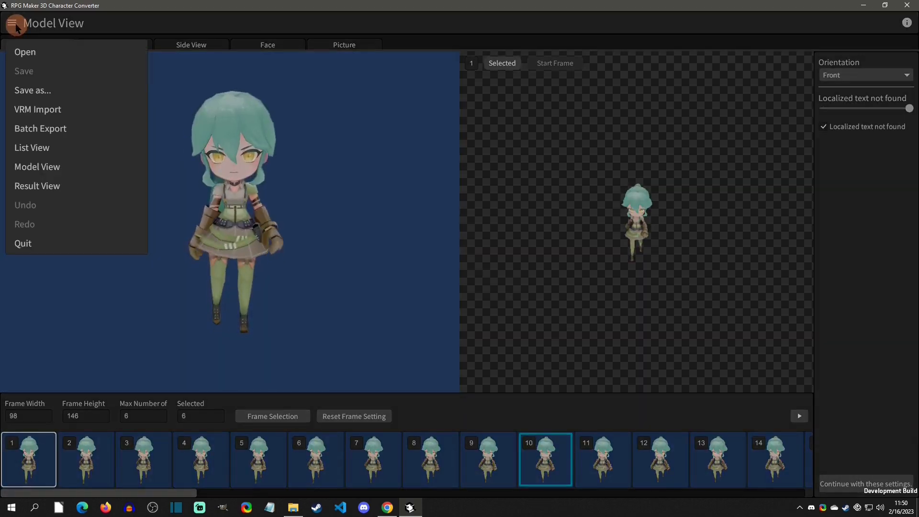
- Batch-export the teal character into a new Char2 folder under RMU > 3D converter output > Exports
click(33, 89)
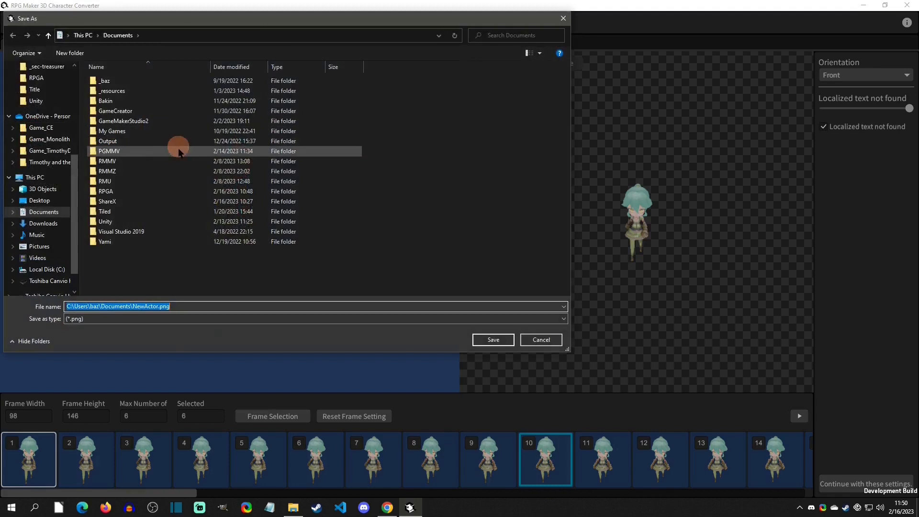
double_click(104, 181)
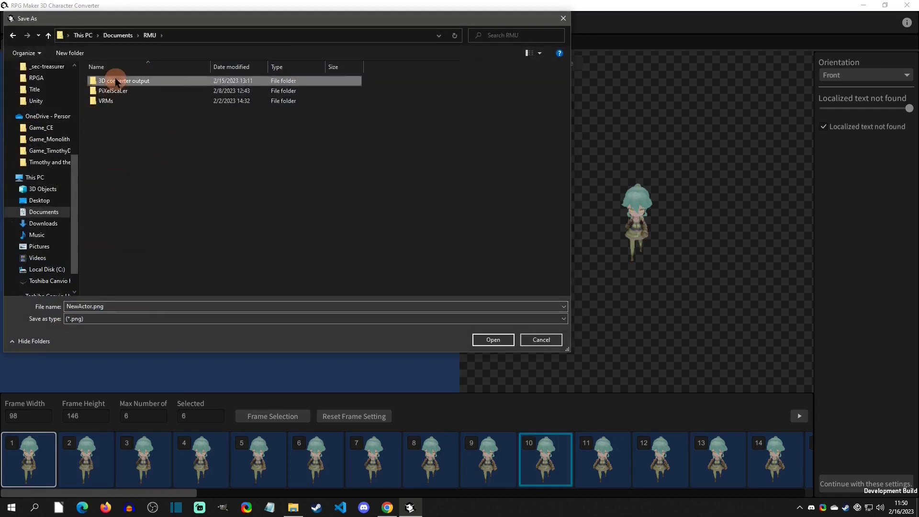
double_click(125, 80)
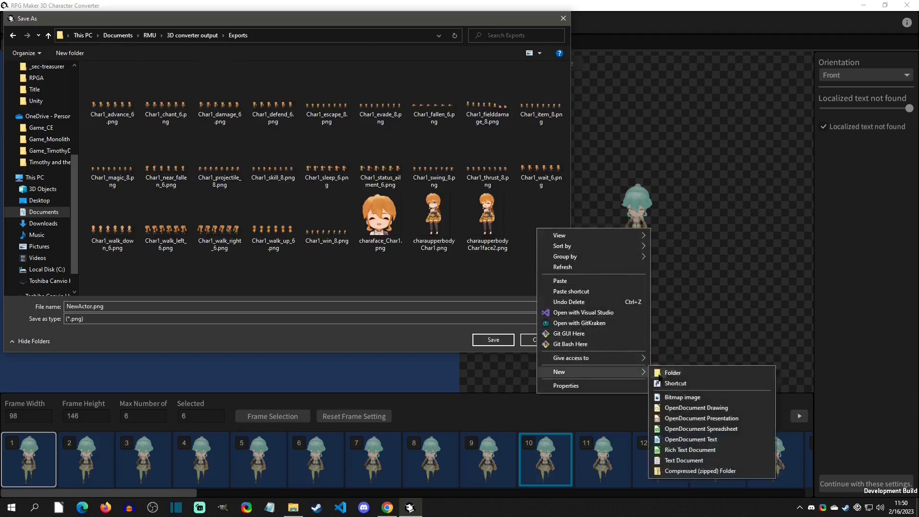
click(672, 372)
text(Char2)
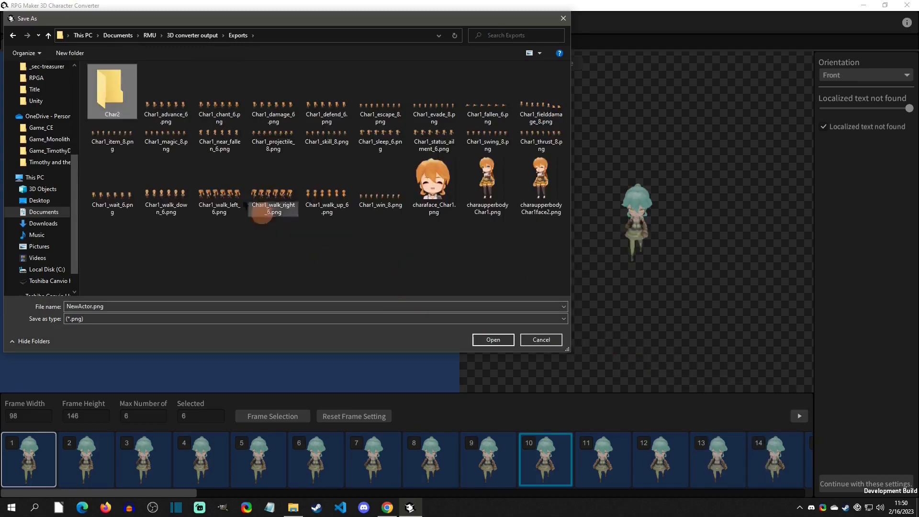
double_click(112, 88)
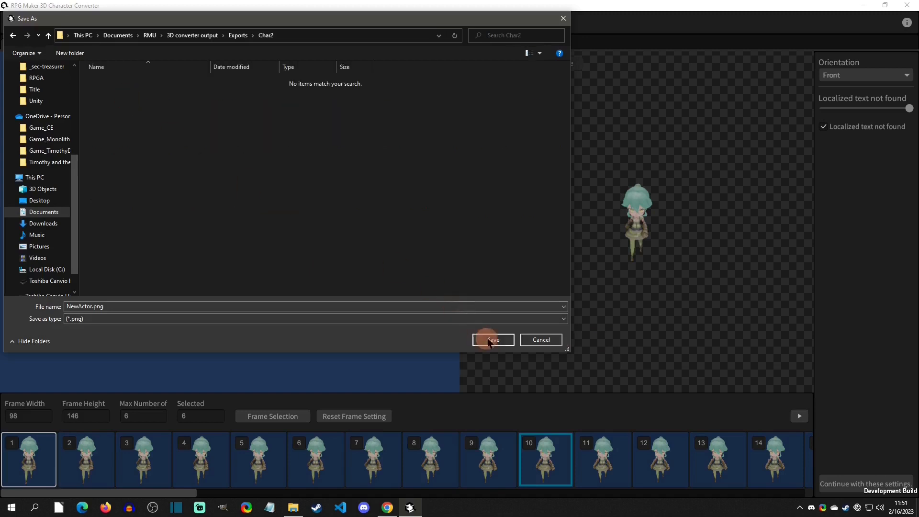
click(493, 340)
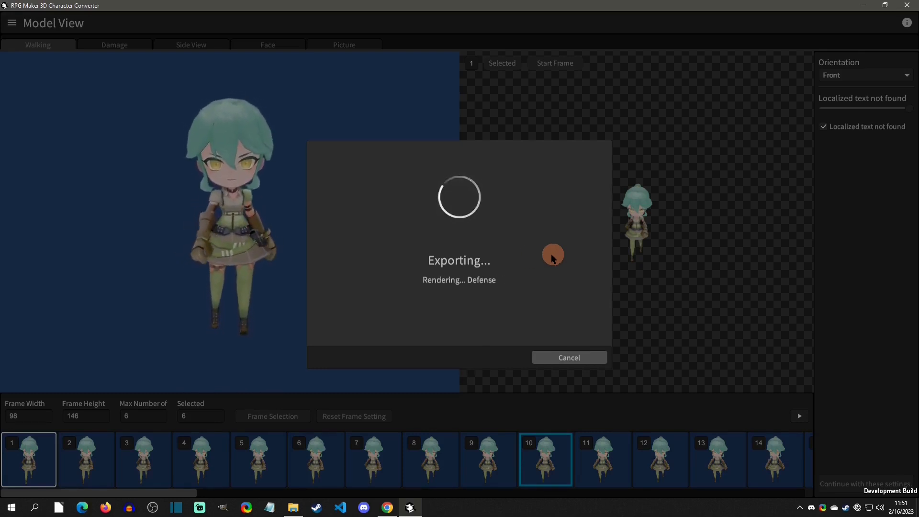
mouse_move(540, 275)
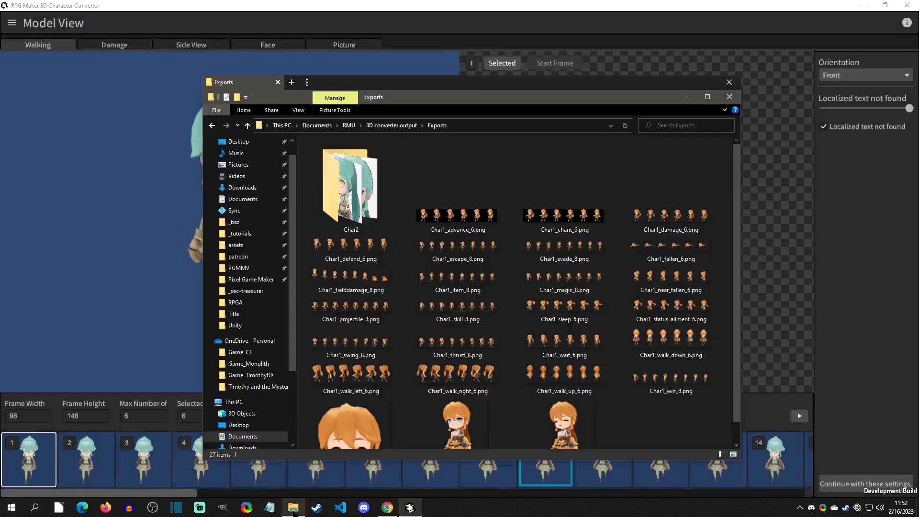
- Open the Char2 folder and inspect one of the exported NewActor sprite sheets
double_click(351, 188)
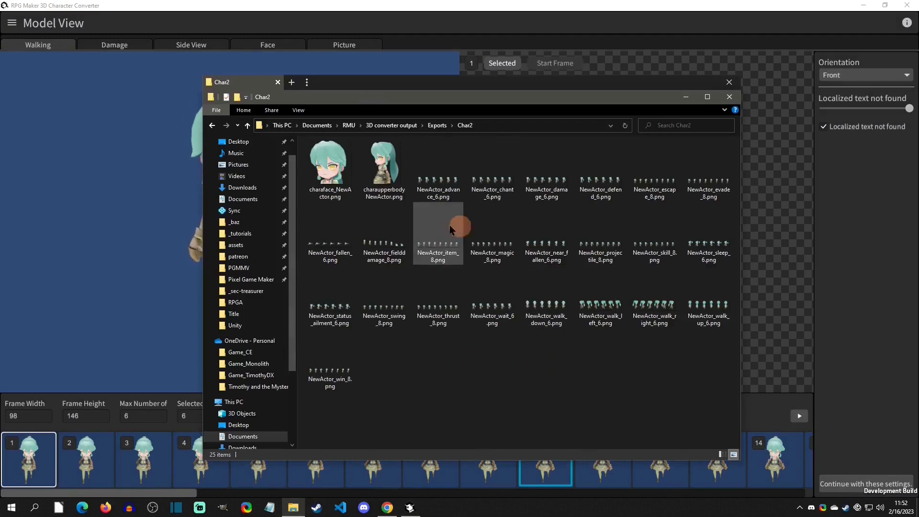
click(384, 164)
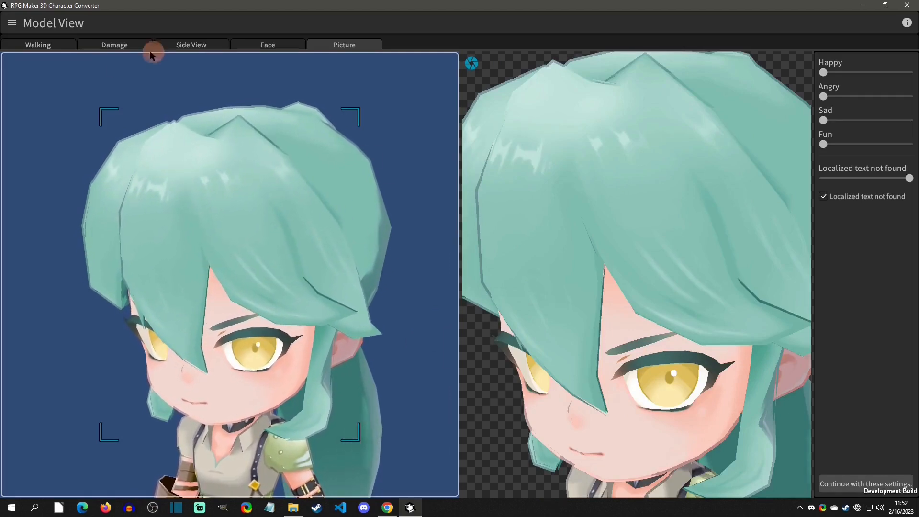
- Switch the converter to List View's User tab, showing the one imported VRoid character
click(11, 23)
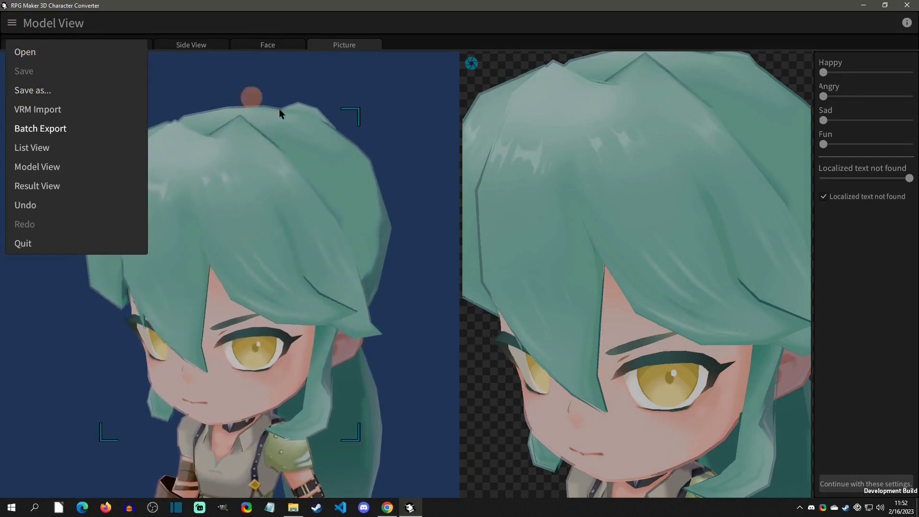
click(405, 167)
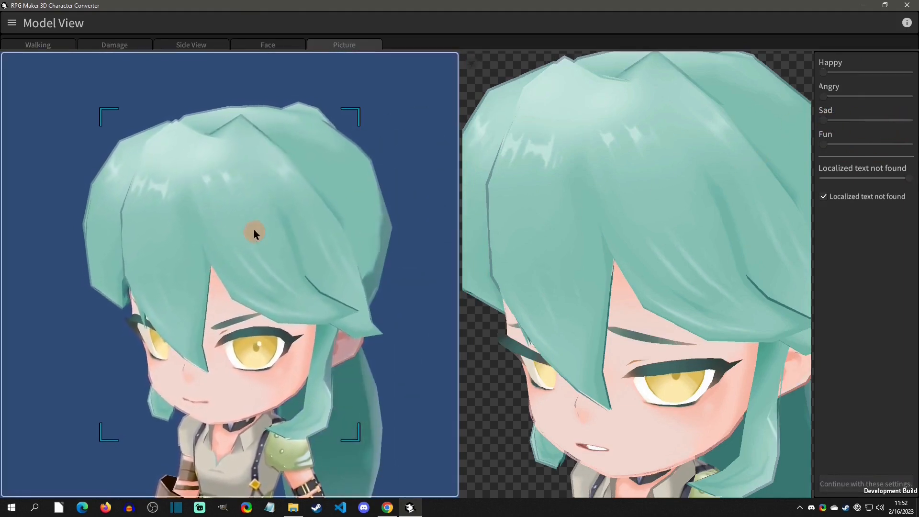
click(12, 23)
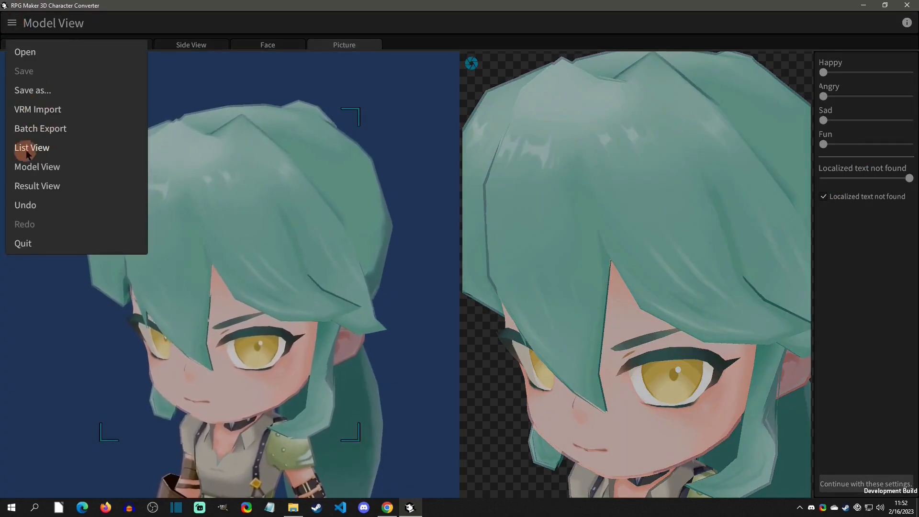
click(32, 147)
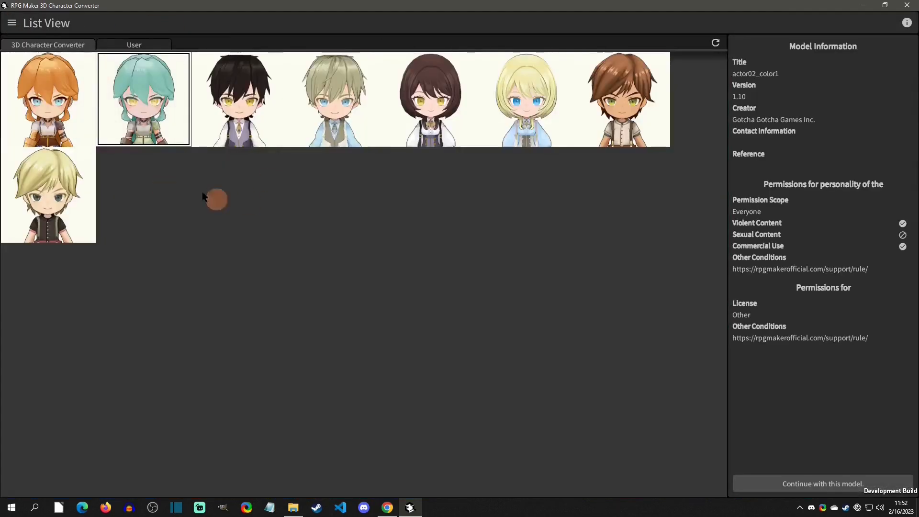
click(133, 44)
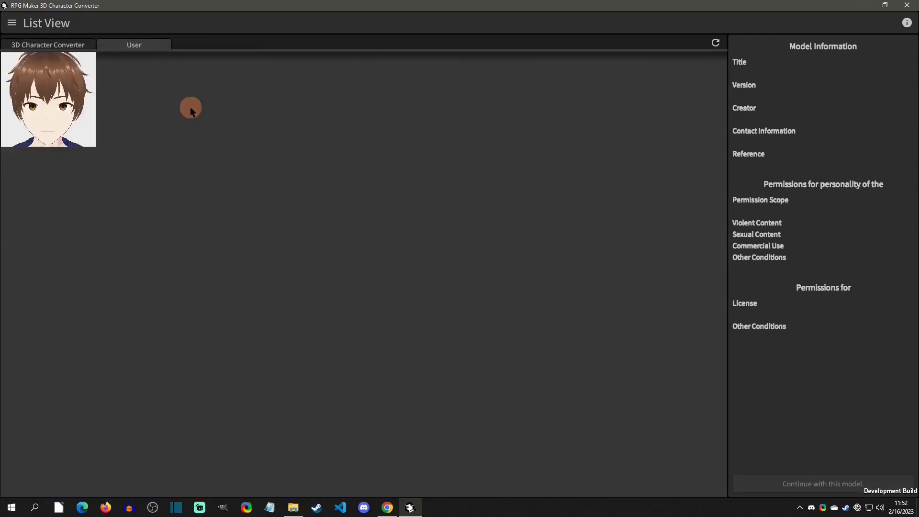
click(386, 507)
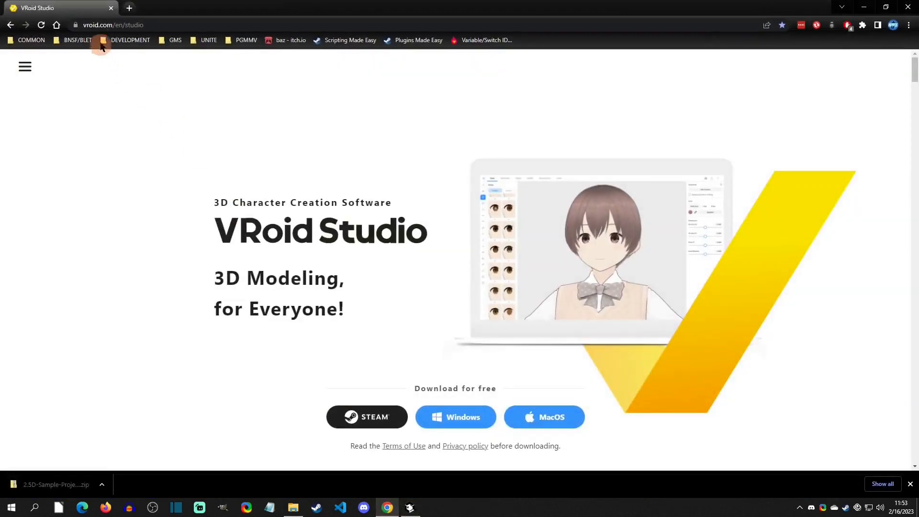
mouse_move(155, 24)
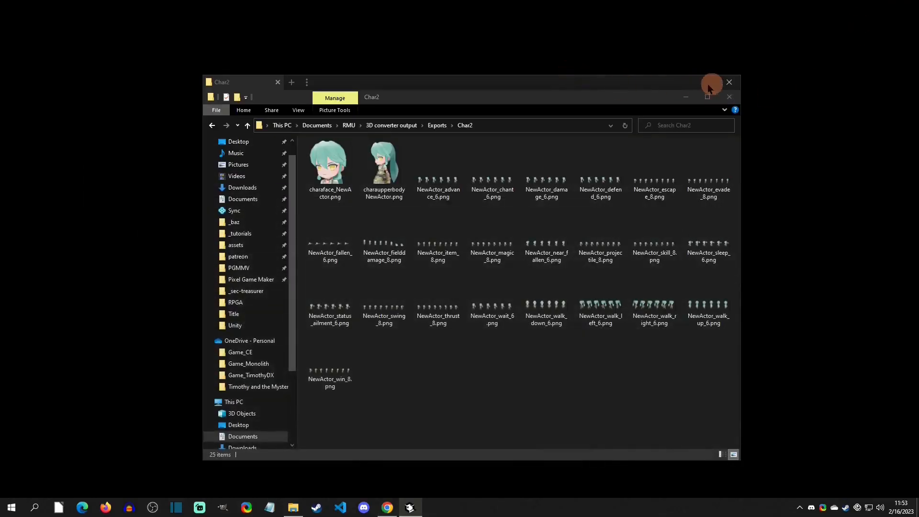
- Minimize the Char2 Explorer window and launch VRoid Studio from its desktop shortcut
click(729, 81)
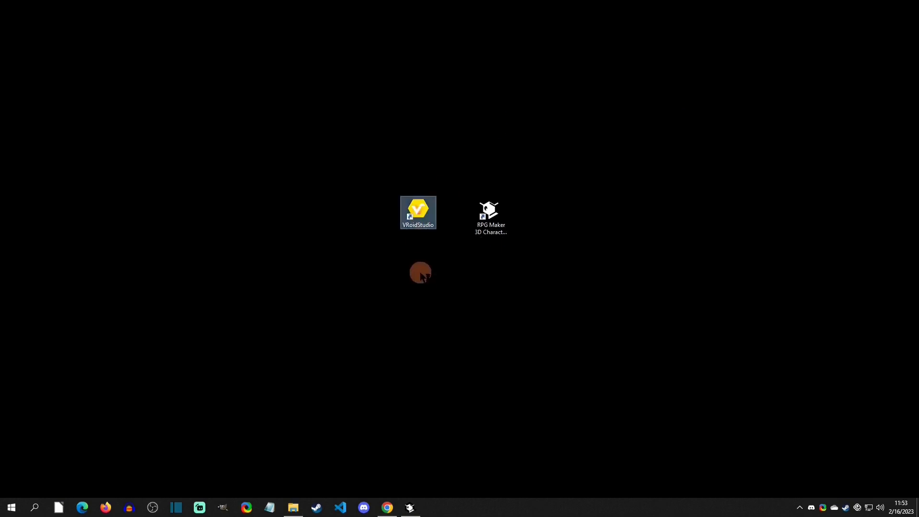
mouse_move(420, 283)
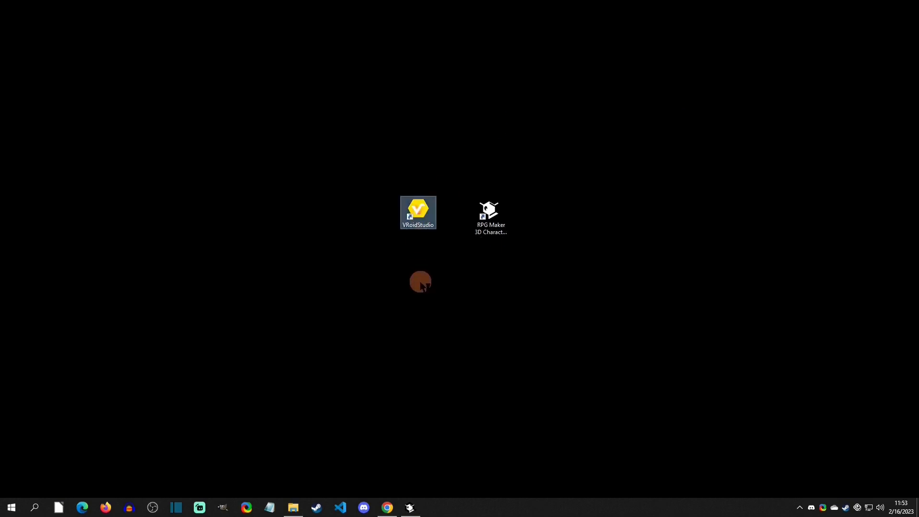
double_click(417, 212)
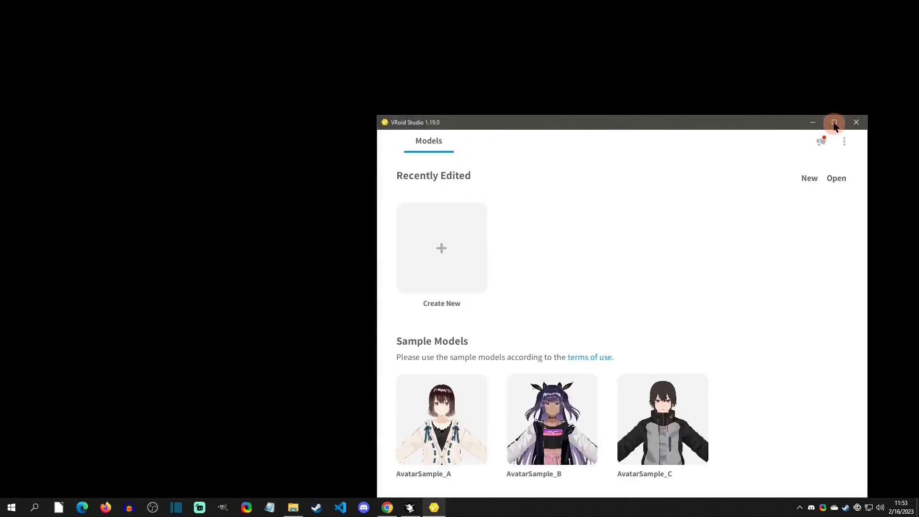
- Maximize VRoid Studio, create a new default character, and save it as model1.vroid
click(833, 123)
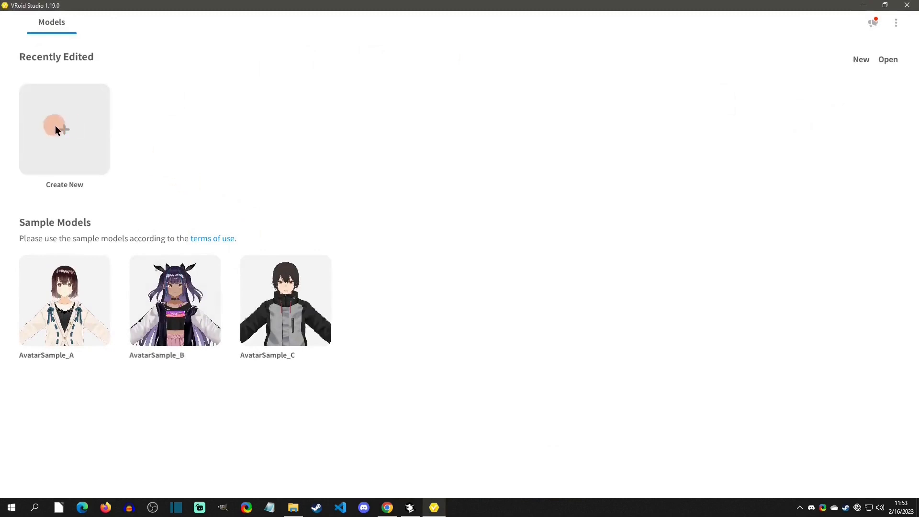
click(64, 129)
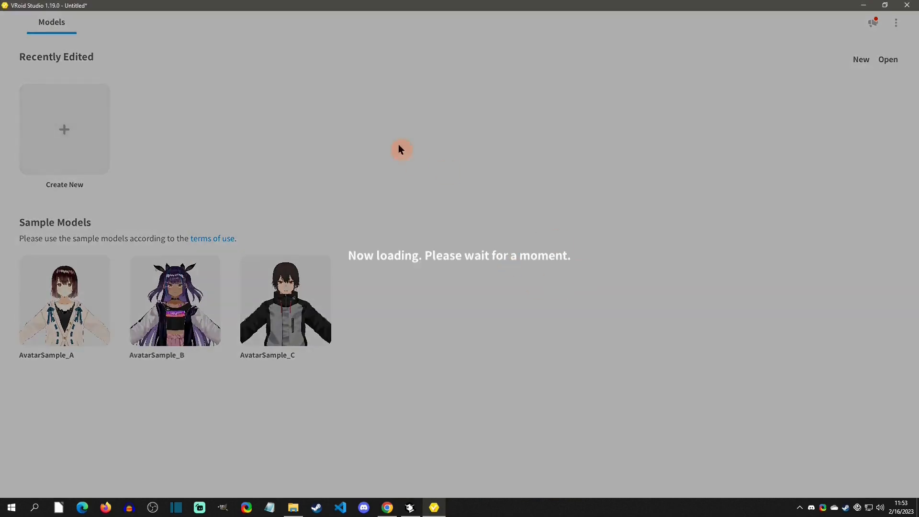
mouse_move(109, 307)
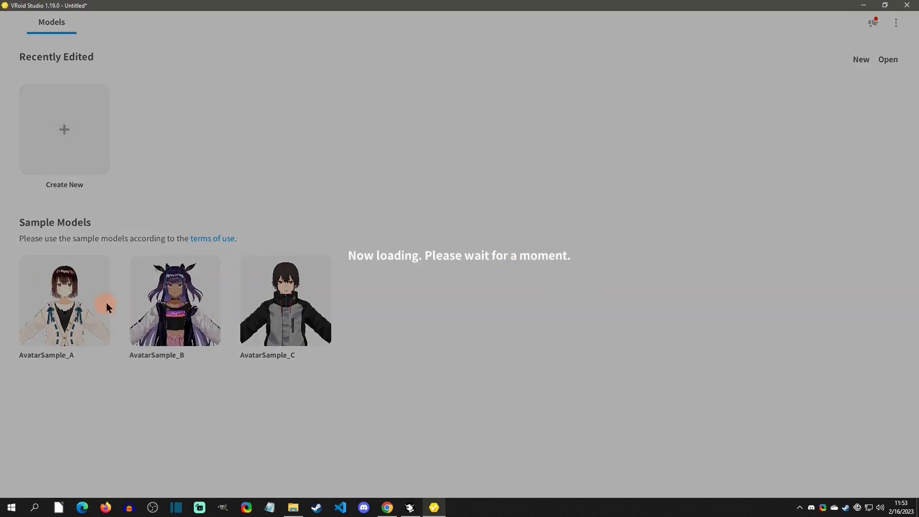
mouse_move(418, 236)
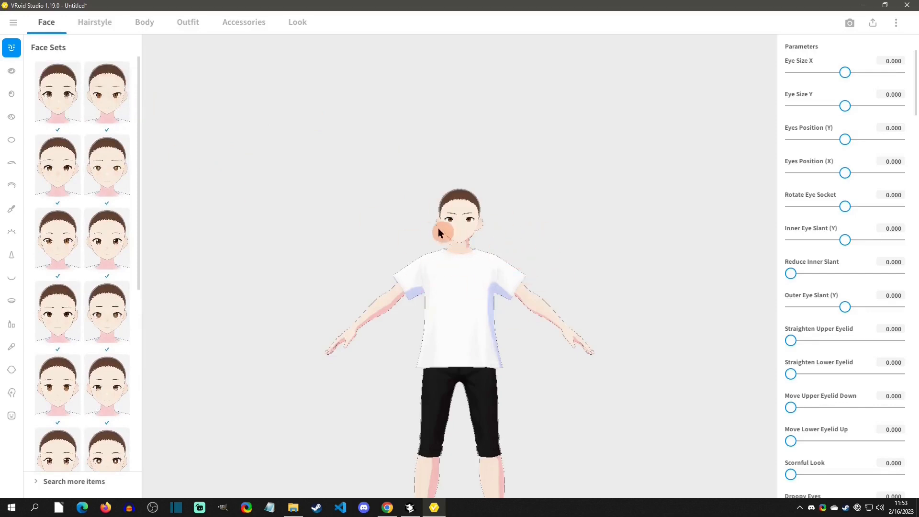
key(ctrl+s)
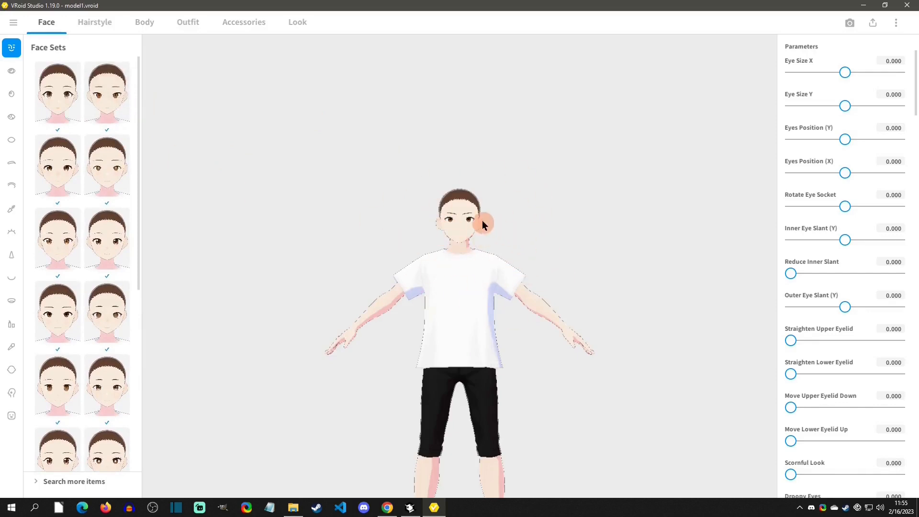
- Glance at the file options, then bring up the model's export options
click(13, 22)
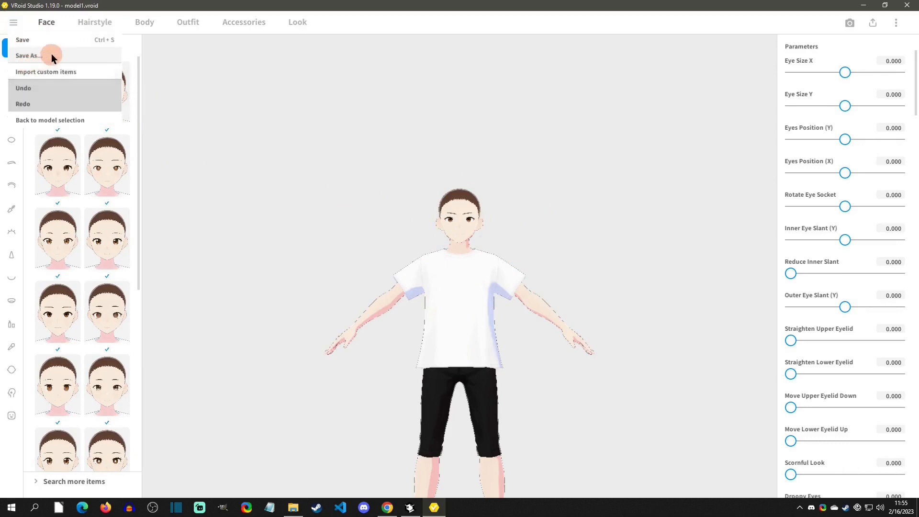
click(574, 245)
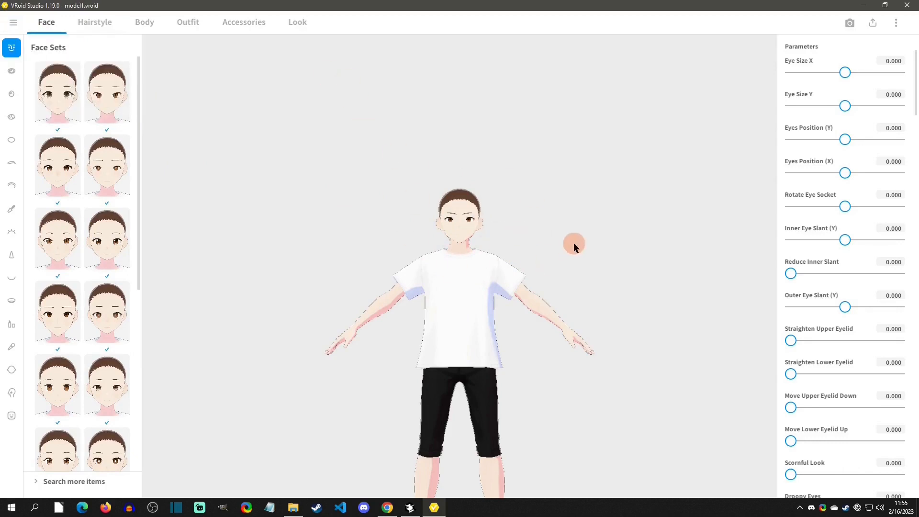
mouse_move(873, 23)
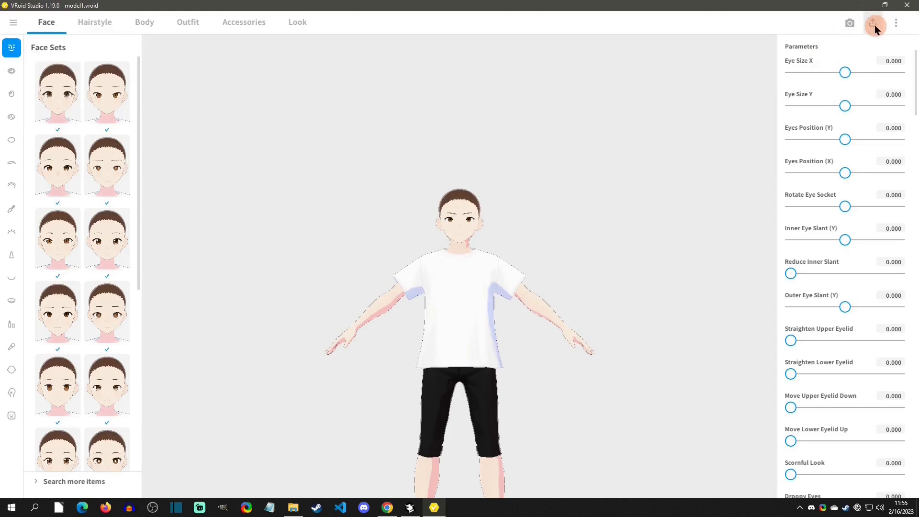
click(873, 23)
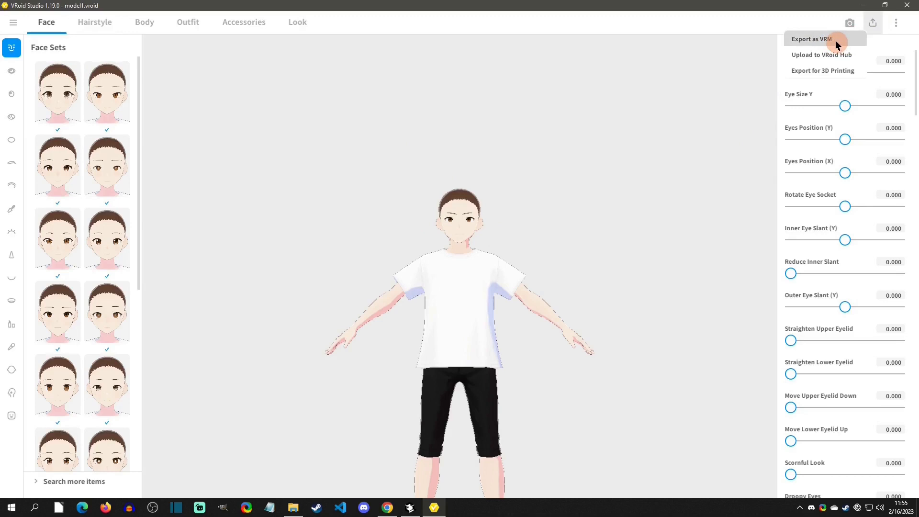
- Export the avatar as VRM with title and creator details, saved as Character 2.vrm
click(811, 39)
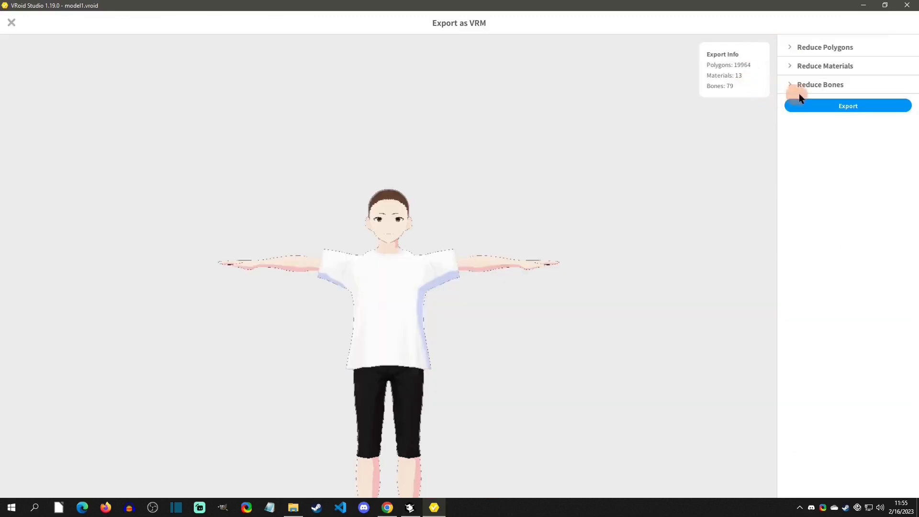
click(847, 107)
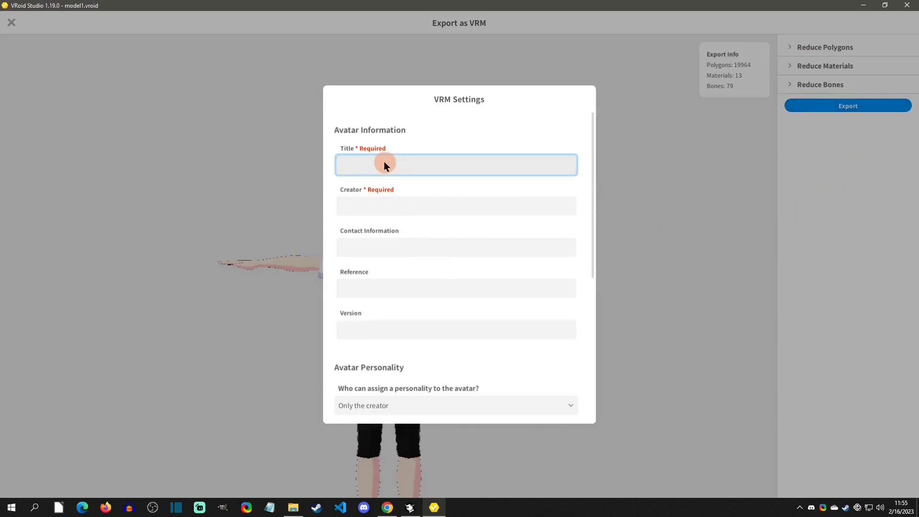
text(Chara)
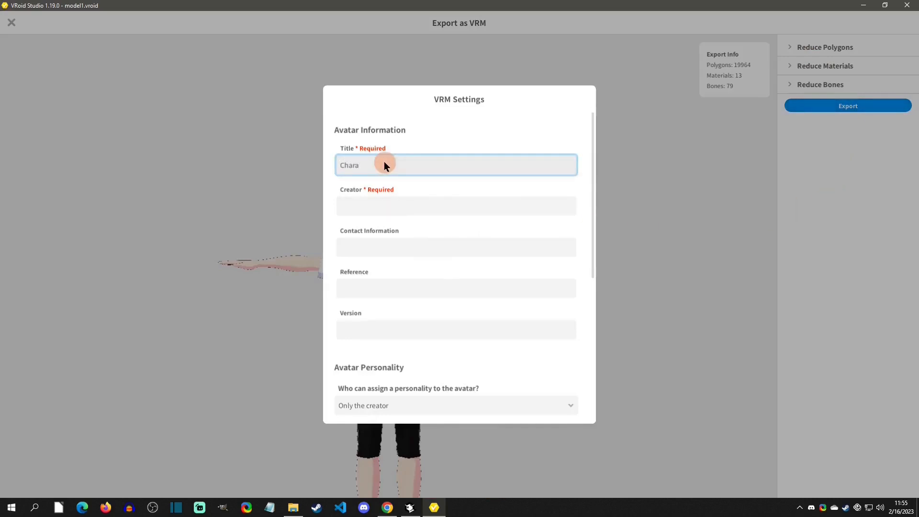
text(Character 2)
click(456, 206)
text(ba)
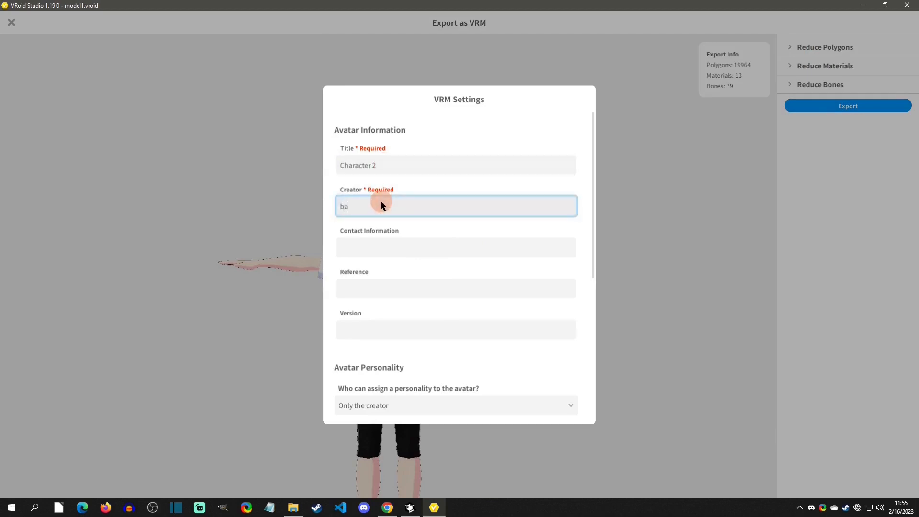
text(z)
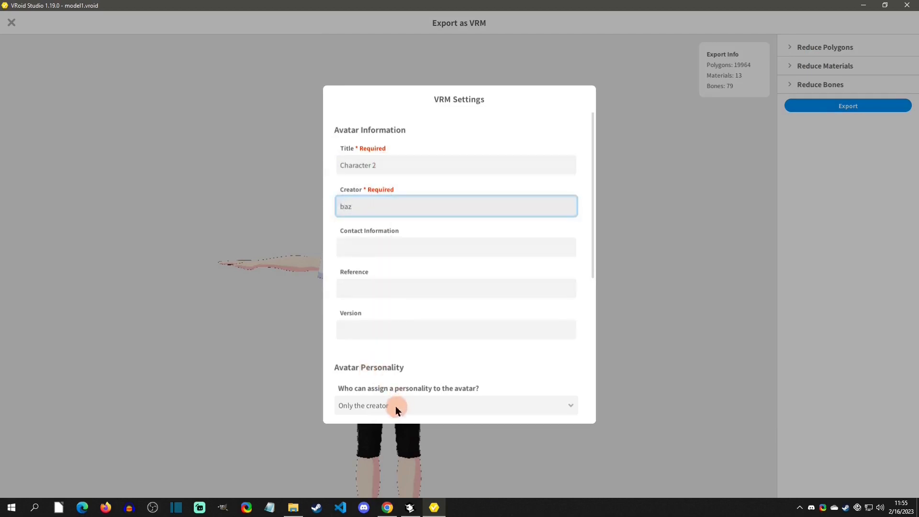
scroll(down, 3)
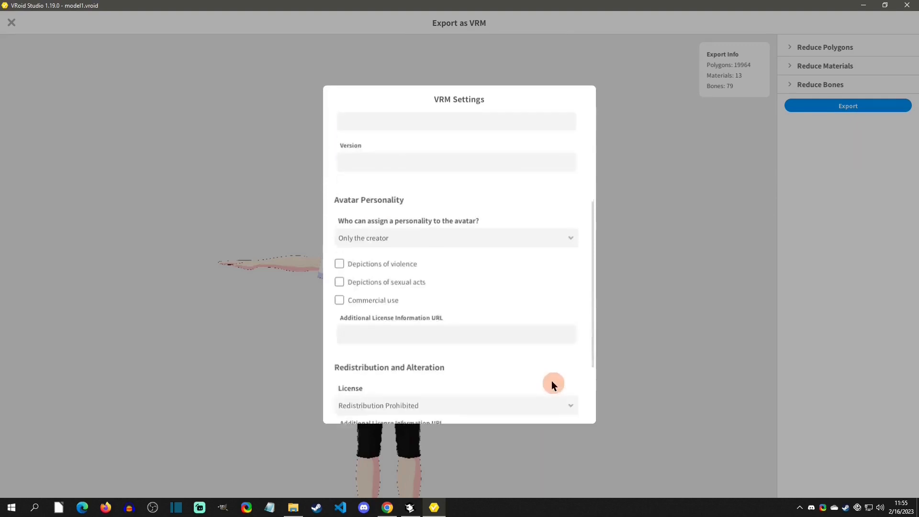
click(457, 379)
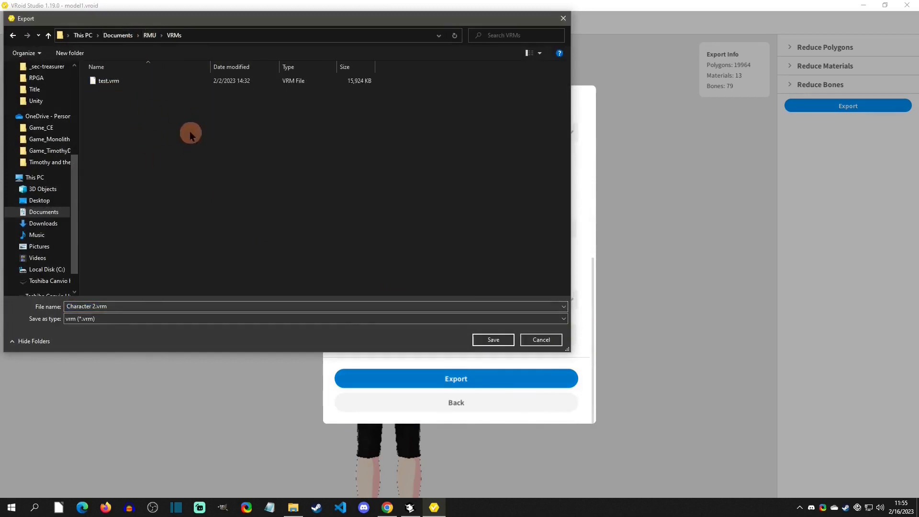
click(493, 340)
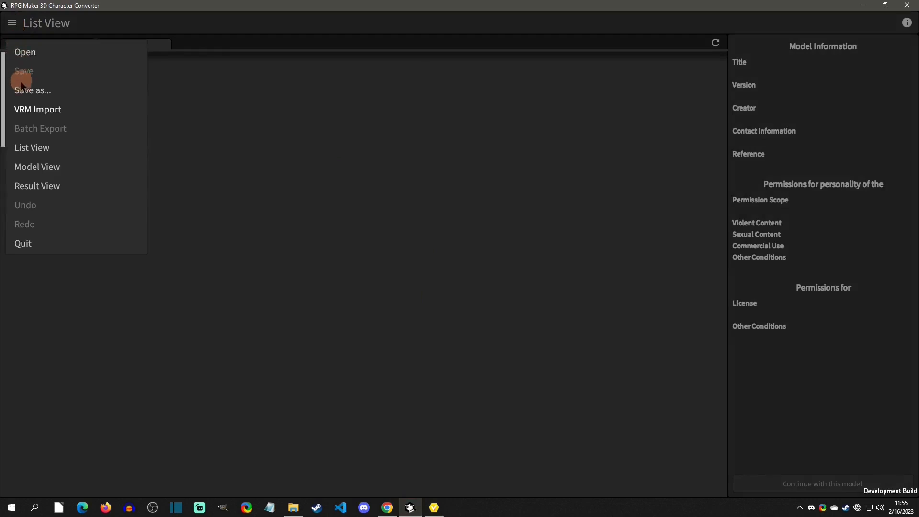
- Import Character 2.vrm through VRM Import, select its thumbnail, and continue with it
click(25, 52)
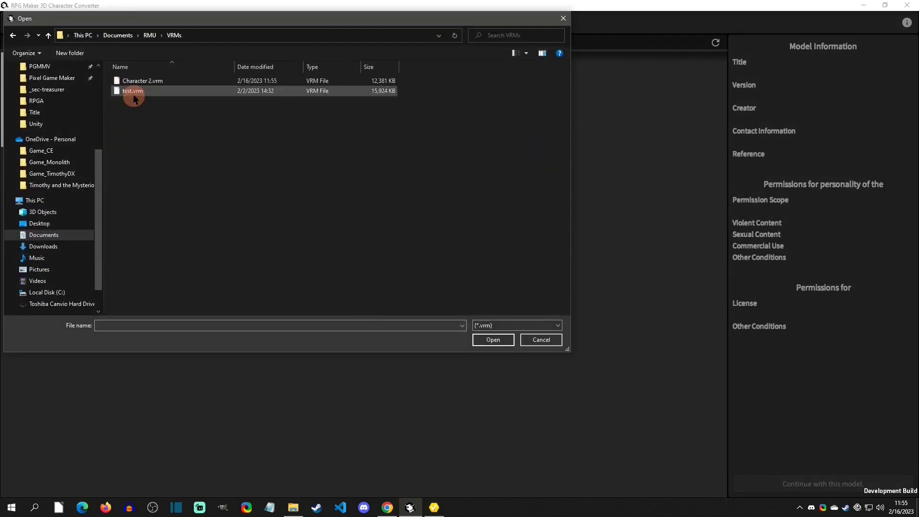
double_click(133, 91)
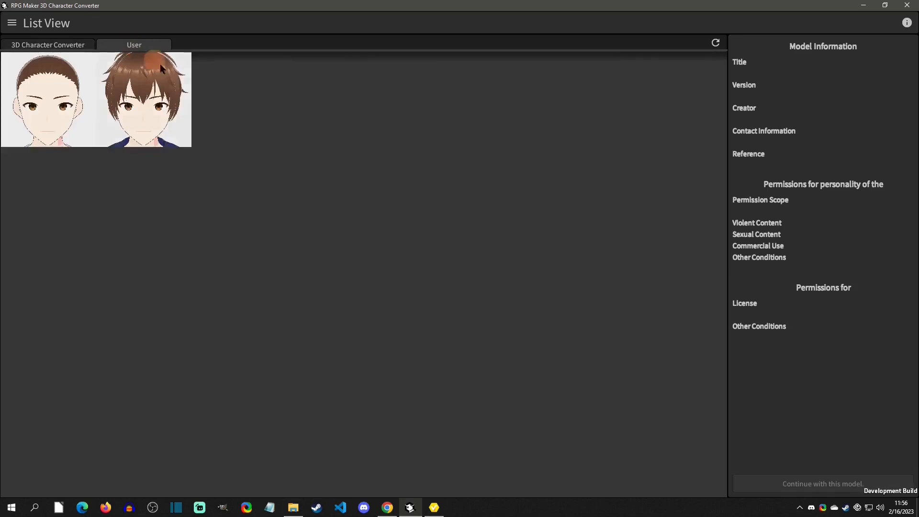
click(48, 99)
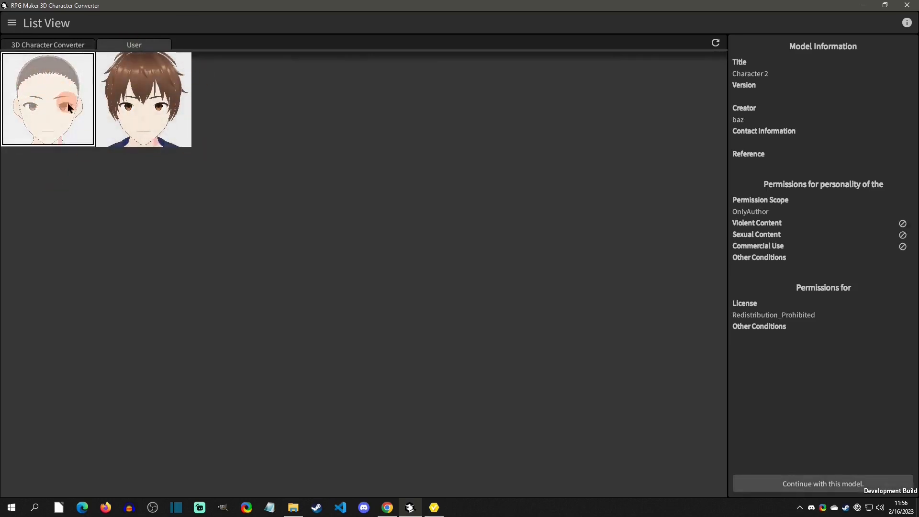
click(824, 483)
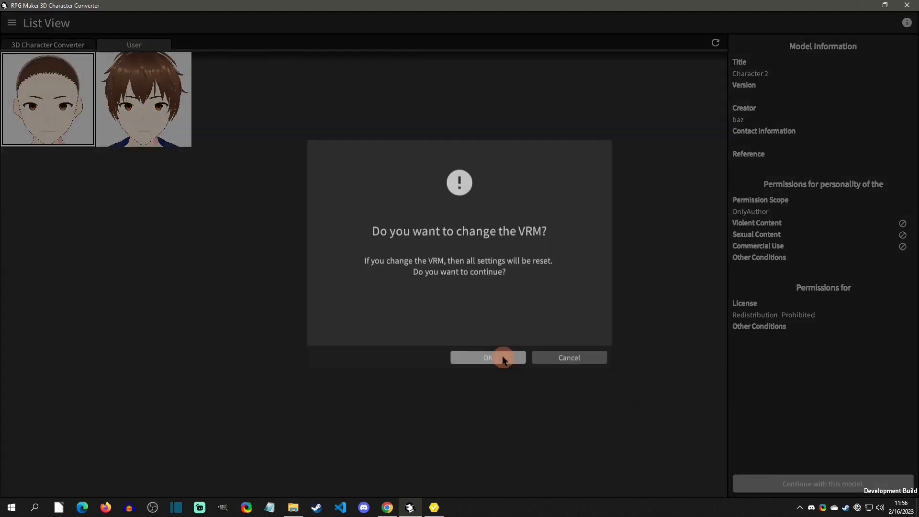
- Confirm the VRM change and play Character 2's side-view Chanting Wait animation
click(487, 358)
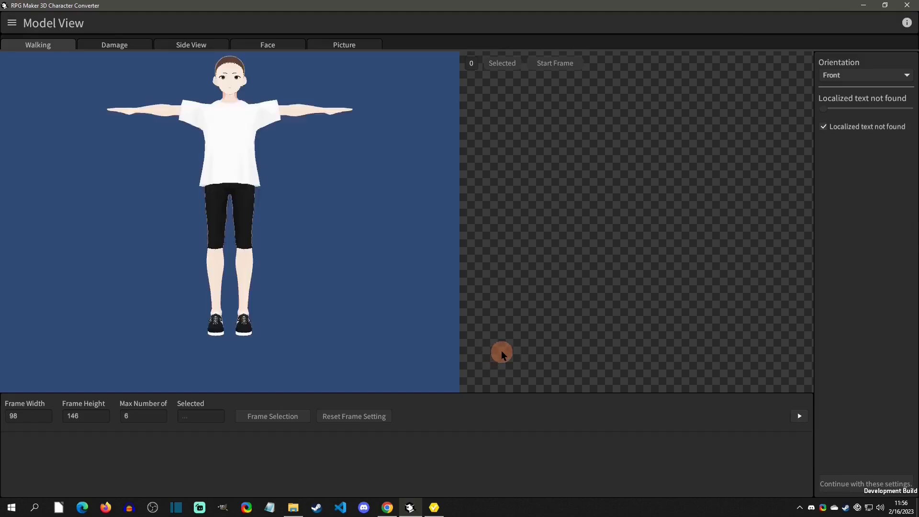
mouse_move(799, 416)
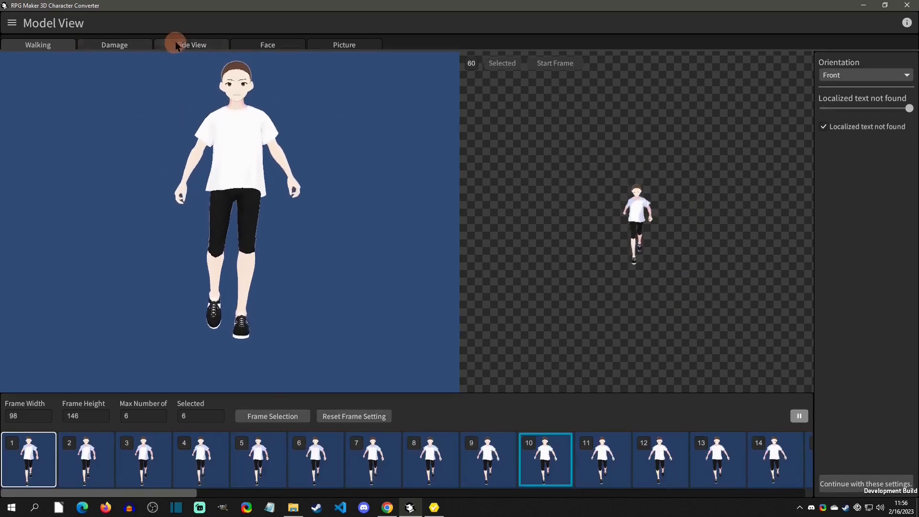
click(191, 44)
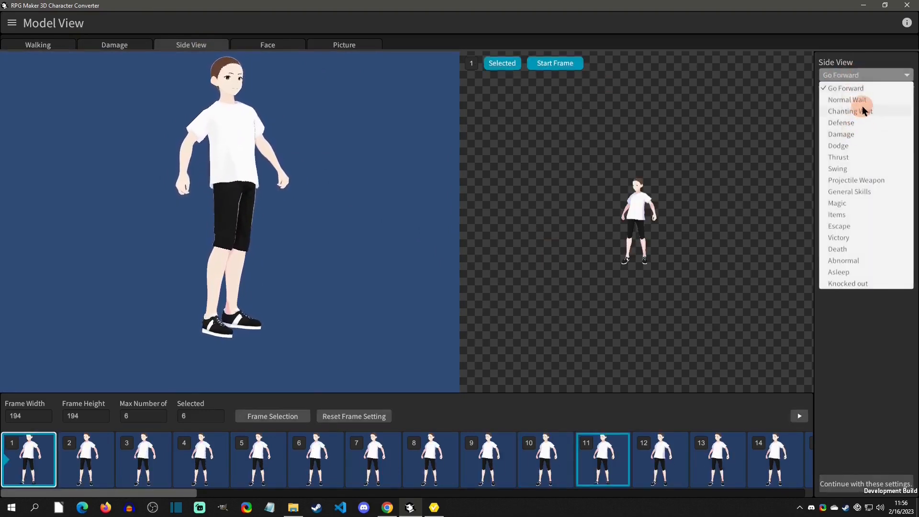
click(848, 110)
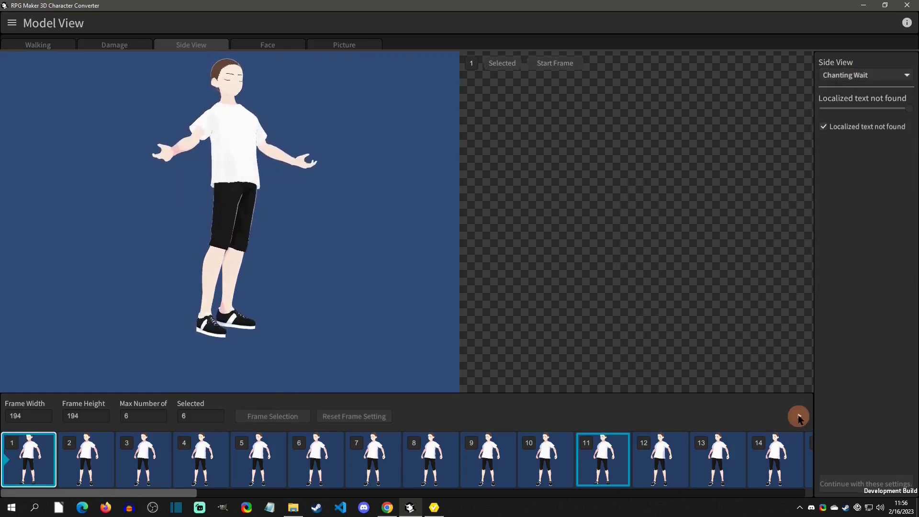
click(799, 416)
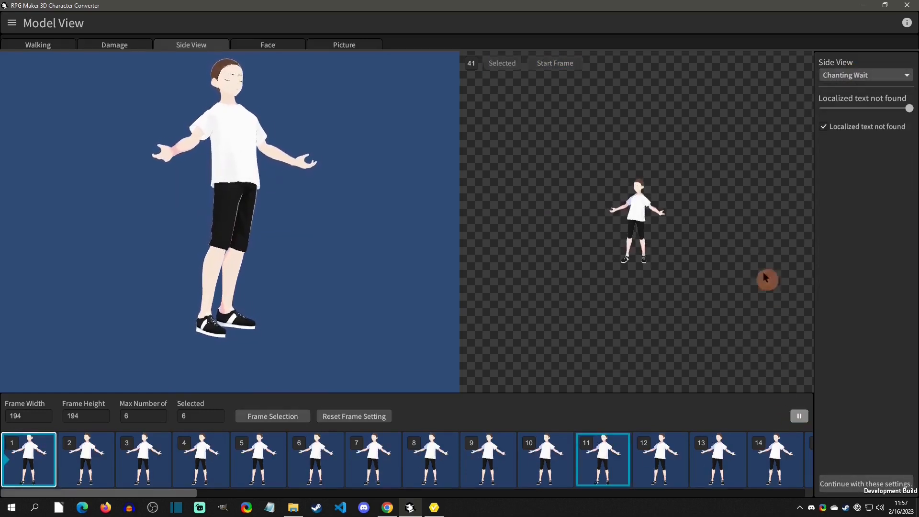
mouse_move(114, 49)
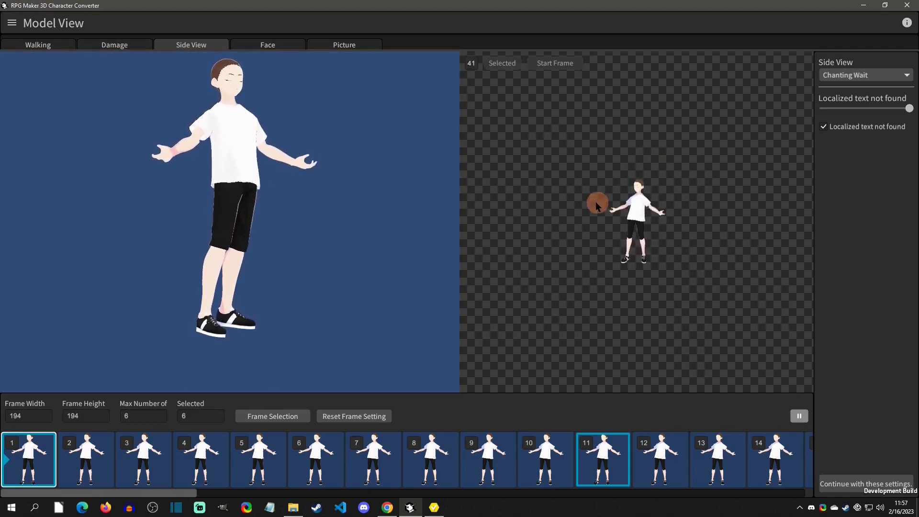
click(267, 45)
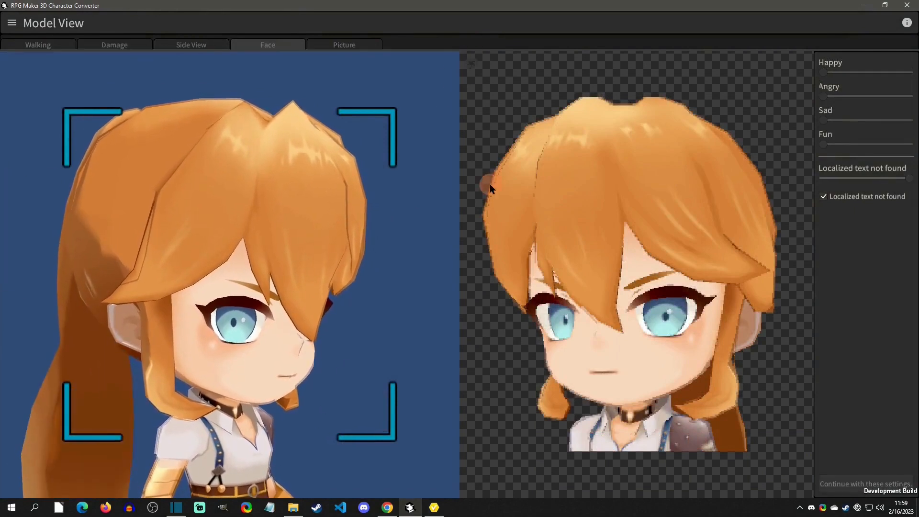
- Max out the Happy face slider, then switch to the Picture tab
click(830, 63)
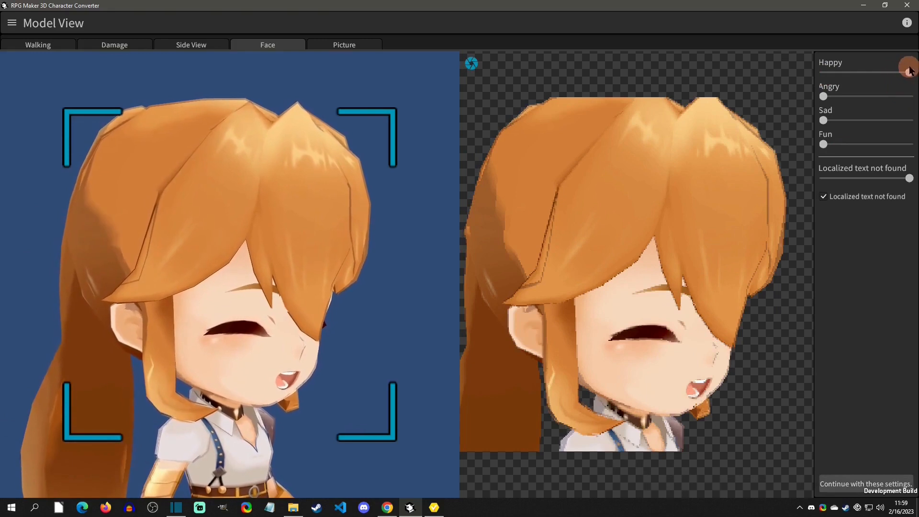
click(344, 45)
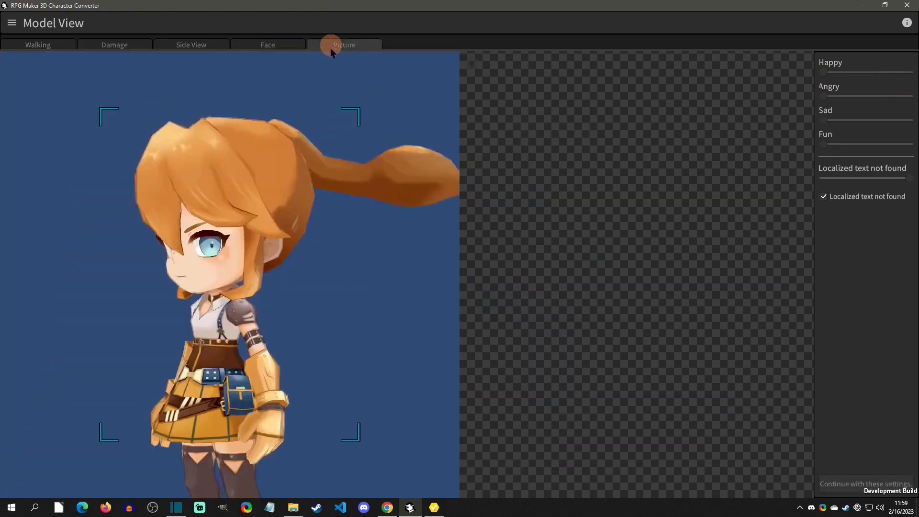